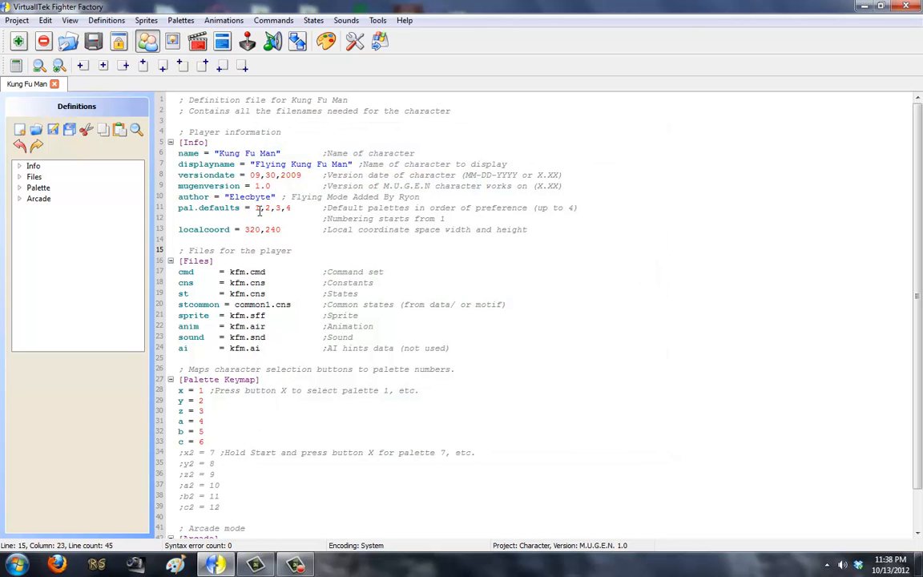
Locate the Flying command (c+z, time 3) under Special Motions in Kung Fu Man's commands.
{"action": "left_click", "coordinate": [247, 42]}
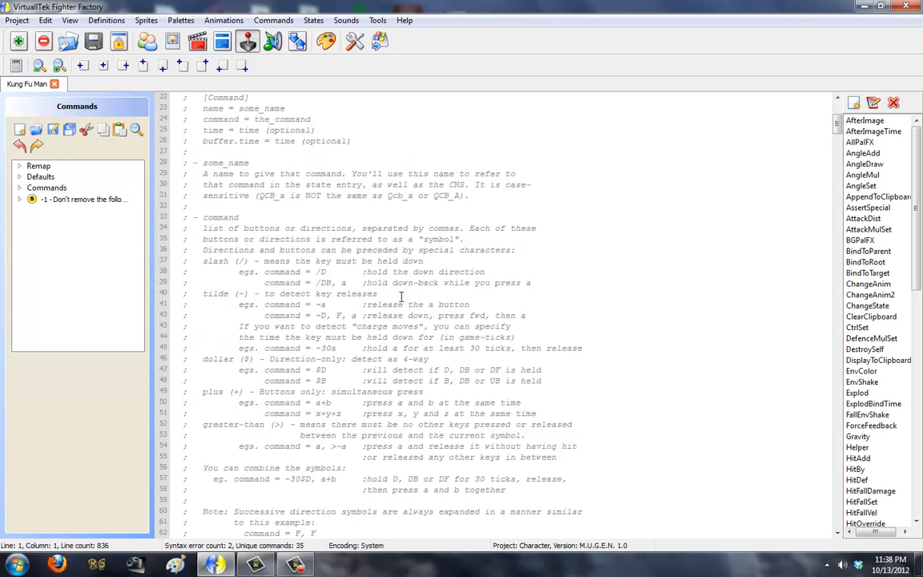
{"action": "scroll", "scroll_direction": "down", "scroll_amount": 3}
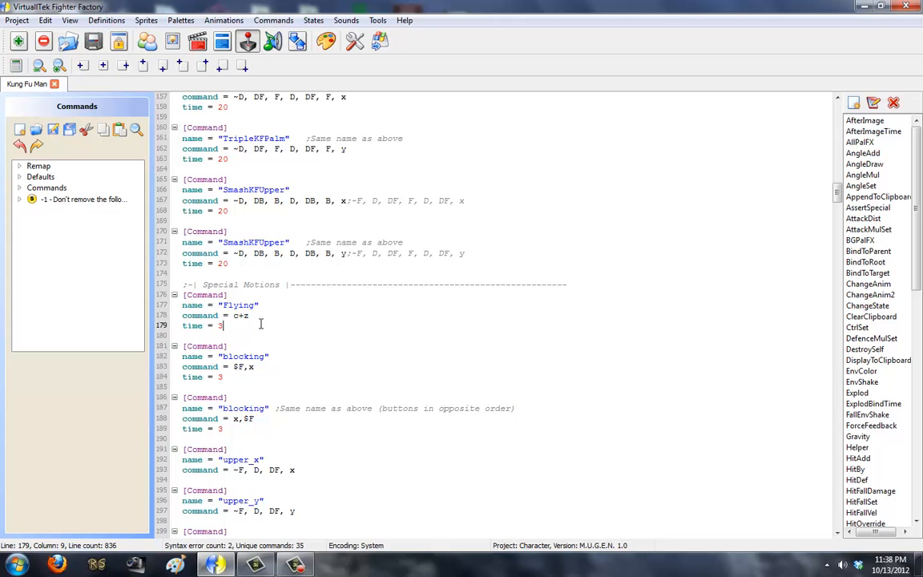
{"action": "double_click", "coordinate": [237, 305]}
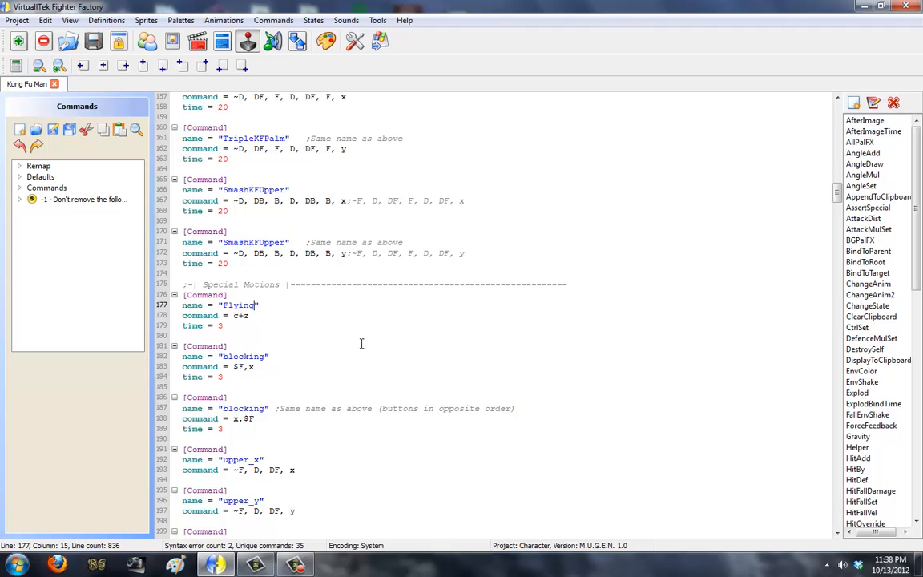
{"action": "scroll", "scroll_direction": "down", "scroll_amount": 3}
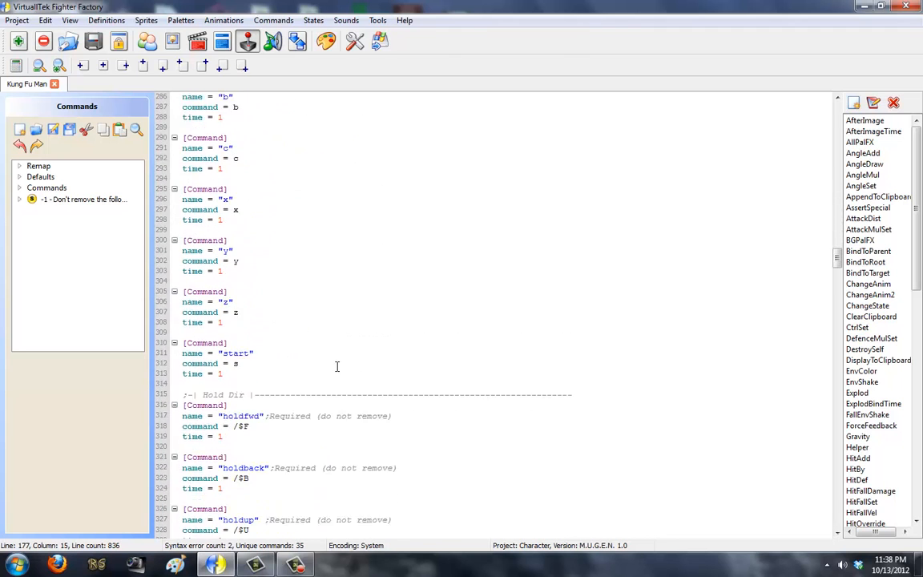
{"action": "scroll", "scroll_direction": "down", "scroll_amount": 3}
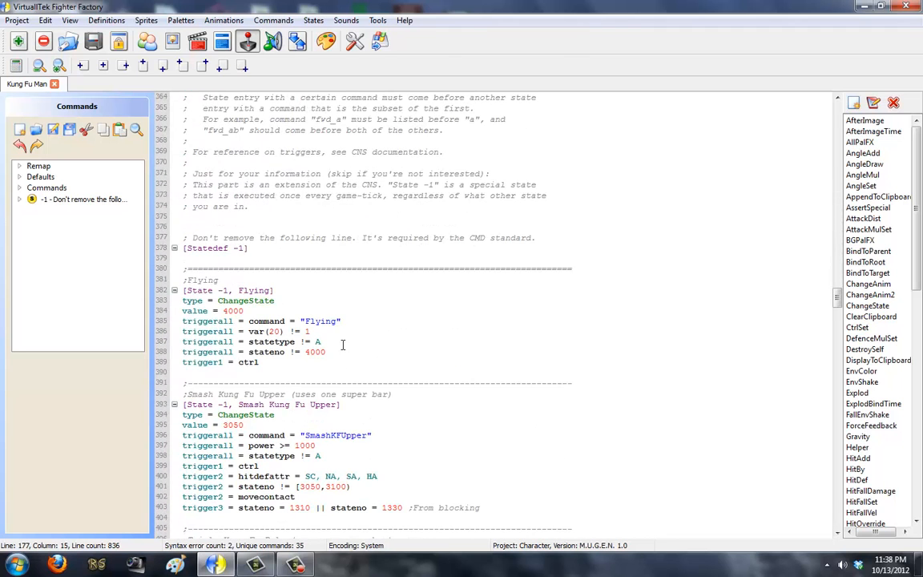
{"action": "double_click", "coordinate": [232, 311]}
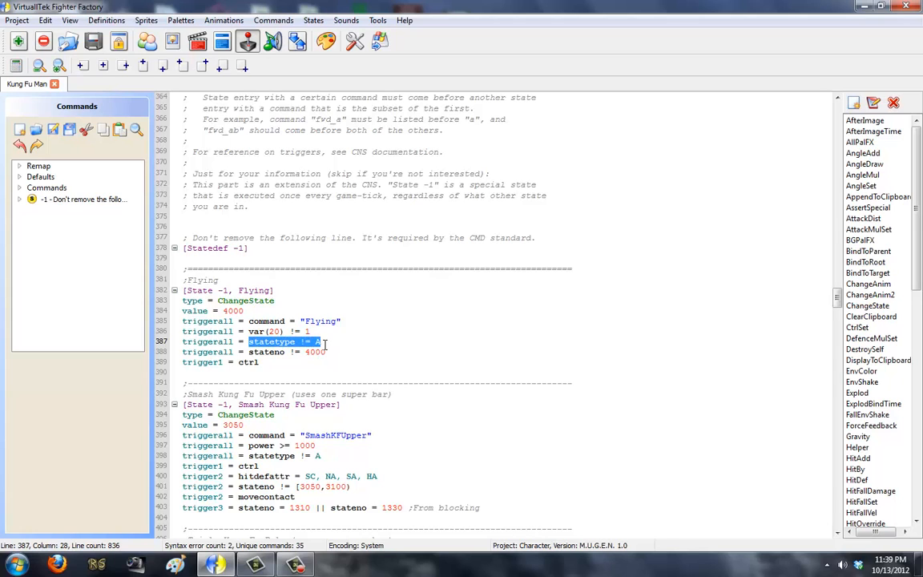
{"action": "left_click", "coordinate": [325, 341]}
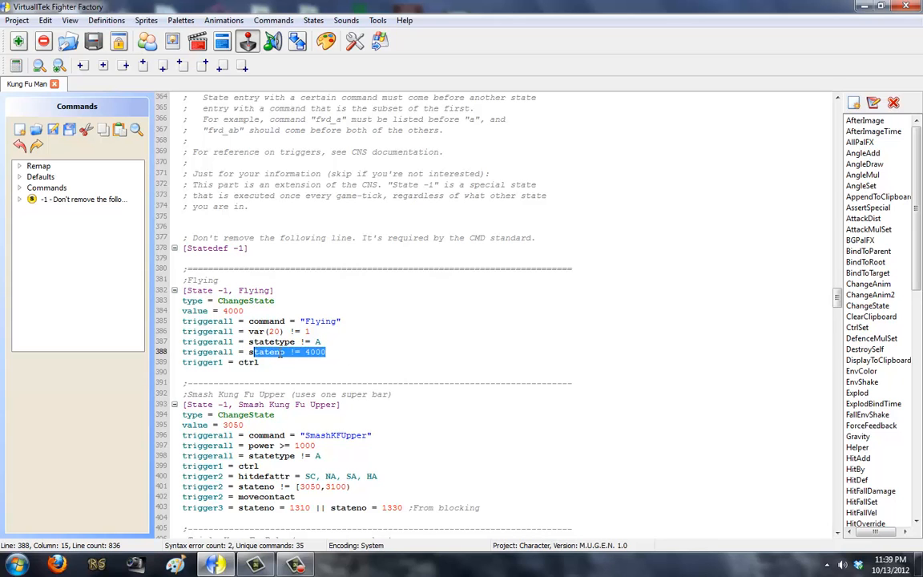
{"action": "mouse_move", "coordinate": [327, 41]}
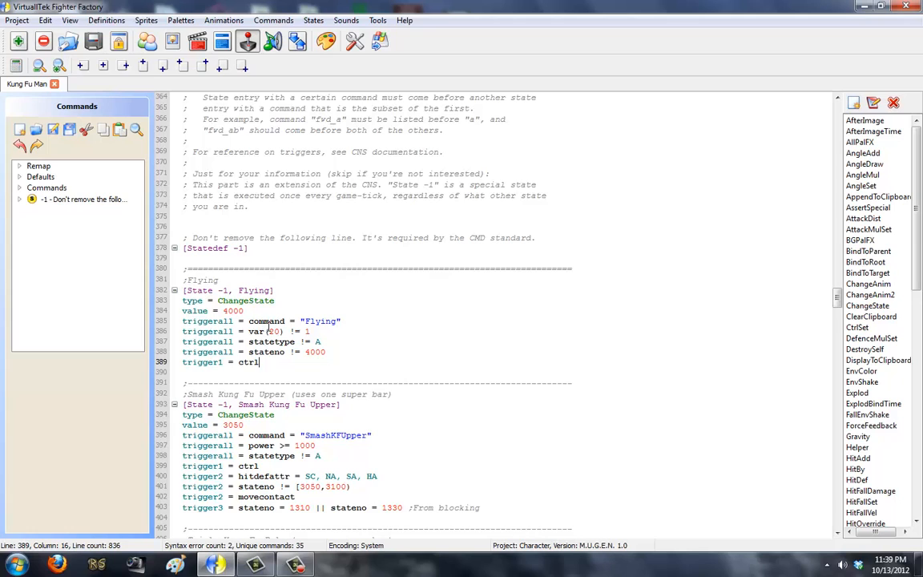
{"action": "mouse_move", "coordinate": [221, 41]}
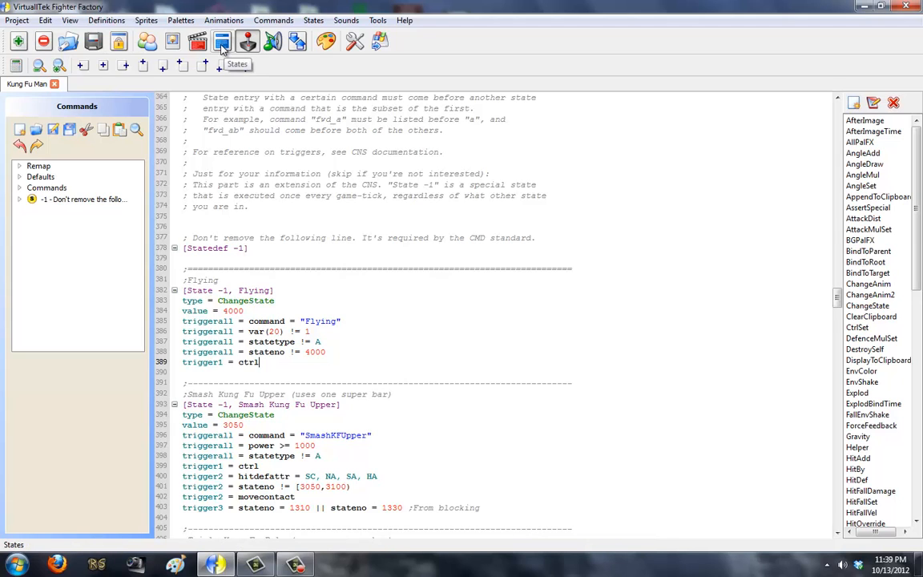
{"action": "mouse_move", "coordinate": [174, 42]}
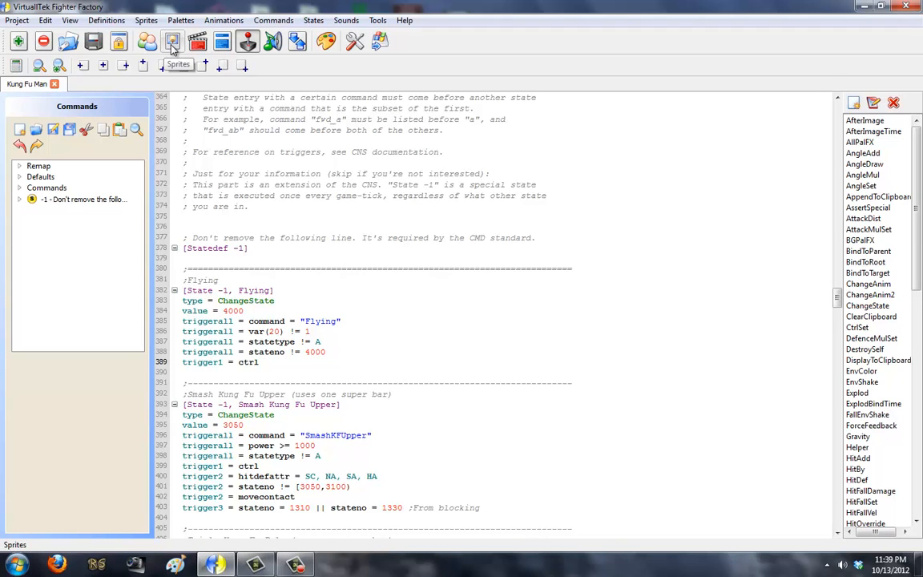
Bring up the animation editor and step to the Flying Stance and Flying Forward animations.
{"action": "left_click", "coordinate": [173, 42]}
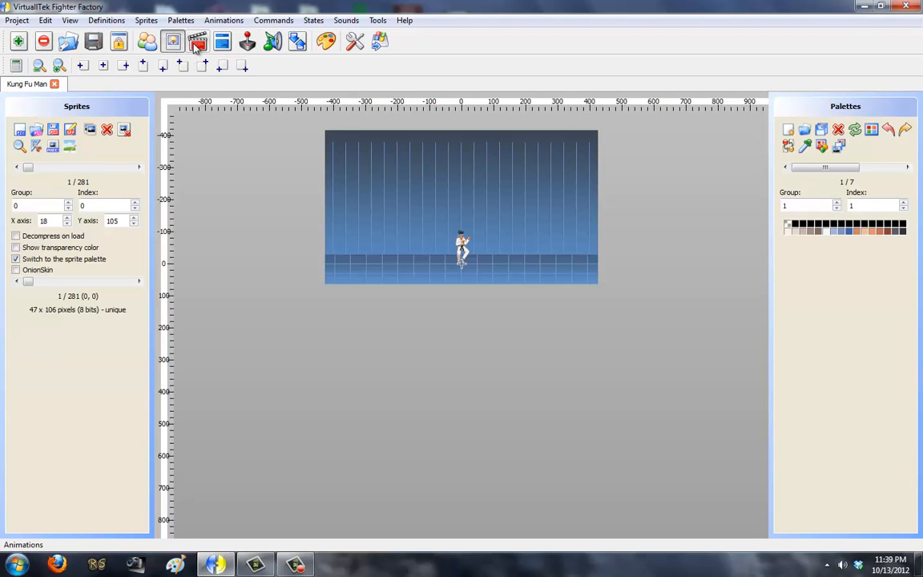
{"action": "left_click", "coordinate": [197, 41]}
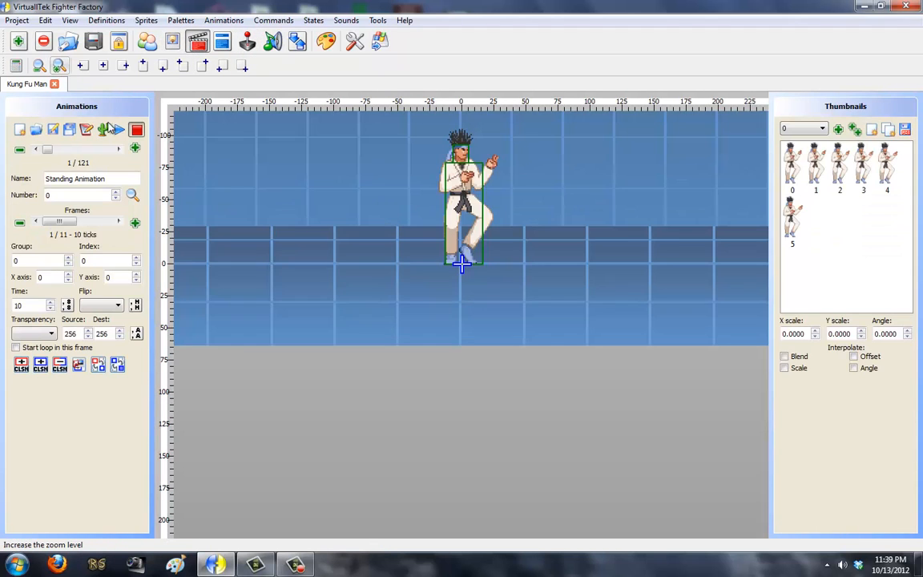
{"action": "left_click", "coordinate": [119, 149]}
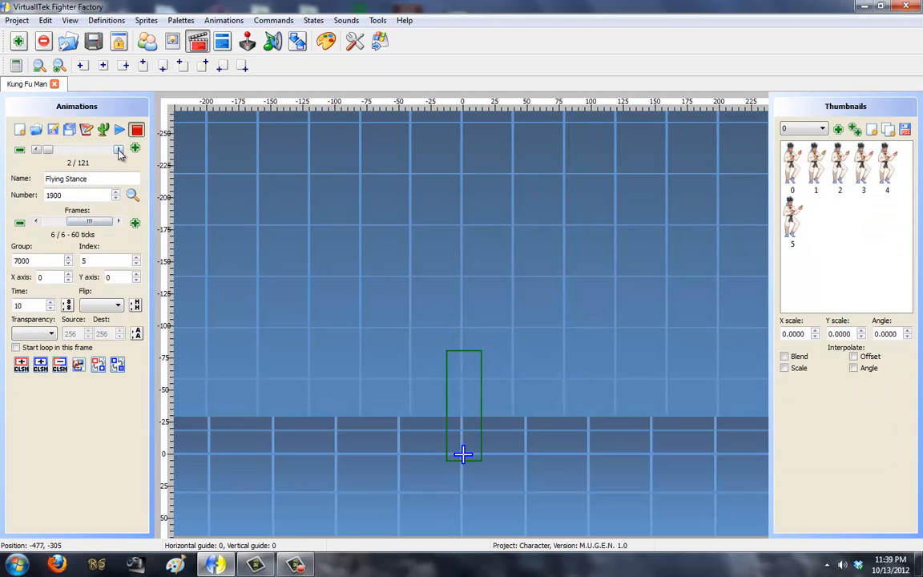
{"action": "left_click", "coordinate": [118, 149]}
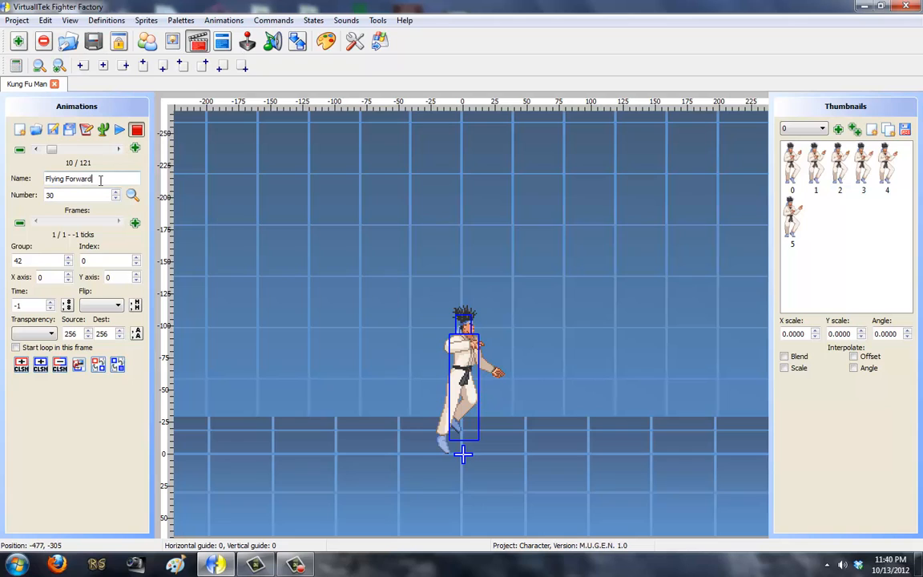
{"action": "triple_click", "coordinate": [72, 196]}
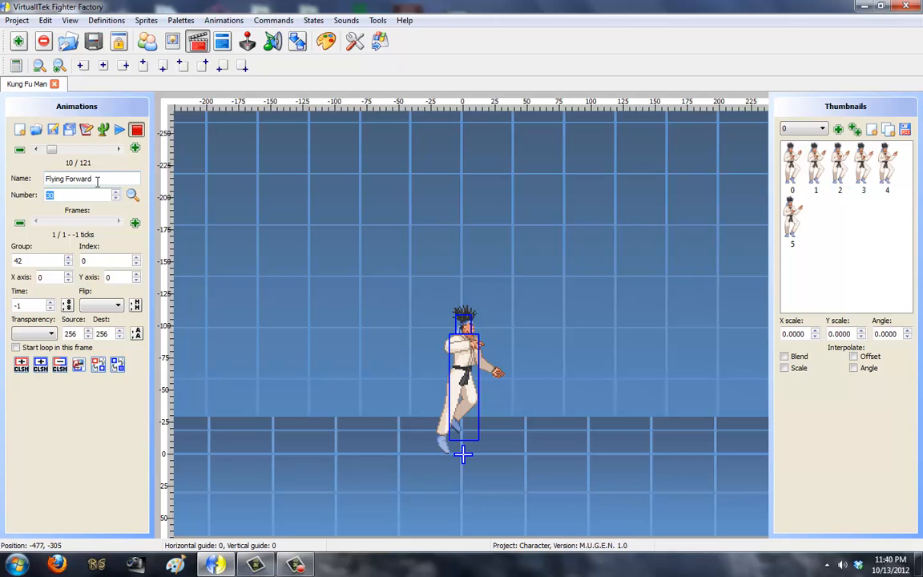
{"action": "triple_click", "coordinate": [68, 178]}
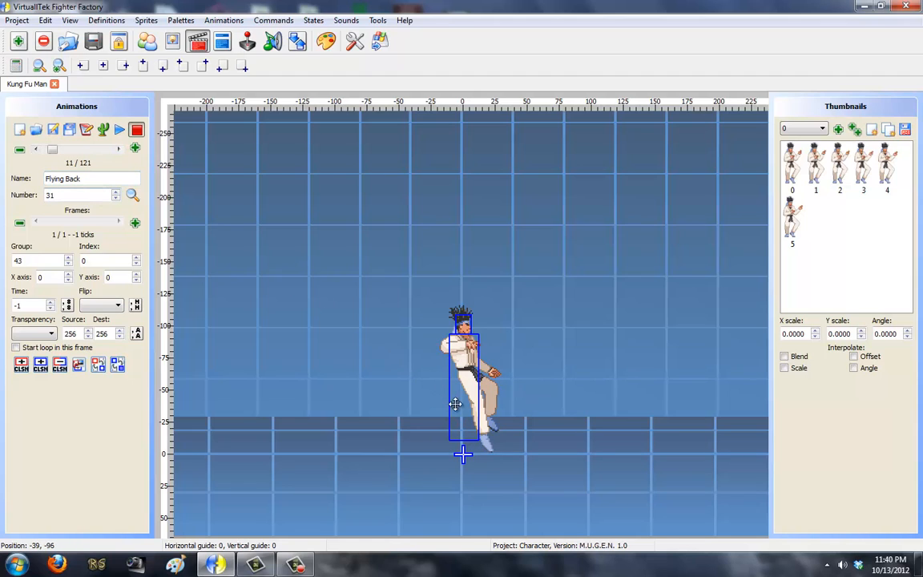
Step on through Flying Up's frames and the Jump start animation to the end of the list.
{"action": "left_click", "coordinate": [135, 147]}
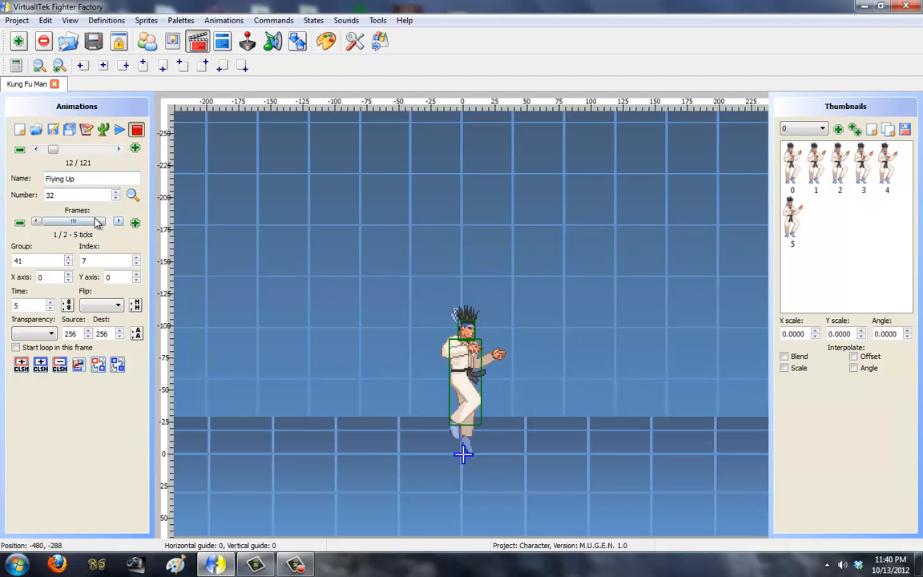
{"action": "left_click", "coordinate": [118, 130]}
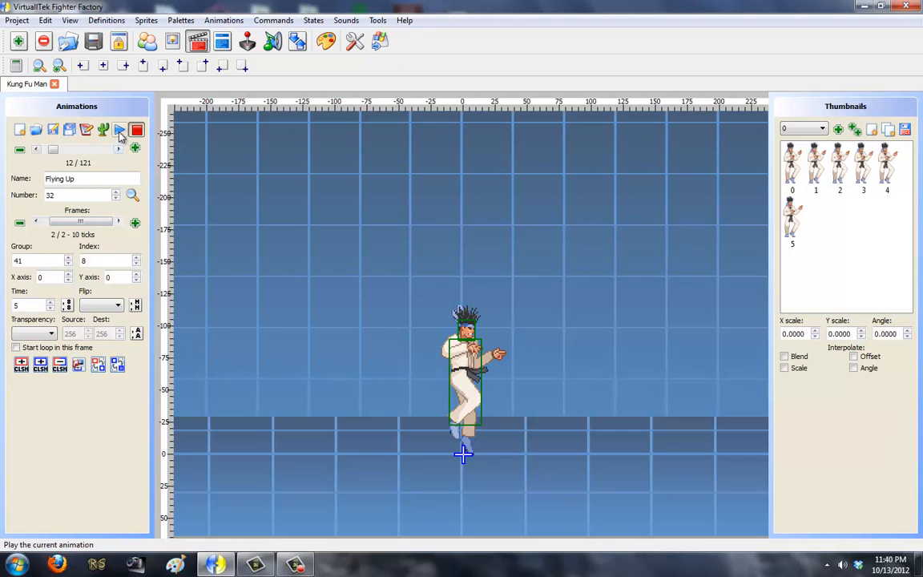
{"action": "left_click", "coordinate": [119, 151]}
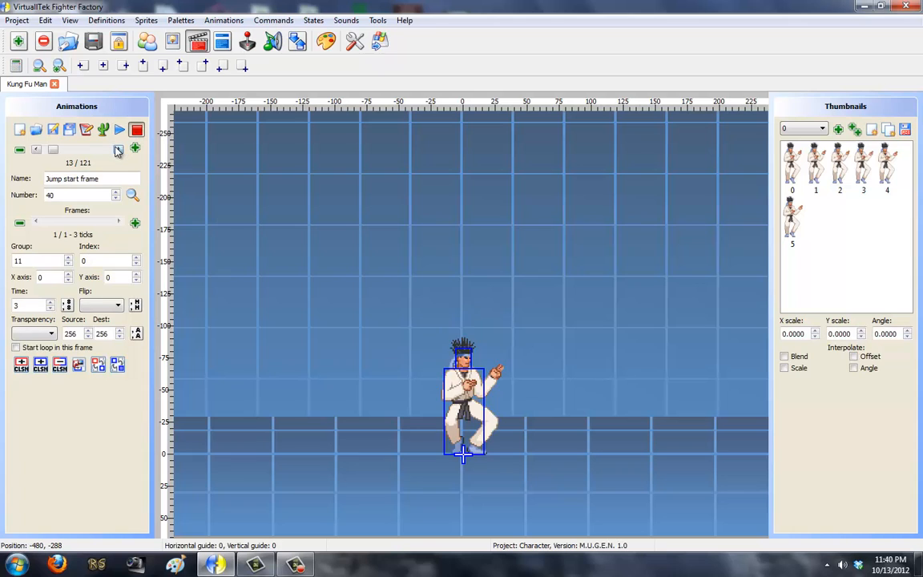
{"action": "left_click", "coordinate": [119, 151]}
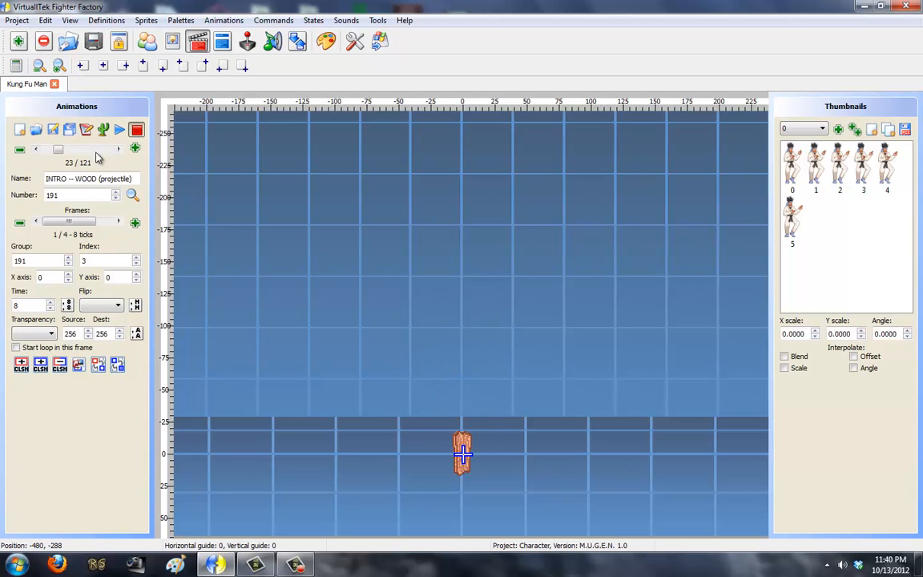
{"action": "left_click", "coordinate": [223, 42]}
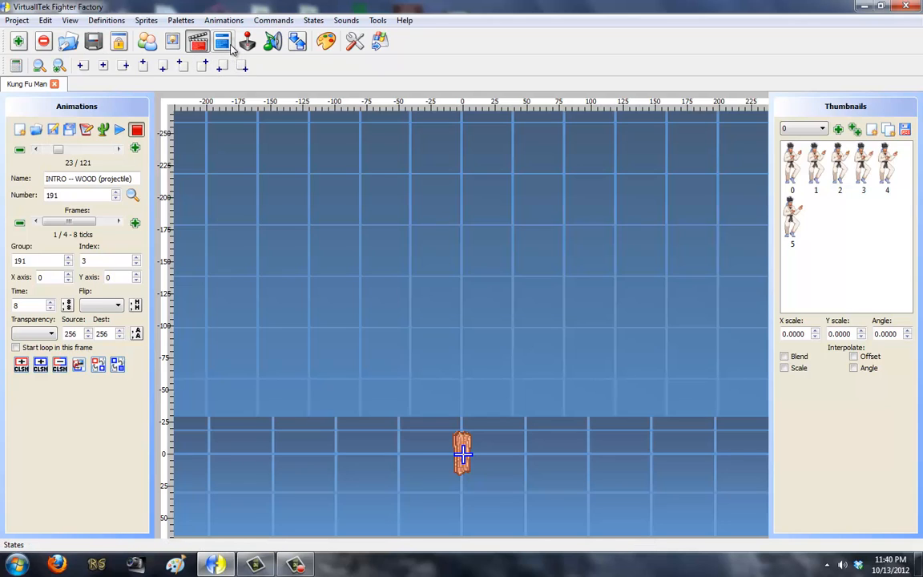
{"action": "mouse_move", "coordinate": [247, 42]}
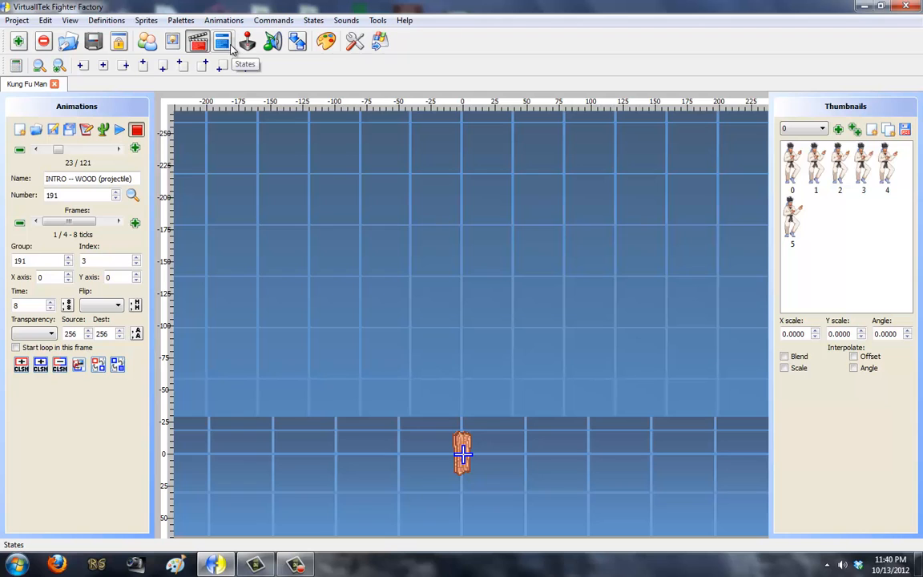
Scroll the states list to Statedef 4000 Flying Up and inspect its movetype value.
{"action": "left_click", "coordinate": [221, 42]}
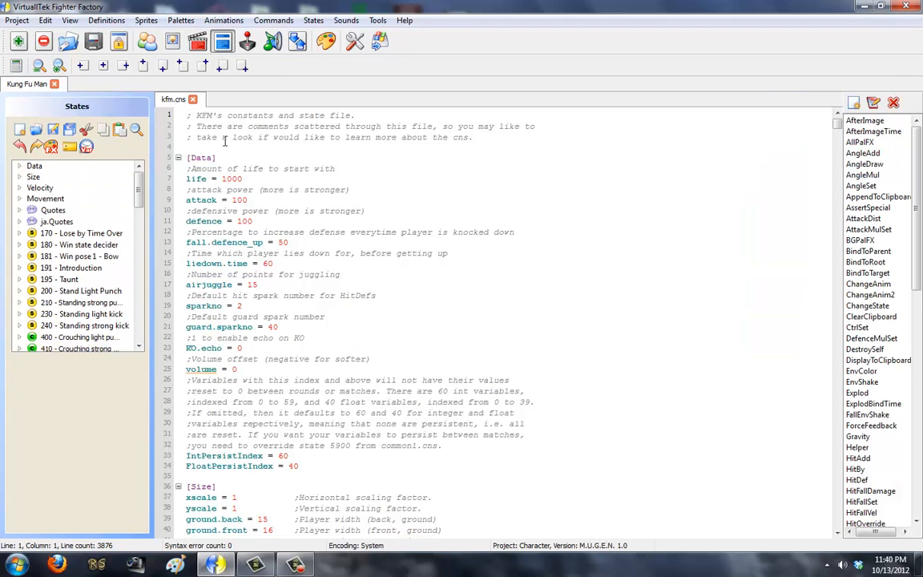
{"action": "scroll", "scroll_direction": "down", "scroll_amount": 3}
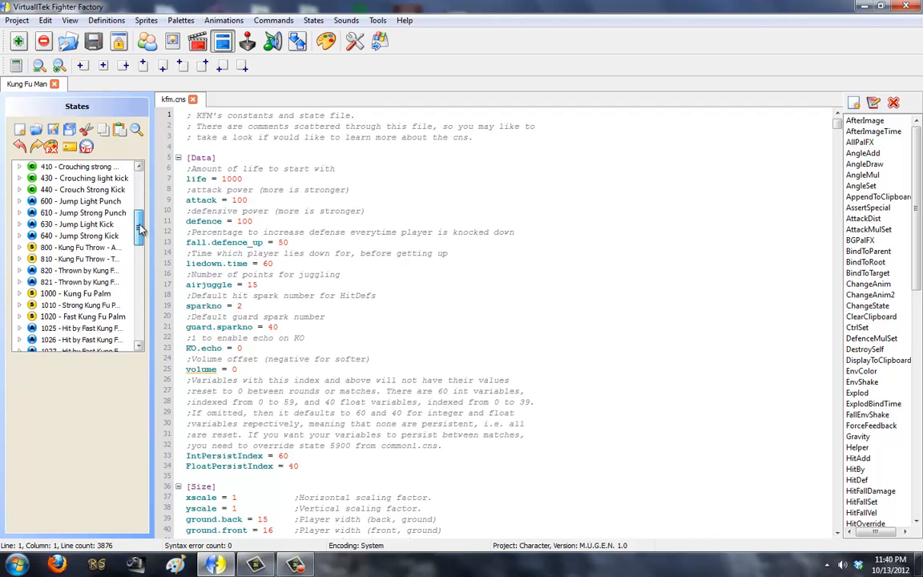
{"action": "scroll", "scroll_direction": "down", "scroll_amount": 3}
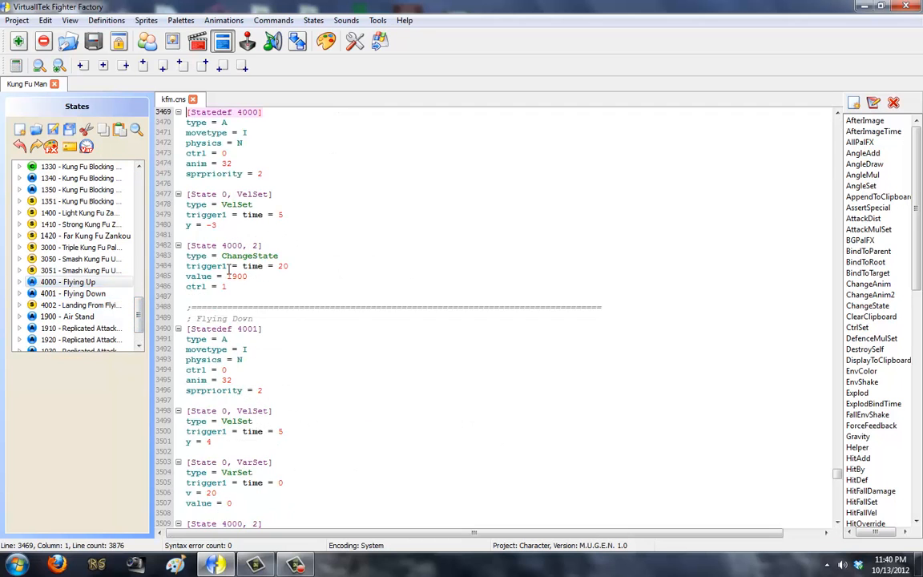
{"action": "scroll", "scroll_direction": "up", "scroll_amount": 3}
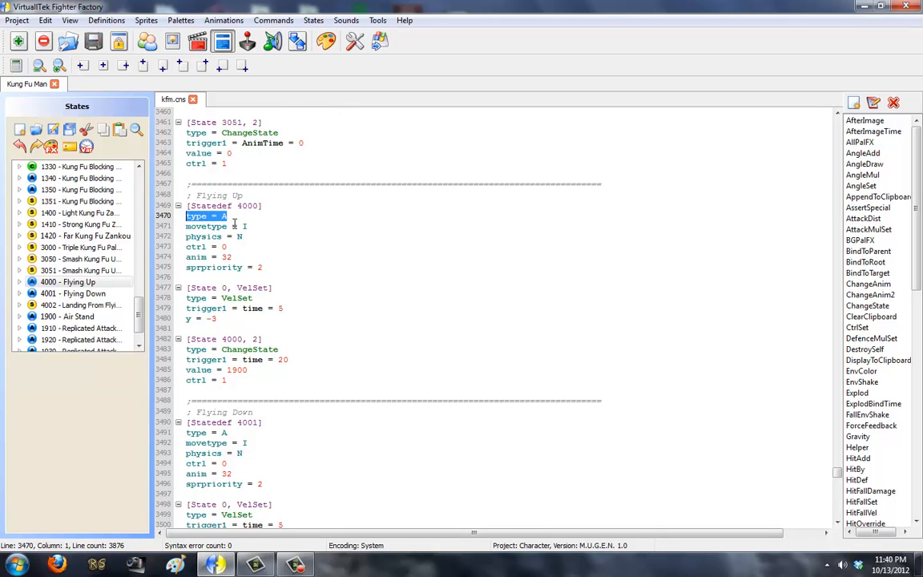
{"action": "mouse_move", "coordinate": [264, 254]}
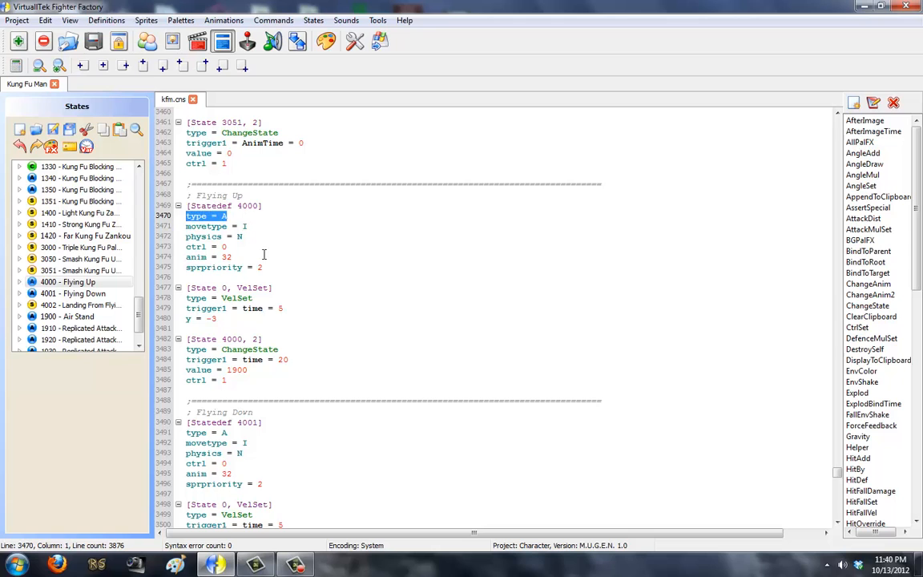
{"action": "left_click", "coordinate": [215, 235]}
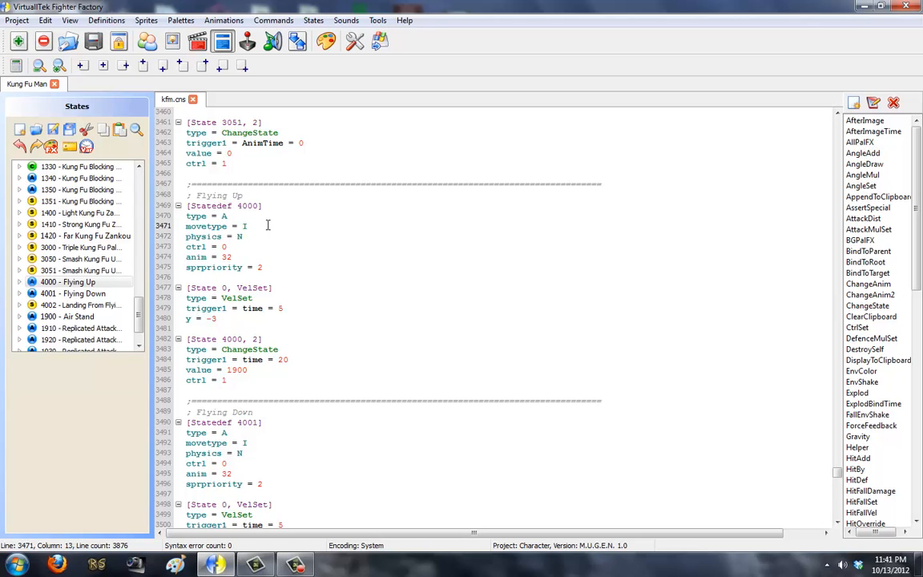
{"action": "mouse_move", "coordinate": [255, 226]}
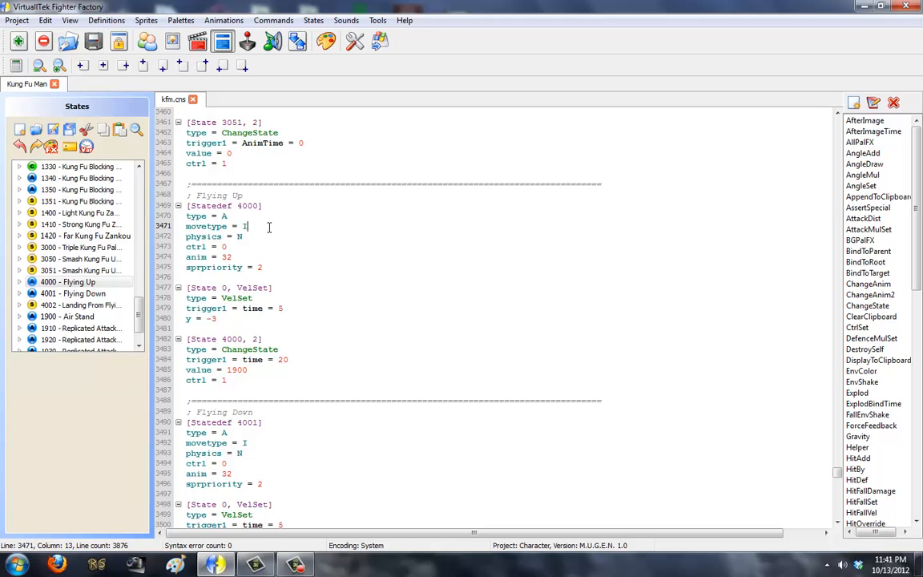
{"action": "mouse_move", "coordinate": [263, 238]}
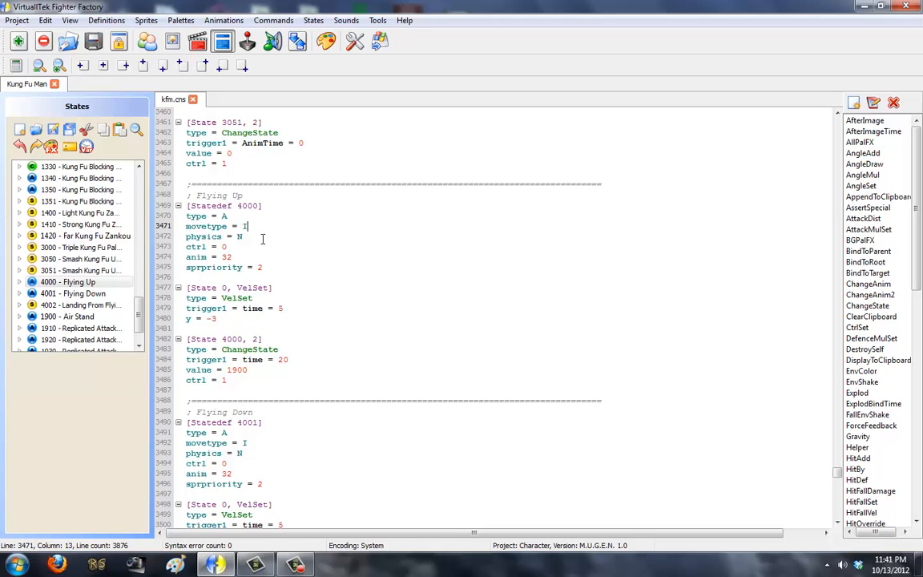
{"action": "double_click", "coordinate": [196, 247]}
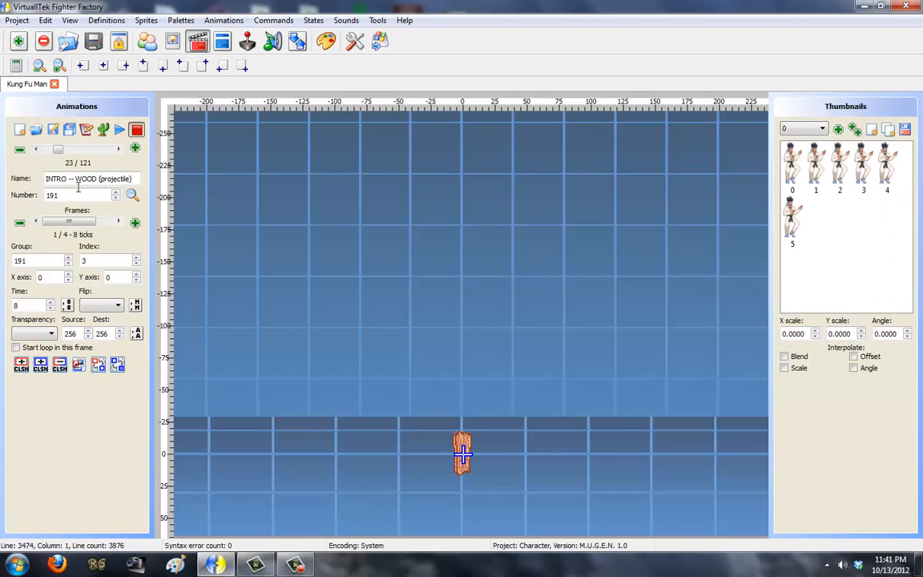
Step to animation 32 Flying Up and view its second frame.
{"action": "left_click", "coordinate": [36, 149]}
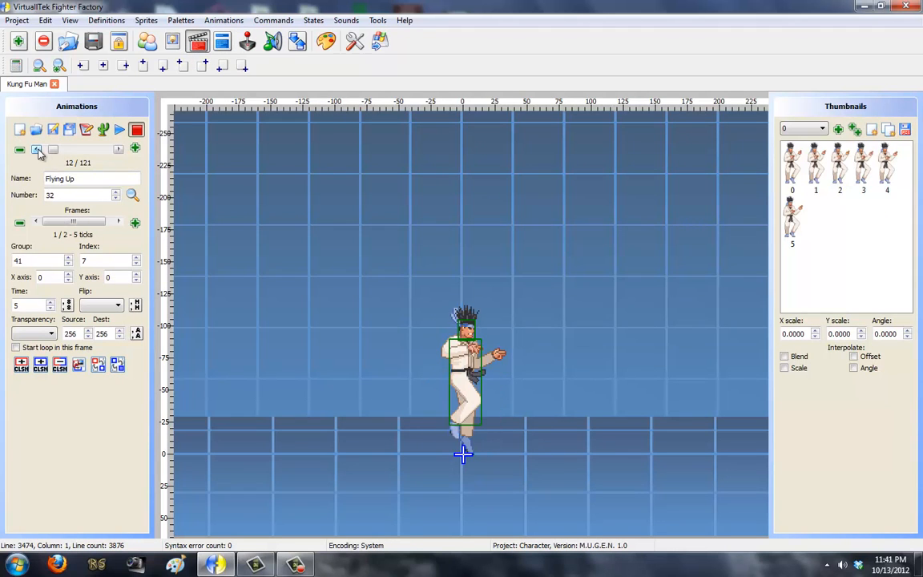
{"action": "left_click", "coordinate": [119, 128]}
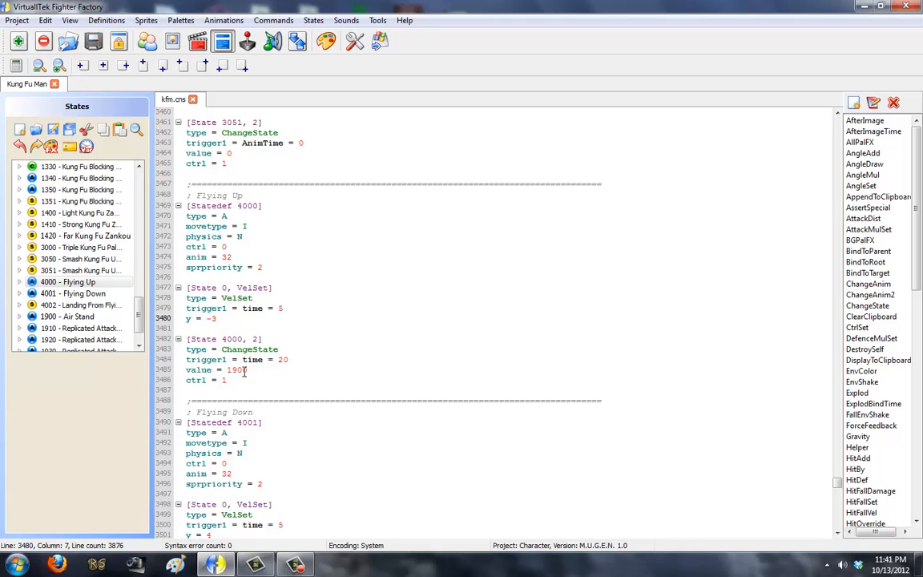
Check the 1900 state Flying Up leads to and Flying Down 4001's vertical velocity.
{"action": "double_click", "coordinate": [237, 368]}
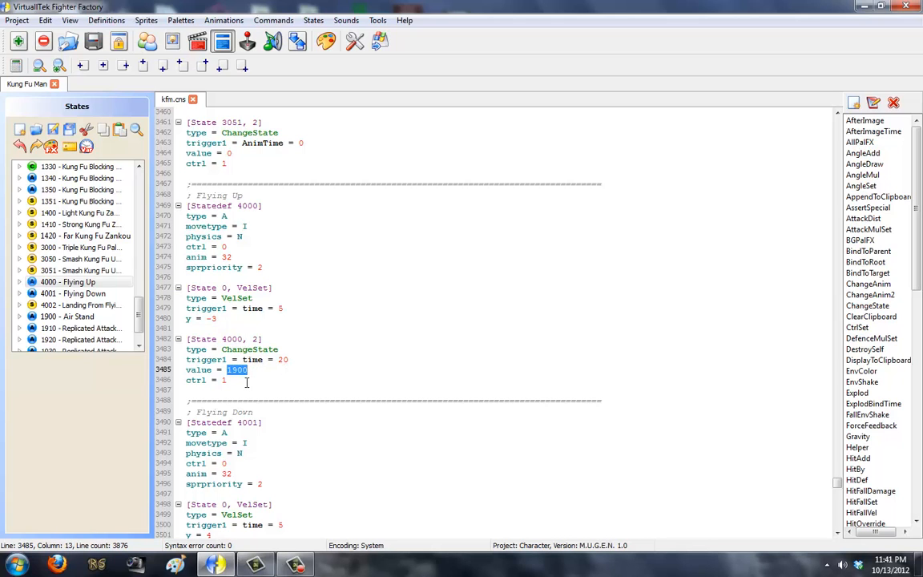
{"action": "mouse_move", "coordinate": [274, 379]}
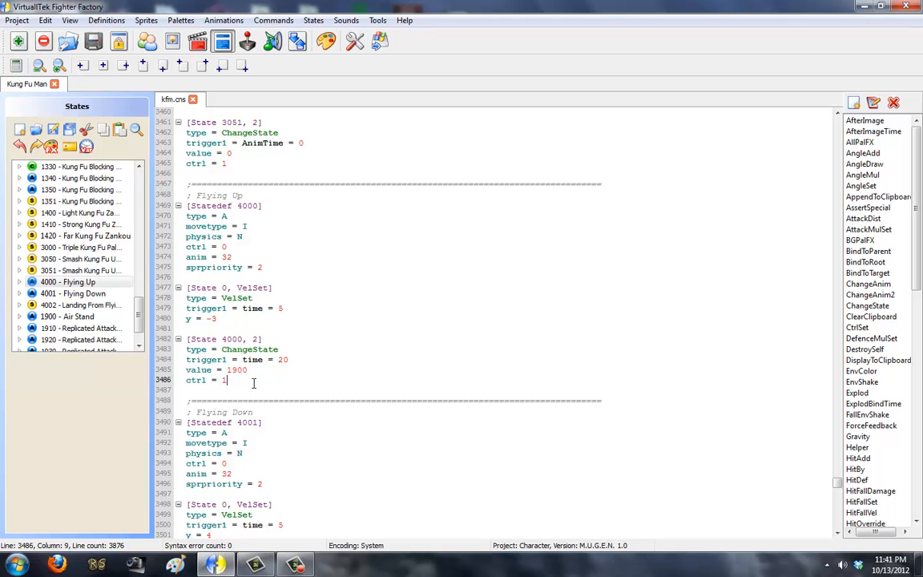
{"action": "scroll", "scroll_direction": "down", "scroll_amount": 3}
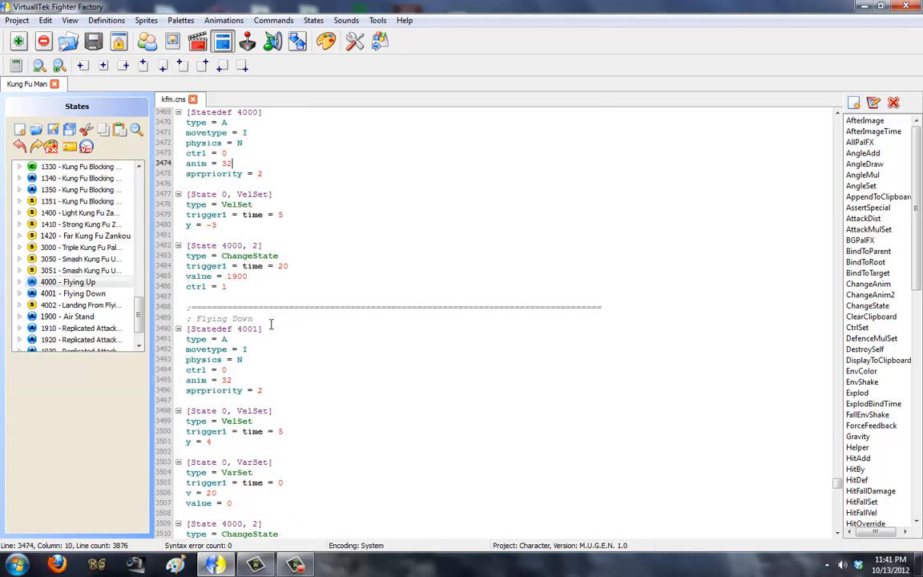
{"action": "scroll", "scroll_direction": "down", "scroll_amount": 3}
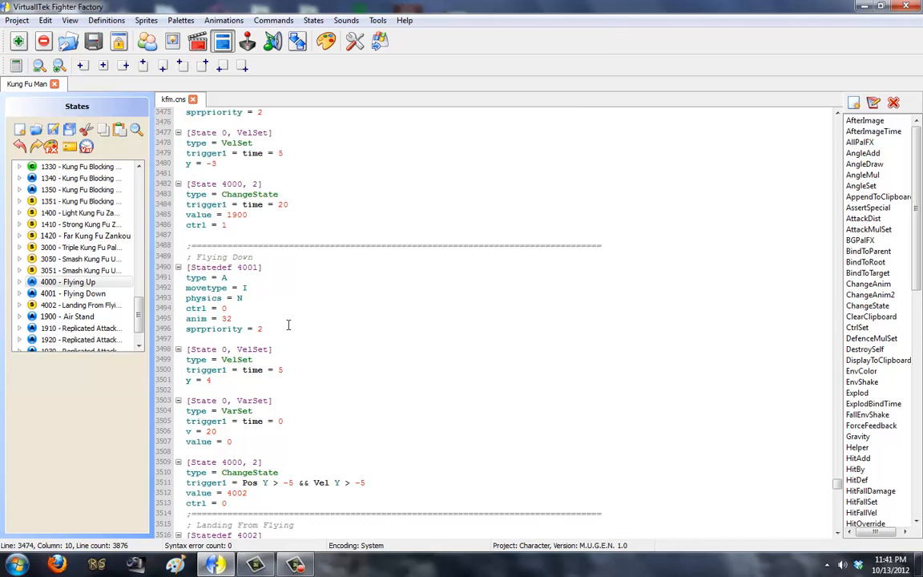
{"action": "left_click", "coordinate": [263, 329]}
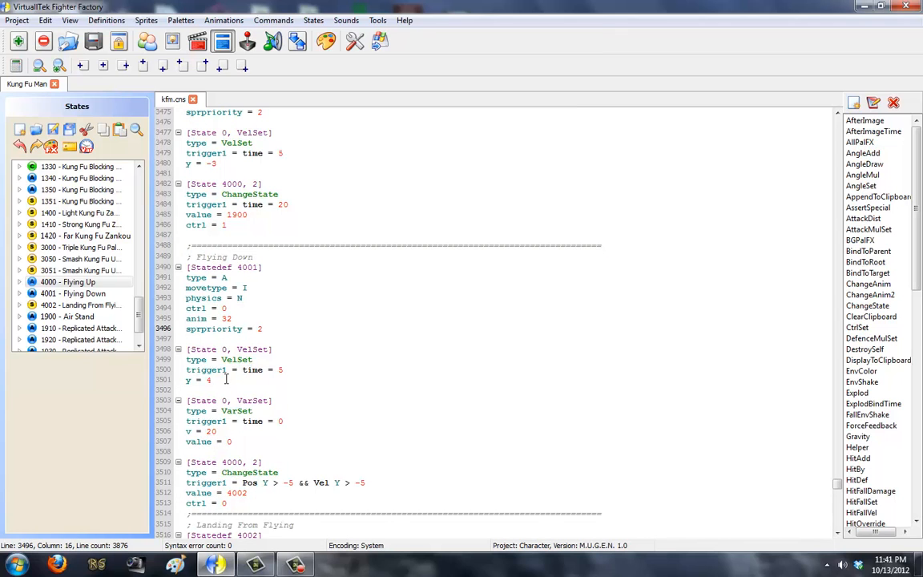
{"action": "left_click", "coordinate": [211, 380]}
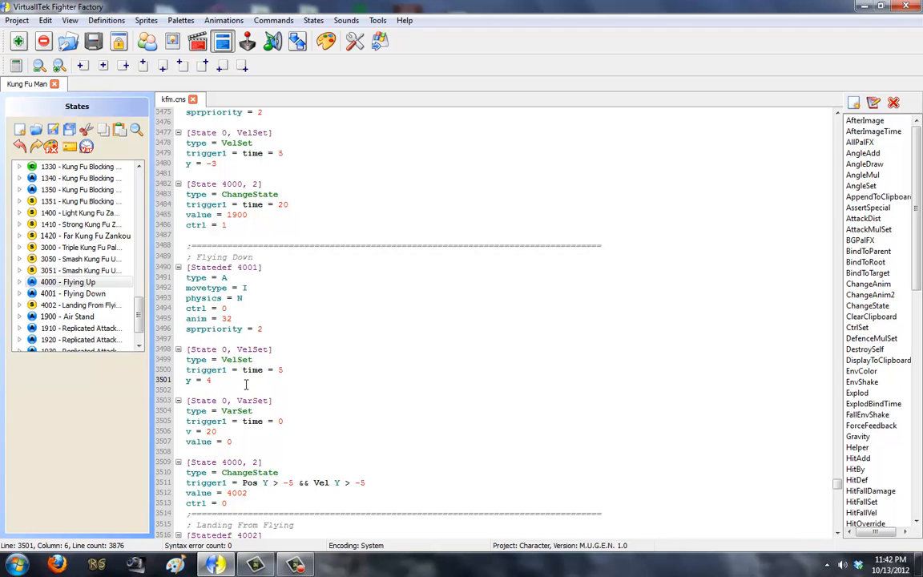
Review the variable reset in Flying Down and bring Landing From Flying 4002 into view.
{"action": "scroll", "scroll_direction": "down", "scroll_amount": 3}
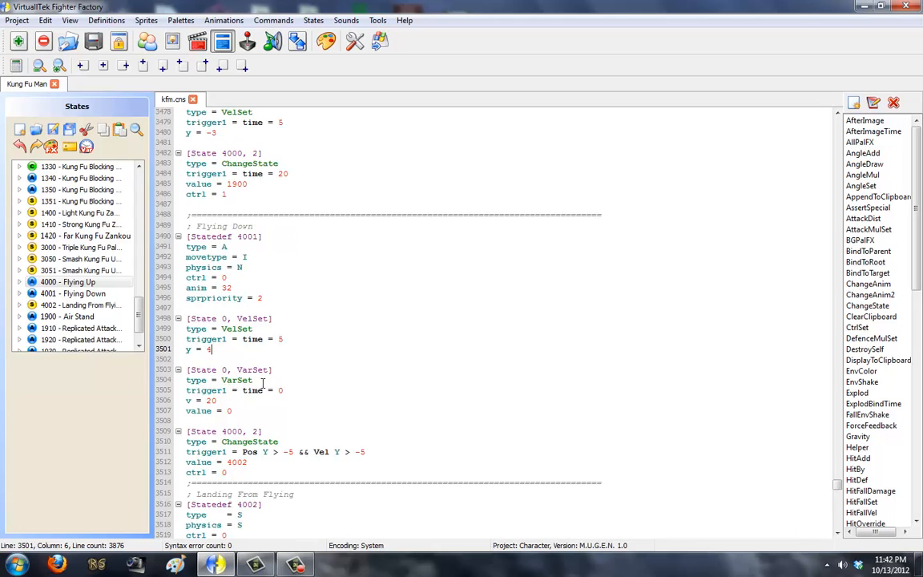
{"action": "mouse_move", "coordinate": [236, 397]}
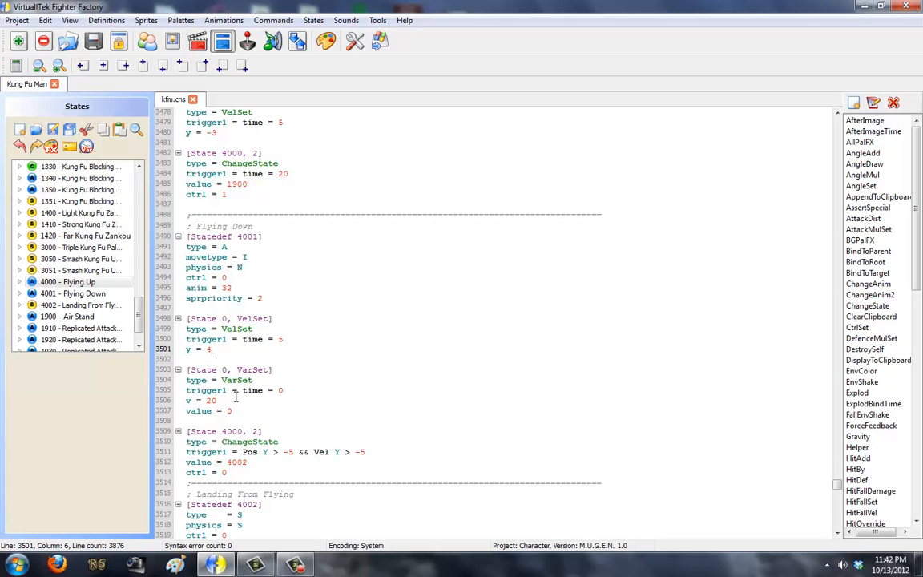
{"action": "left_click", "coordinate": [228, 411]}
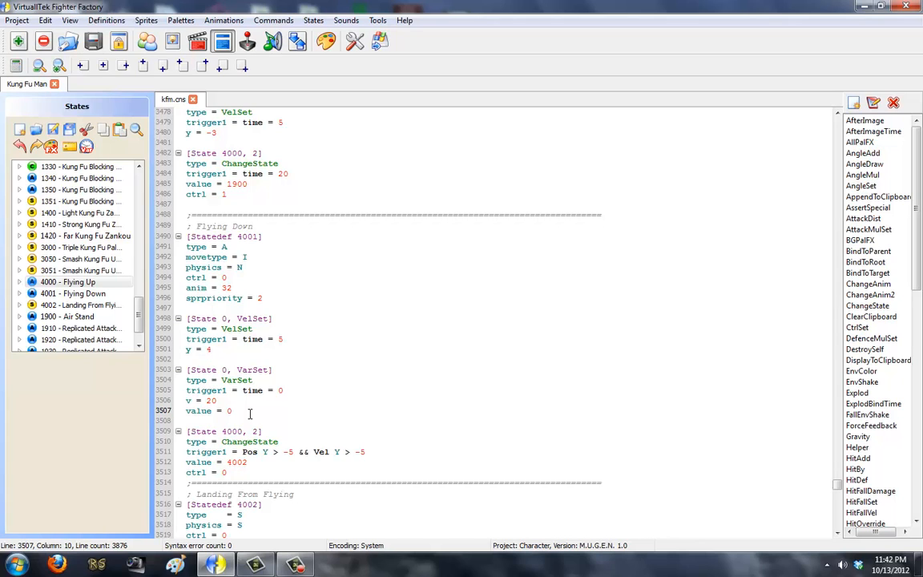
{"action": "left_click", "coordinate": [232, 411]}
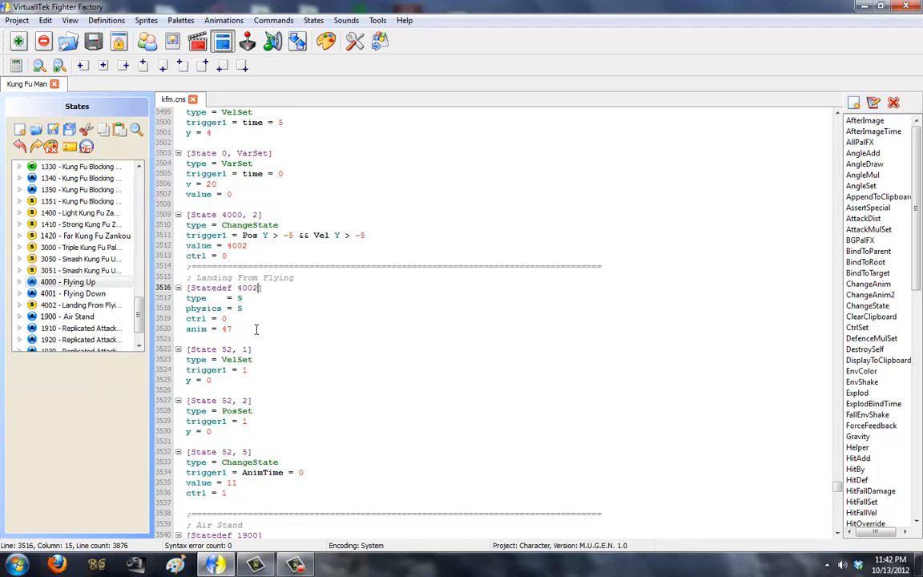
{"action": "mouse_move", "coordinate": [263, 327]}
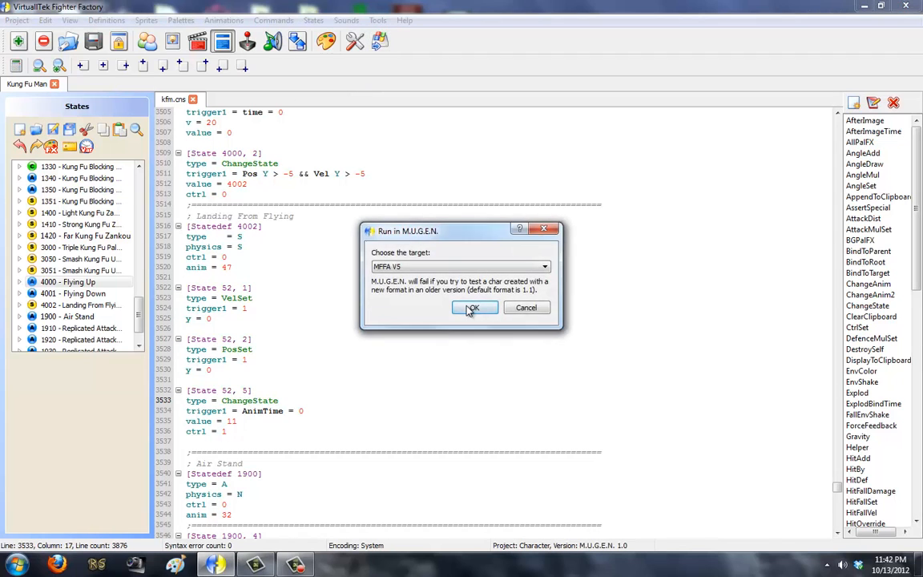
Confirm the Run in M.U.G.E.N dialog to start the test run.
{"action": "left_click", "coordinate": [475, 308]}
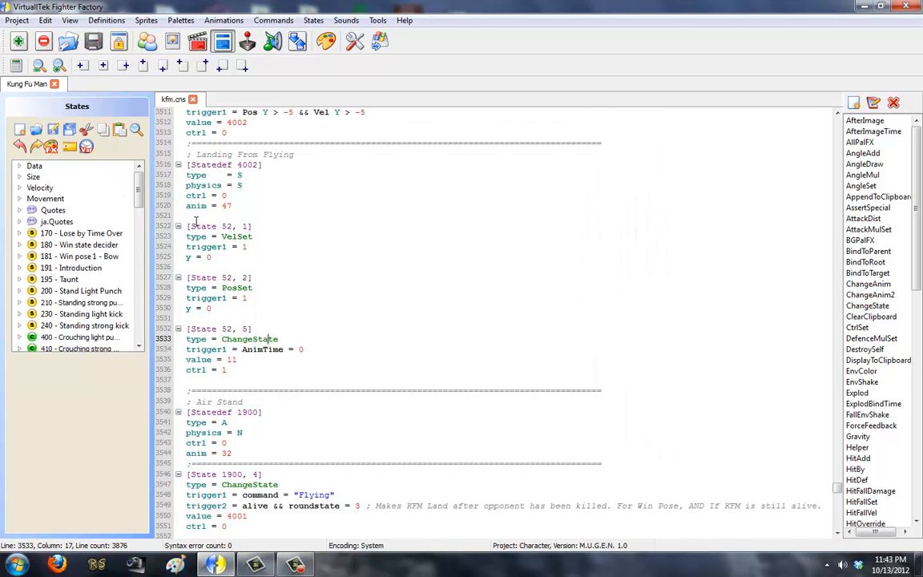
Scroll to Statedef 1900 Air Stand and examine its type = A setting and flying controllers.
{"action": "scroll", "scroll_direction": "down", "scroll_amount": 3}
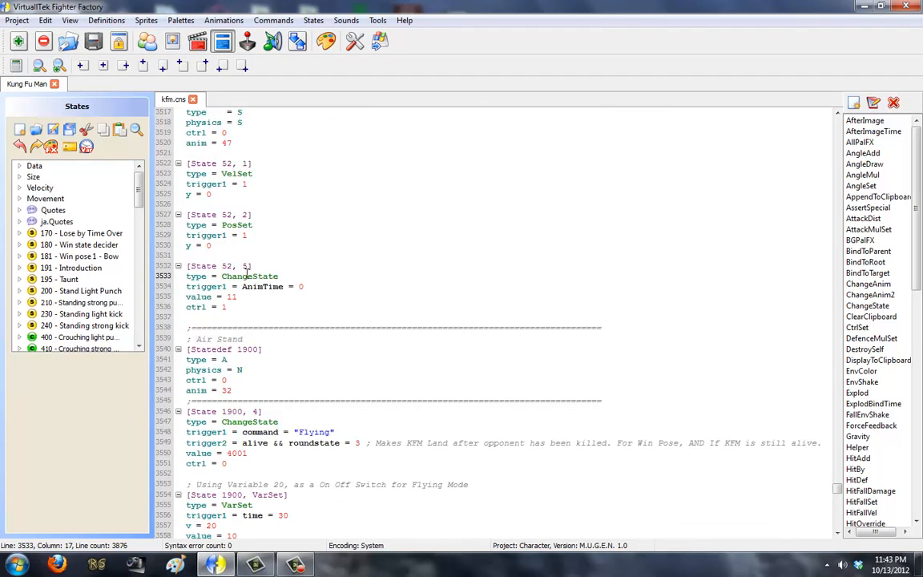
{"action": "scroll", "scroll_direction": "down", "scroll_amount": 3}
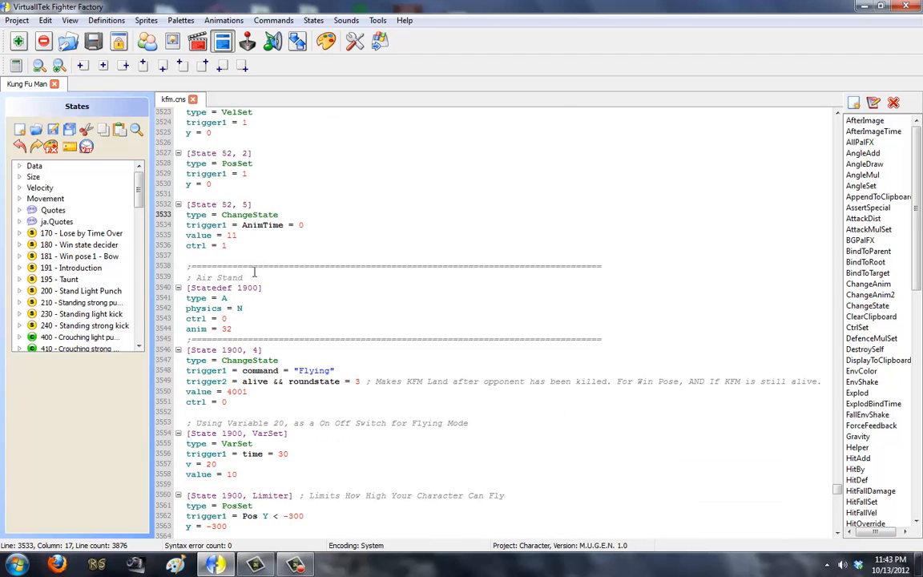
{"action": "scroll", "scroll_direction": "down", "scroll_amount": 3}
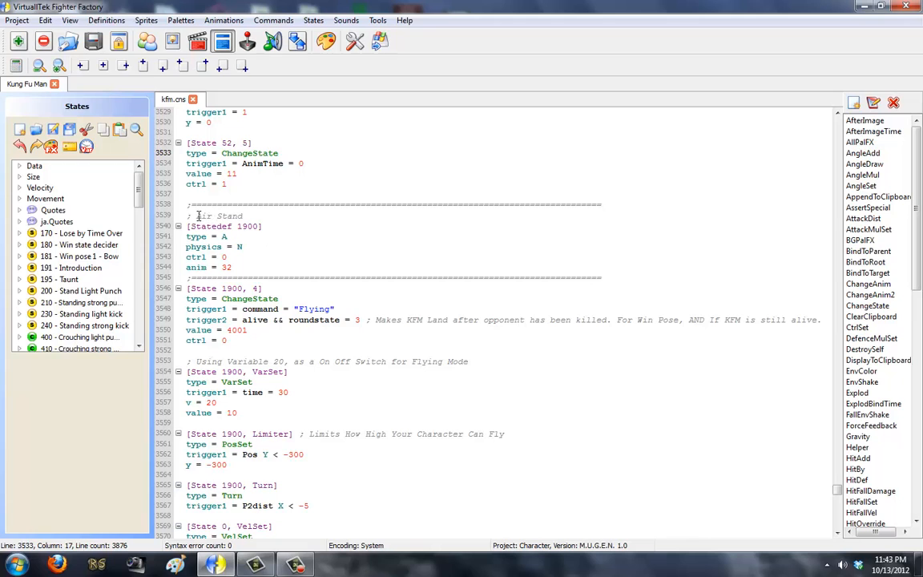
{"action": "double_click", "coordinate": [218, 215]}
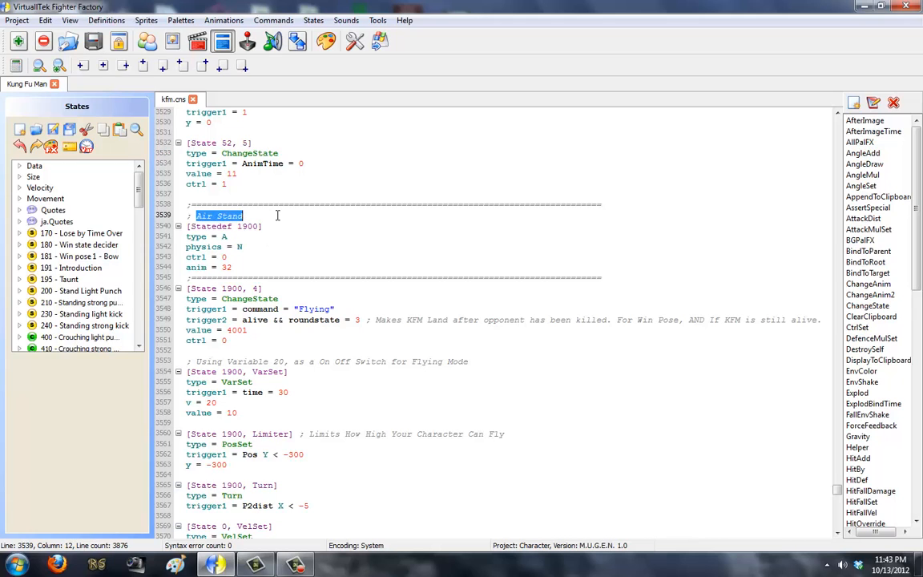
{"action": "mouse_move", "coordinate": [269, 222]}
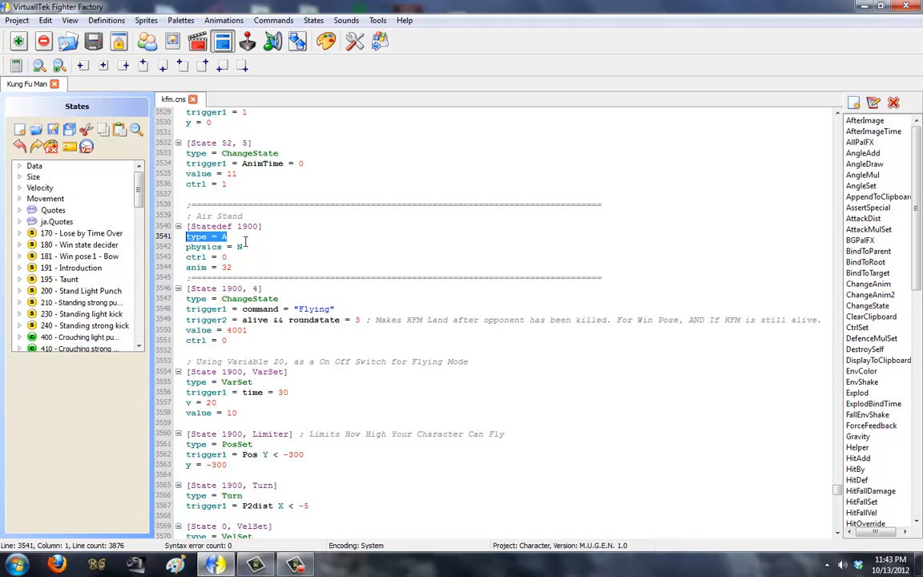
{"action": "left_click", "coordinate": [240, 247]}
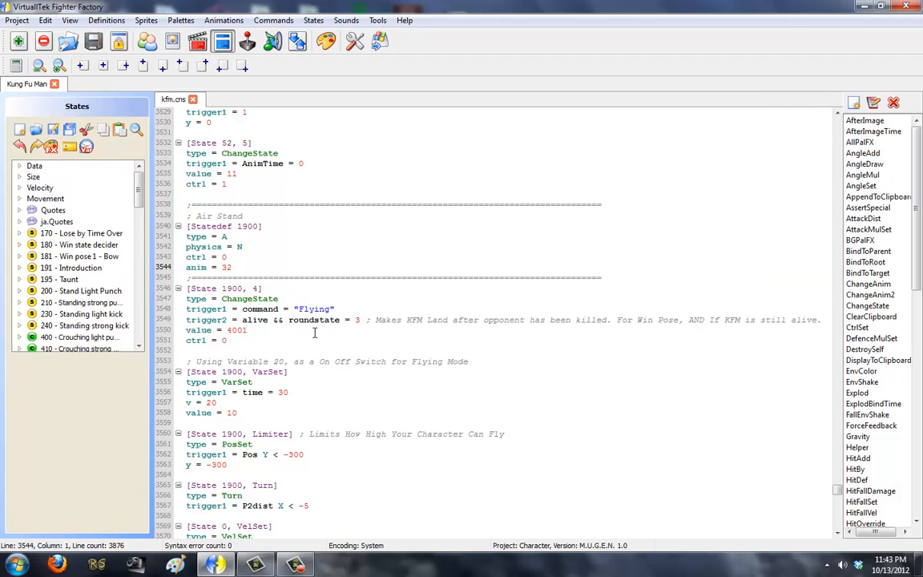
{"action": "scroll", "scroll_direction": "down", "scroll_amount": 3}
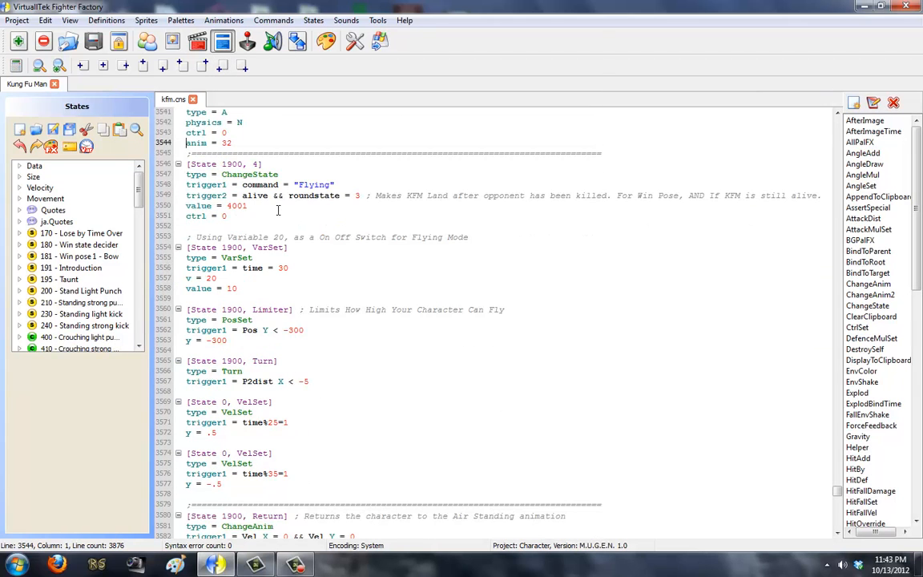
{"action": "left_click_drag", "start_coordinate": [186, 401], "coordinate": [224, 484]}
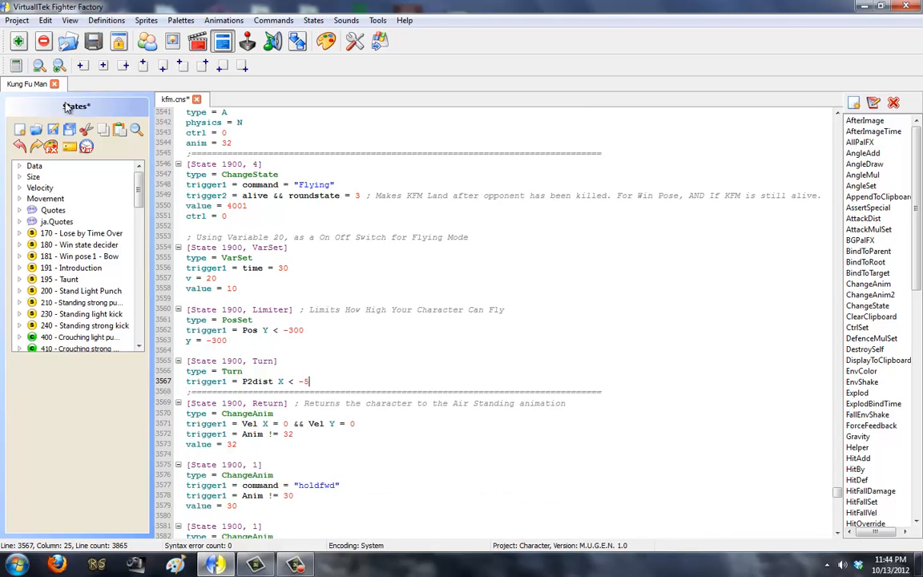
{"action": "left_click", "coordinate": [227, 215]}
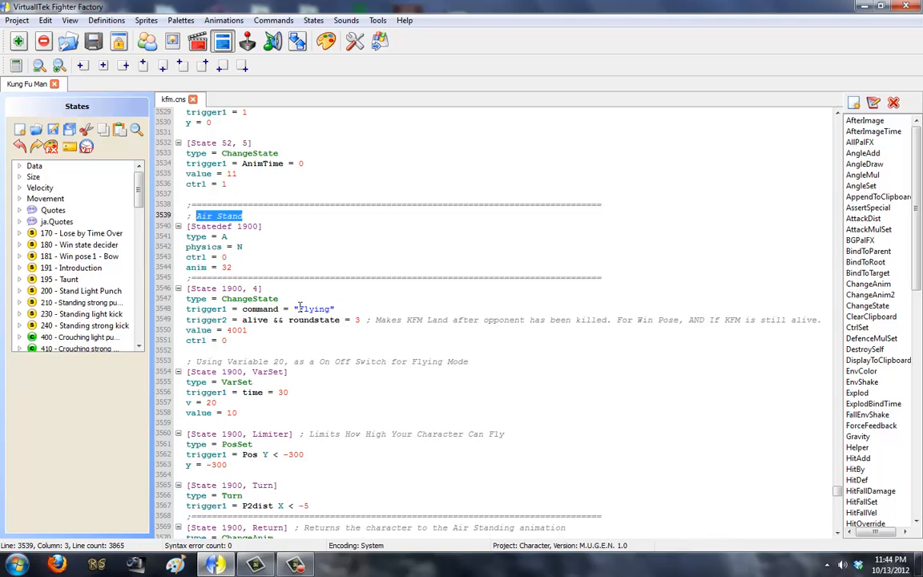
{"action": "double_click", "coordinate": [237, 330]}
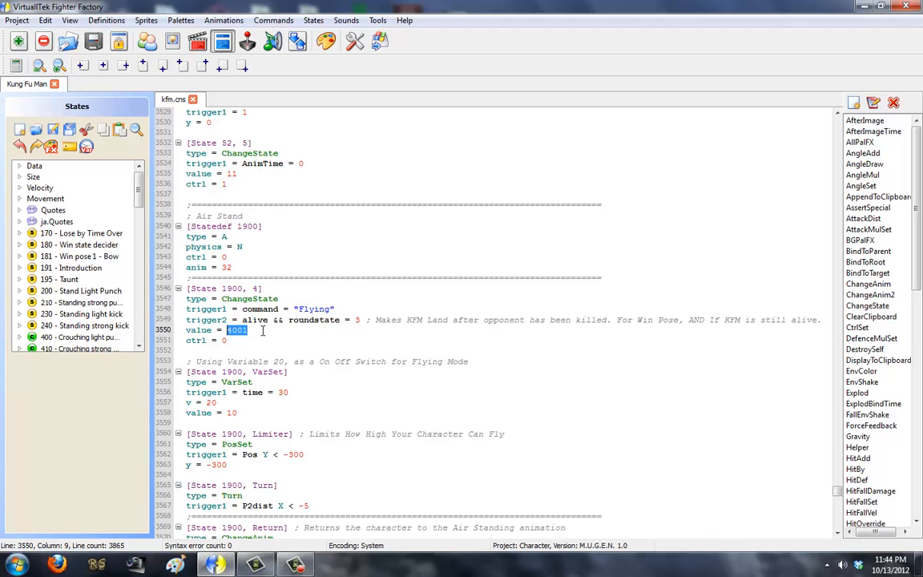
{"action": "scroll", "scroll_direction": "up", "scroll_amount": 3}
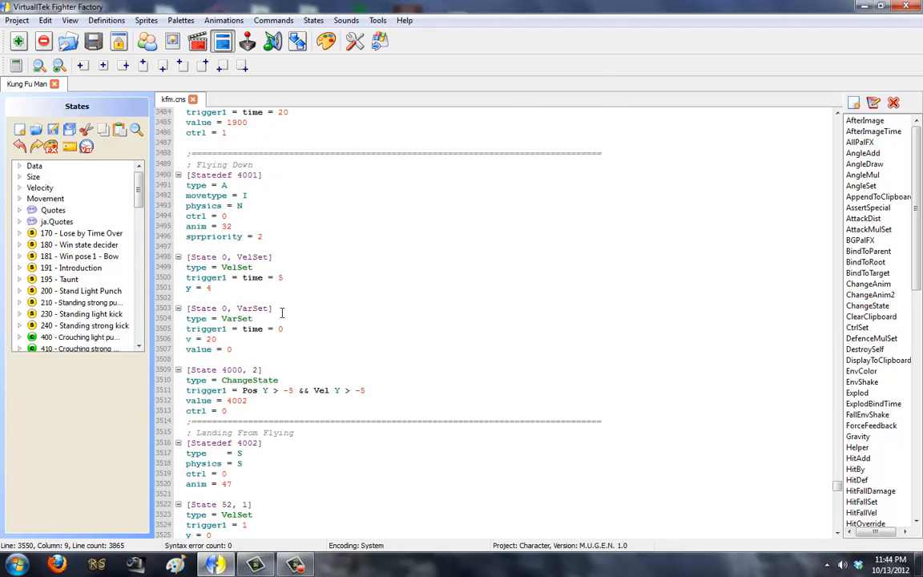
{"action": "scroll", "scroll_direction": "down", "scroll_amount": 3}
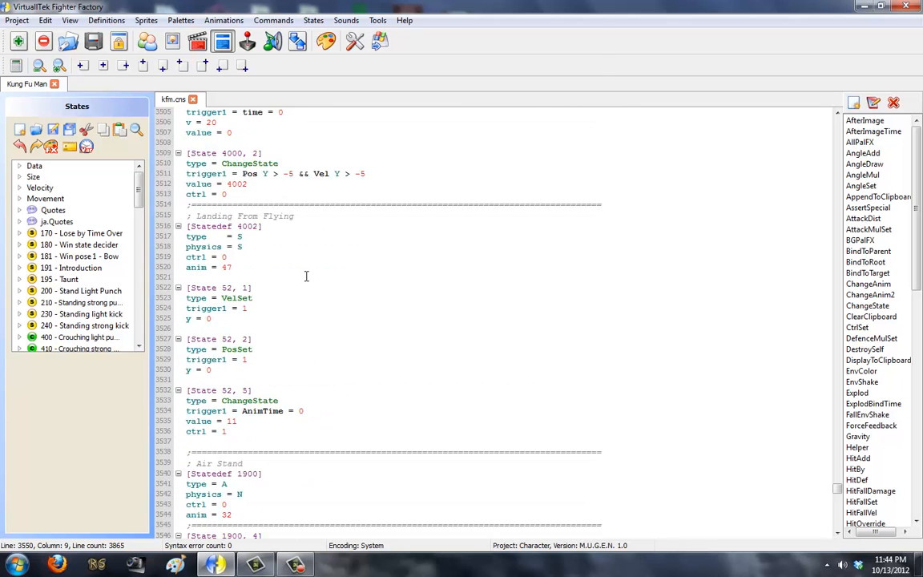
{"action": "scroll", "scroll_direction": "down", "scroll_amount": 3}
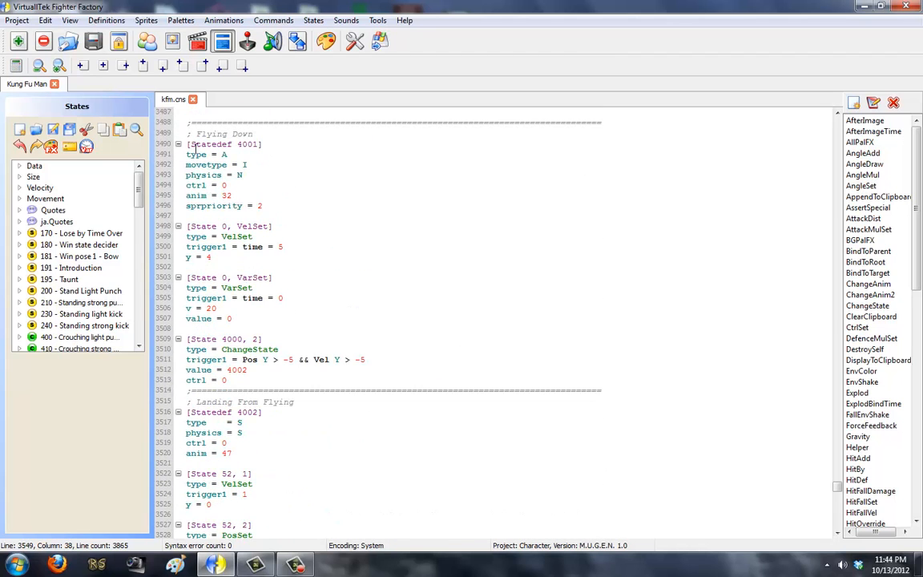
{"action": "scroll", "scroll_direction": "down", "scroll_amount": 3}
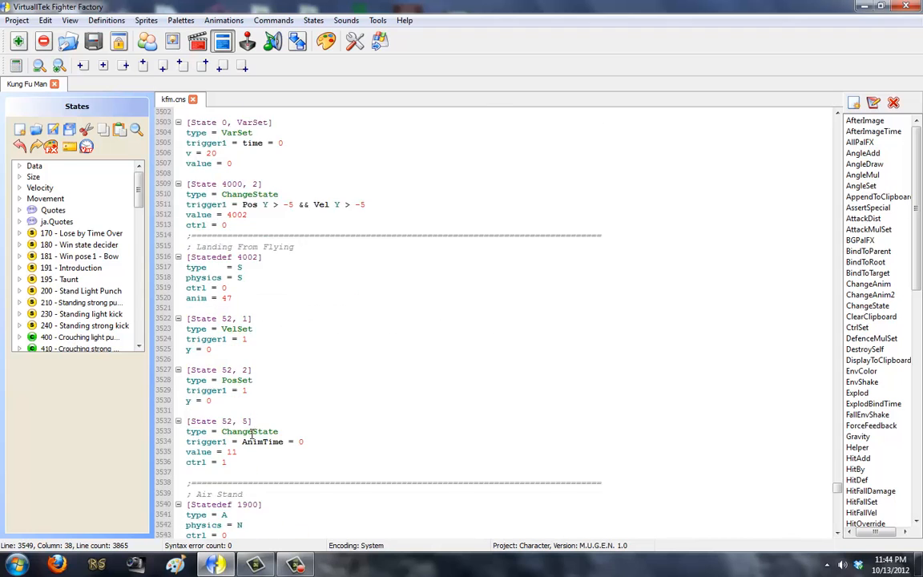
{"action": "scroll", "scroll_direction": "down", "scroll_amount": 3}
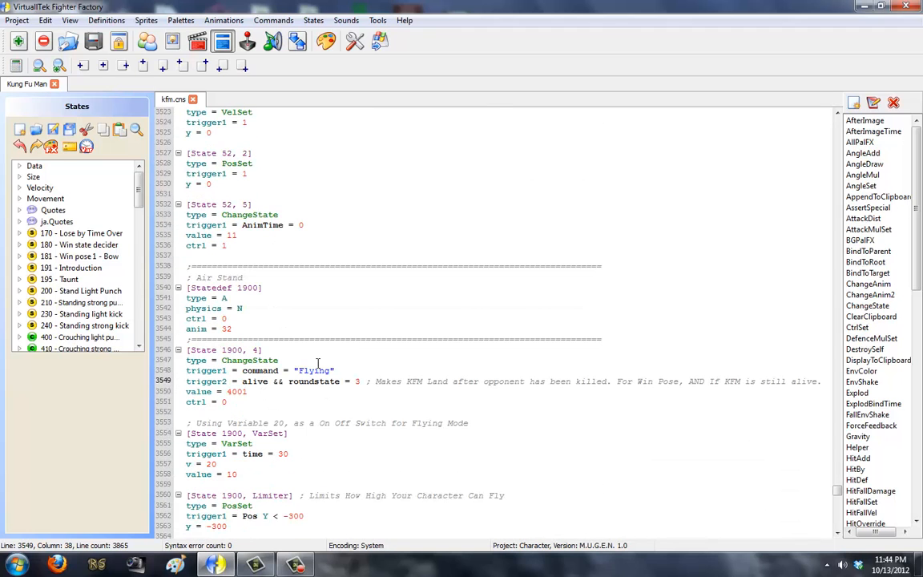
{"action": "mouse_move", "coordinate": [316, 365]}
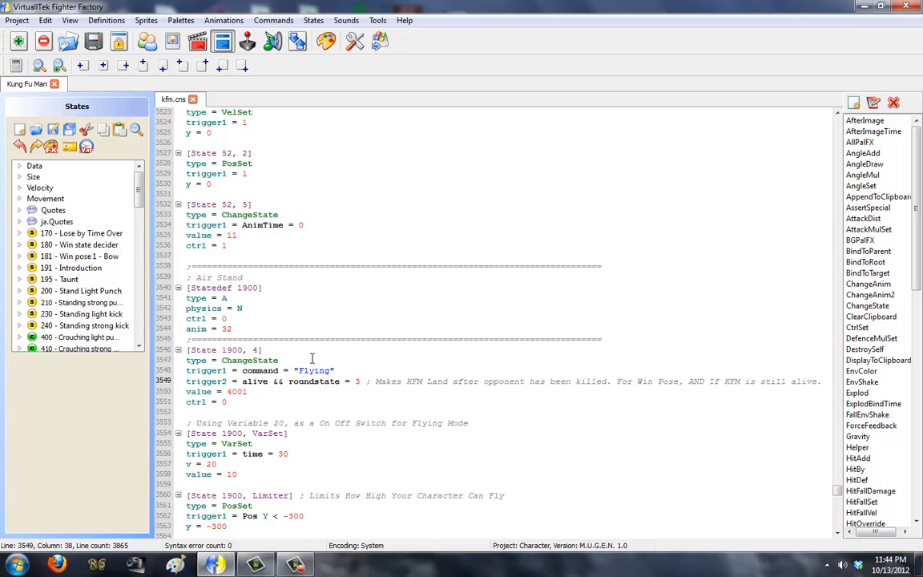
{"action": "scroll", "scroll_direction": "down", "scroll_amount": 3}
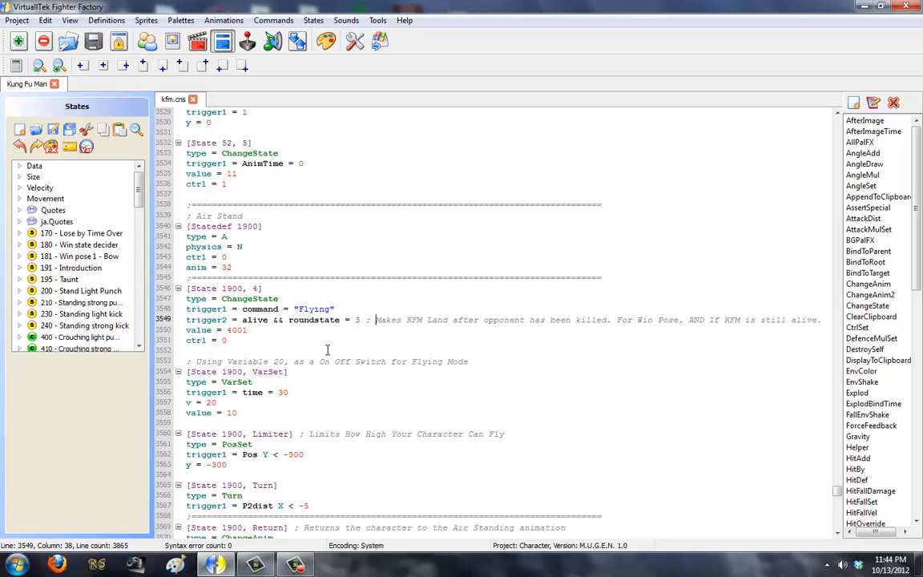
{"action": "scroll", "scroll_direction": "down", "scroll_amount": 3}
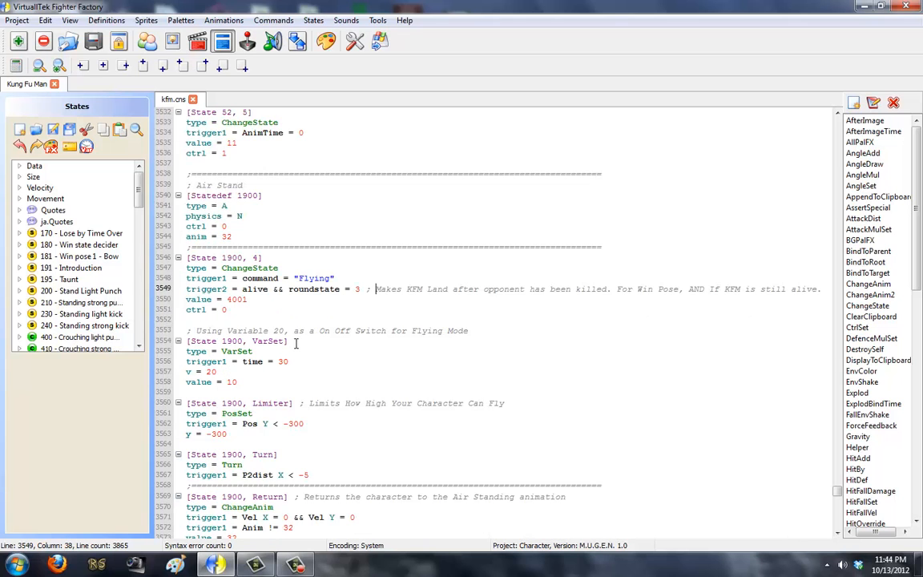
{"action": "scroll", "scroll_direction": "down", "scroll_amount": 3}
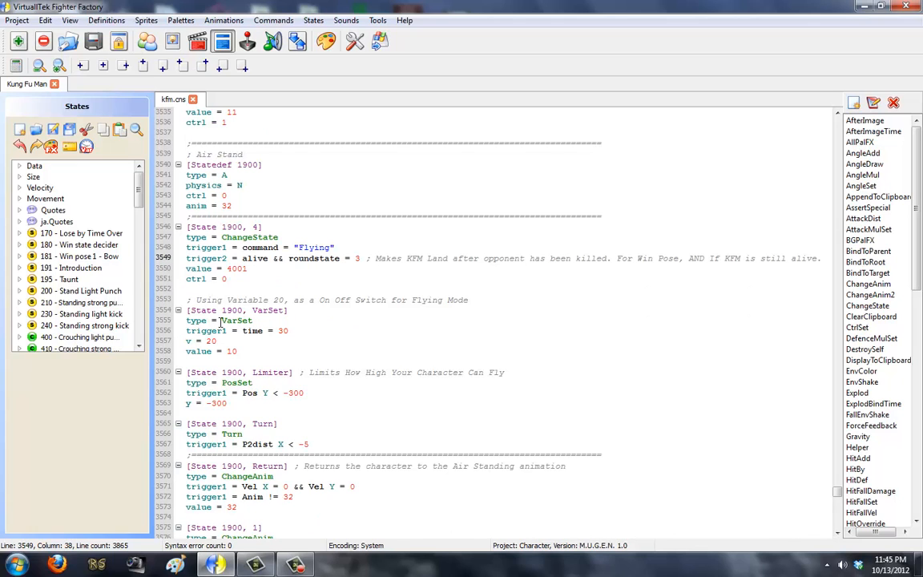
Highlight the VarSet flying switch (var 20 = 10) and the Limiter capping height at -300.
{"action": "double_click", "coordinate": [210, 340]}
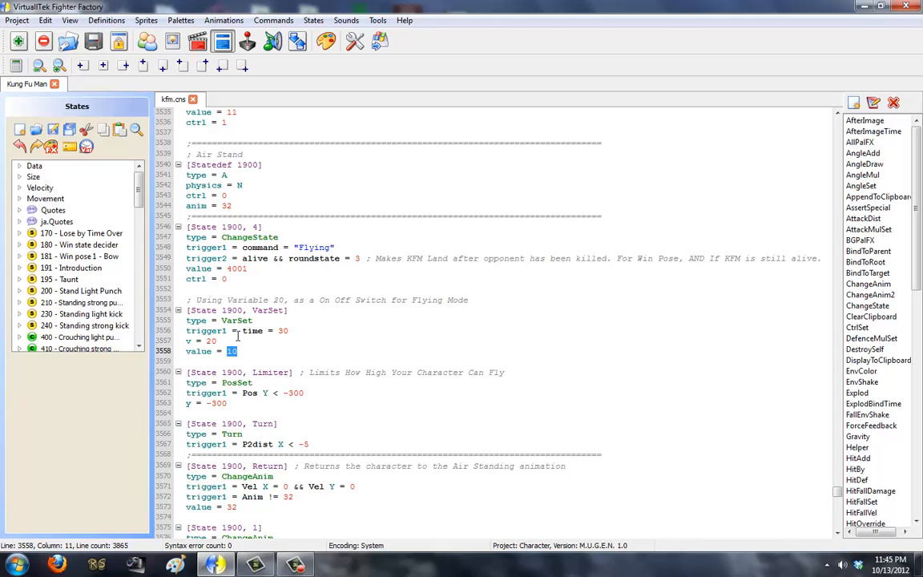
{"action": "mouse_move", "coordinate": [218, 320]}
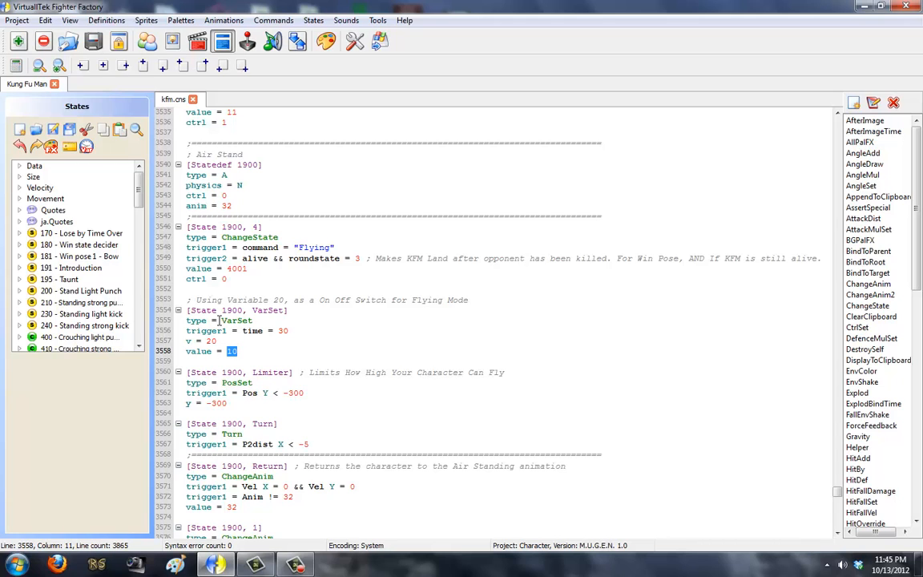
{"action": "left_click", "coordinate": [199, 300]}
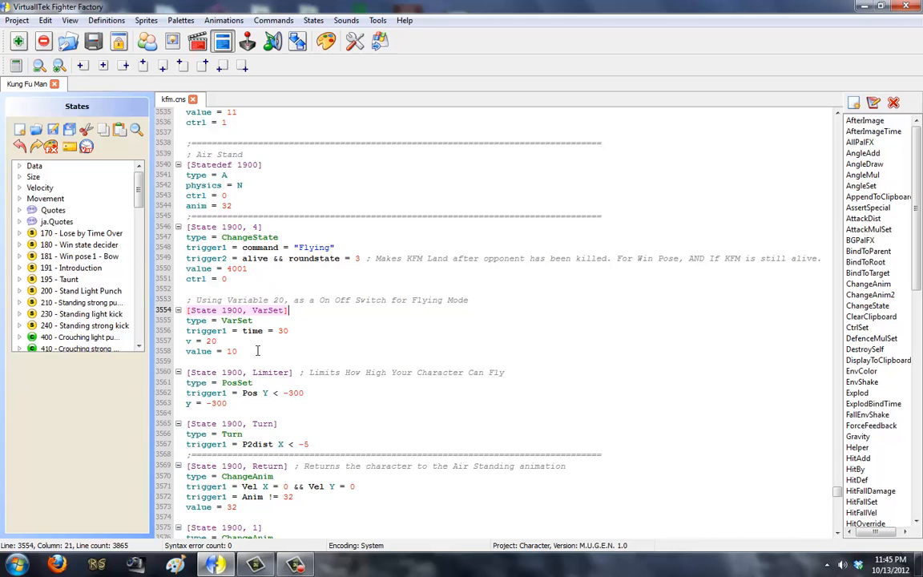
{"action": "left_click", "coordinate": [239, 351]}
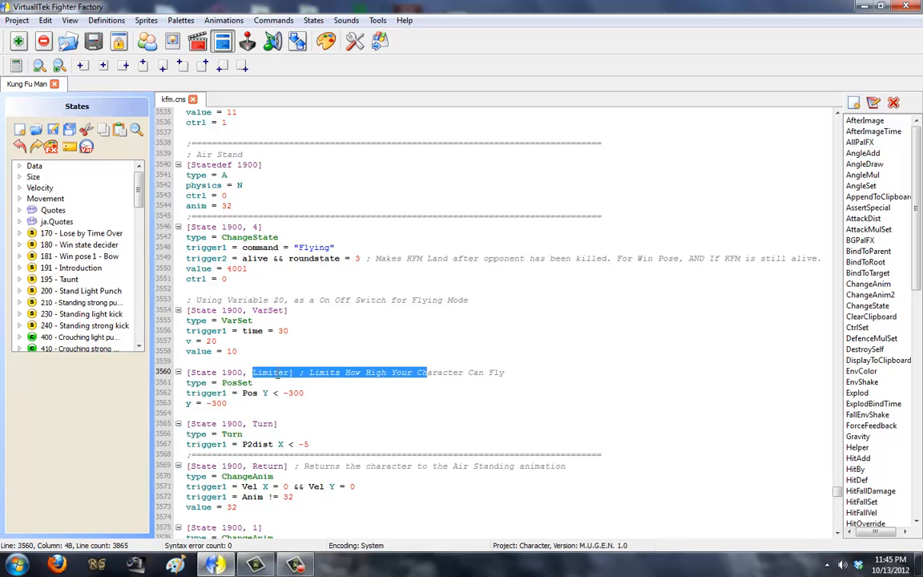
{"action": "left_click", "coordinate": [302, 371]}
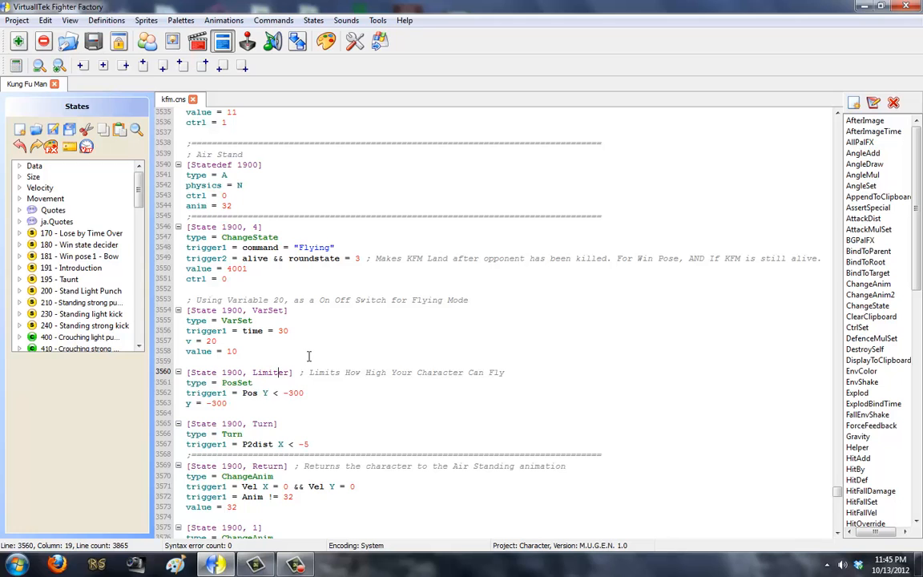
{"action": "mouse_move", "coordinate": [305, 177]}
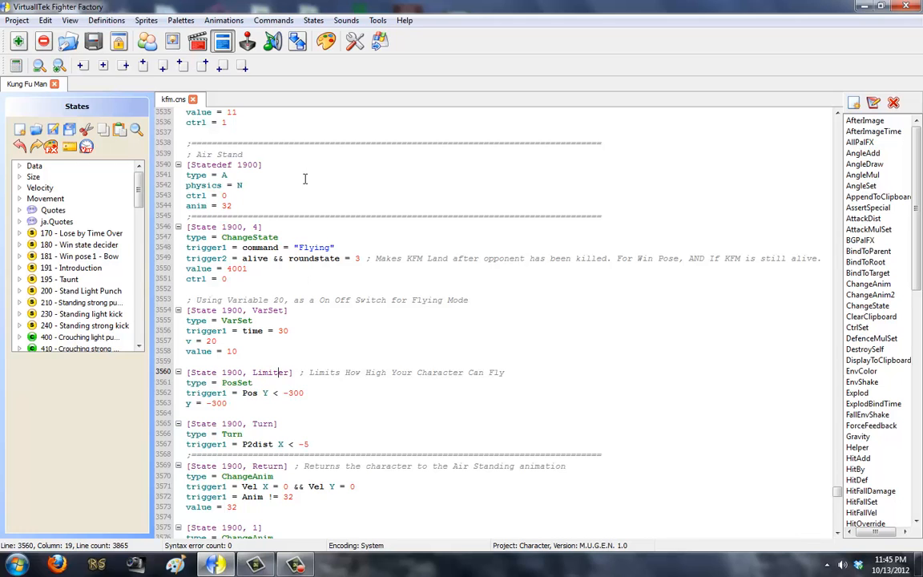
{"action": "mouse_move", "coordinate": [279, 395]}
{"action": "type", "text": "1"}
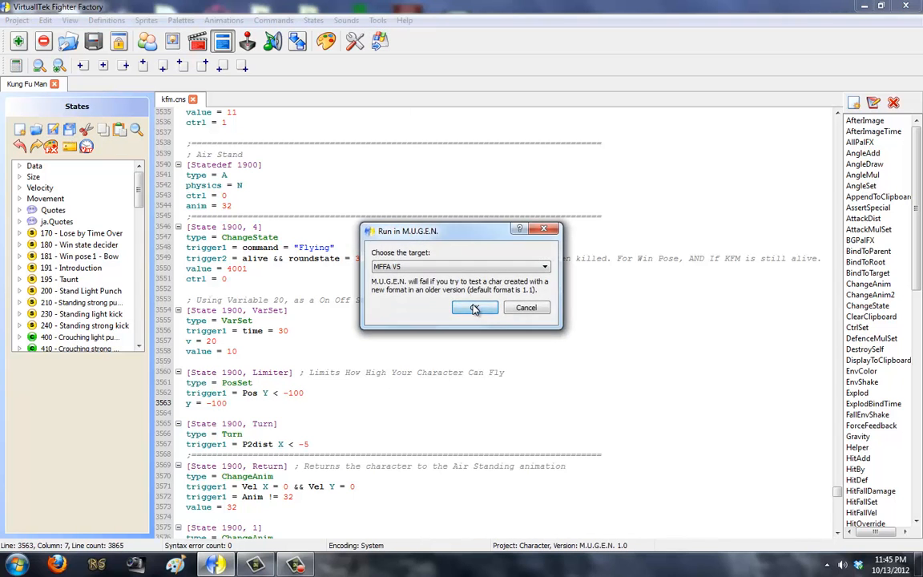
Launch the M.U.G.E.N test match, watch Kung Fu Man fly upward, then close it.
{"action": "left_click", "coordinate": [474, 308]}
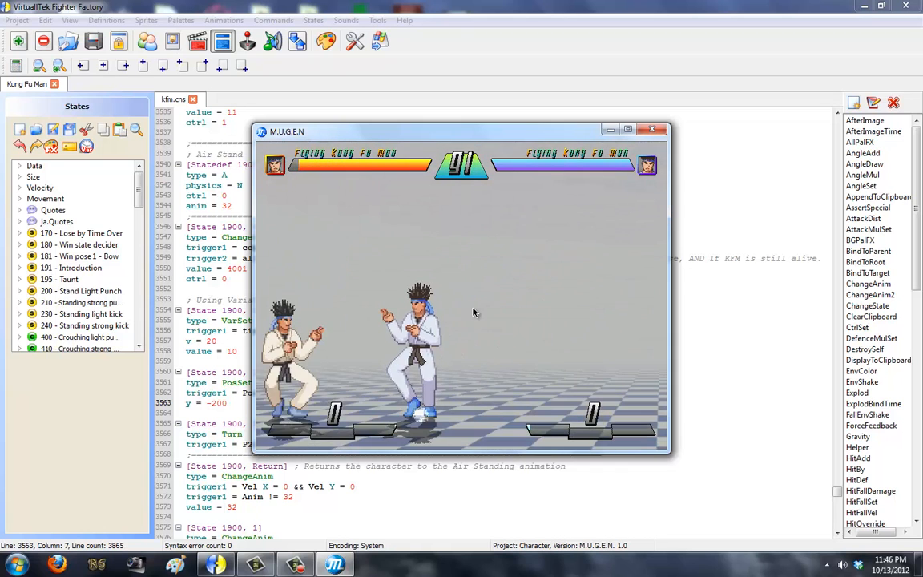
{"action": "left_click", "coordinate": [652, 128]}
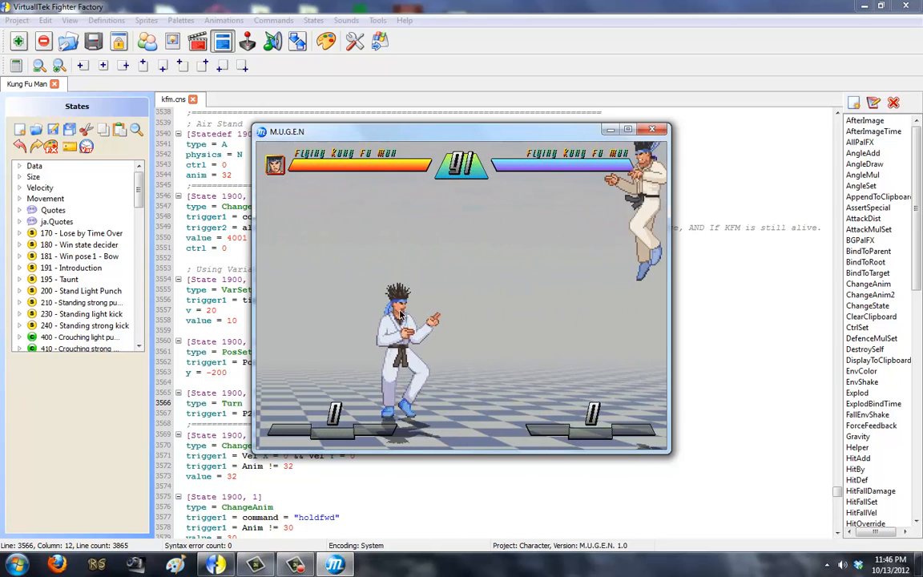
{"action": "left_click", "coordinate": [652, 128]}
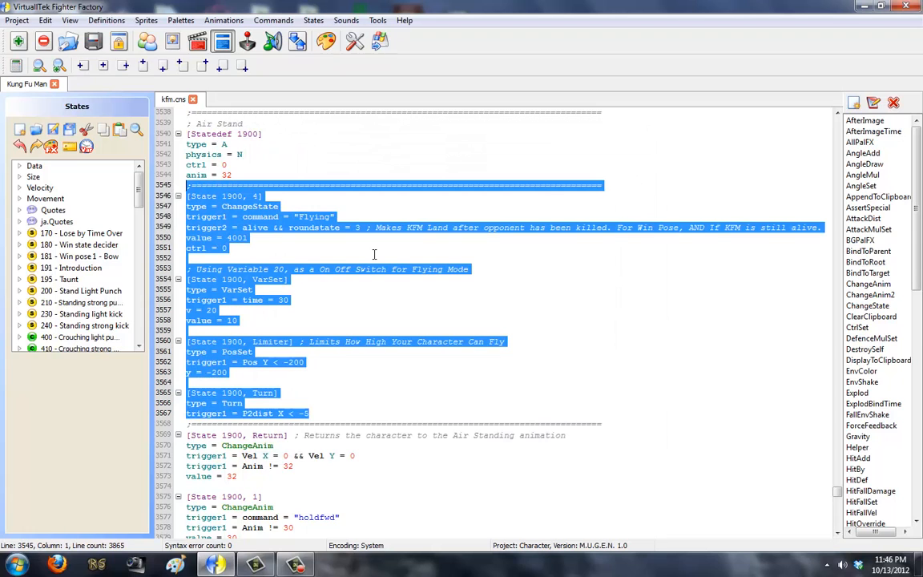
{"action": "mouse_move", "coordinate": [343, 324]}
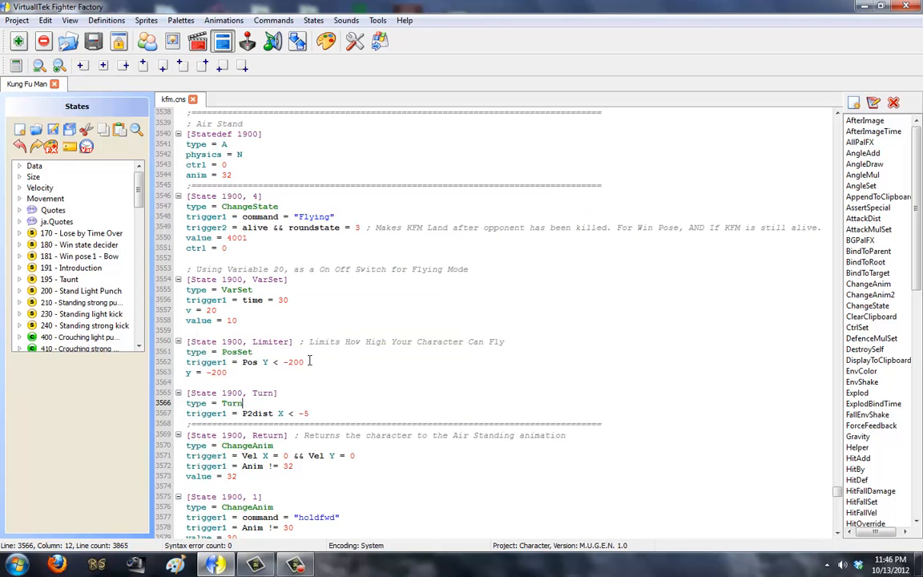
{"action": "left_click", "coordinate": [303, 363]}
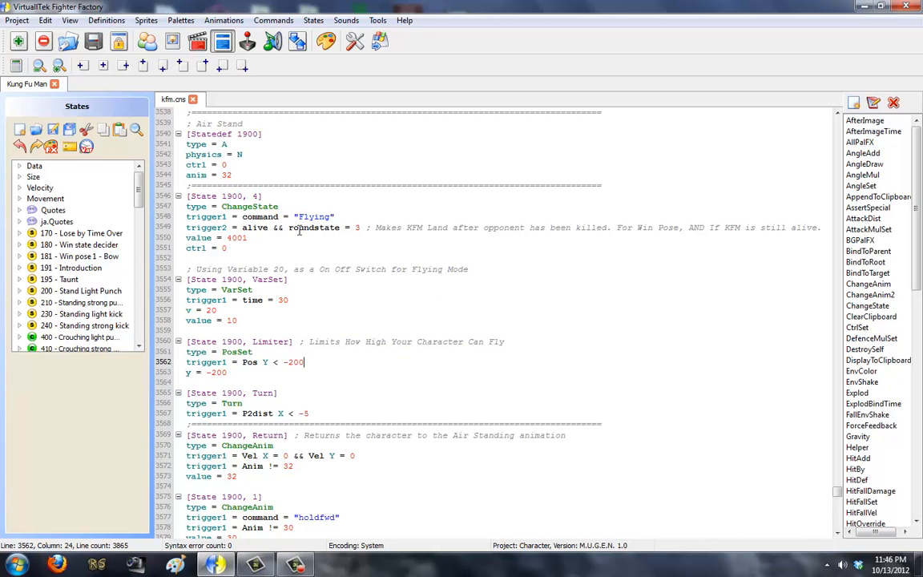
{"action": "left_click", "coordinate": [302, 321]}
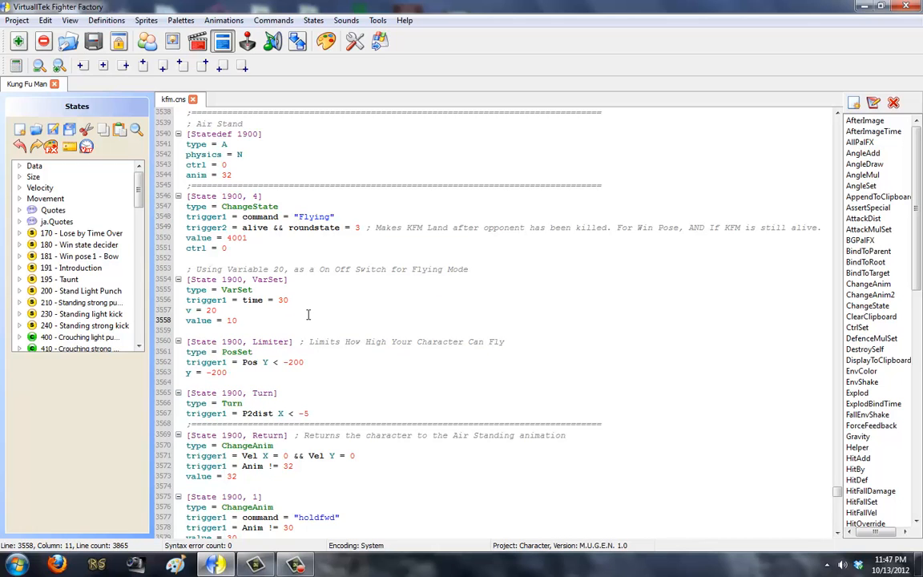
{"action": "scroll", "scroll_direction": "down", "scroll_amount": 3}
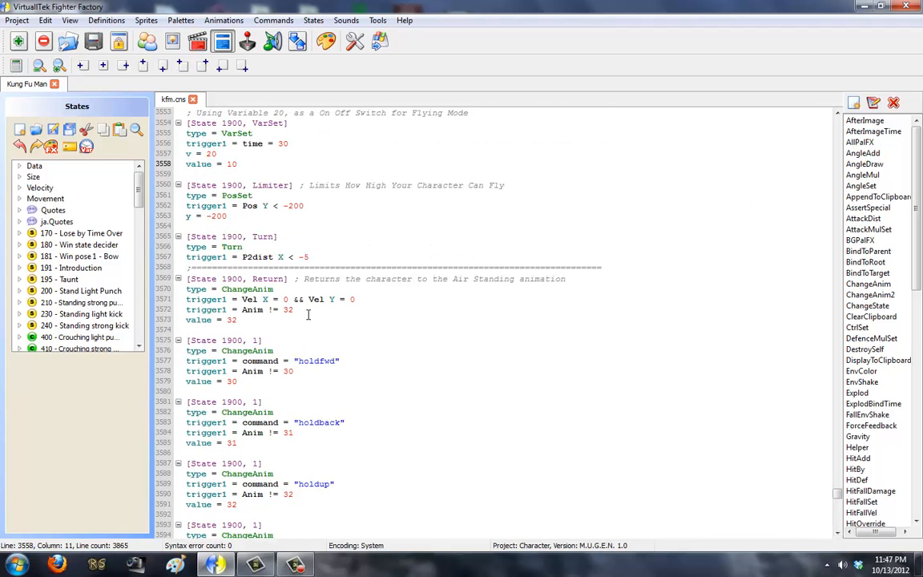
{"action": "scroll", "scroll_direction": "down", "scroll_amount": 3}
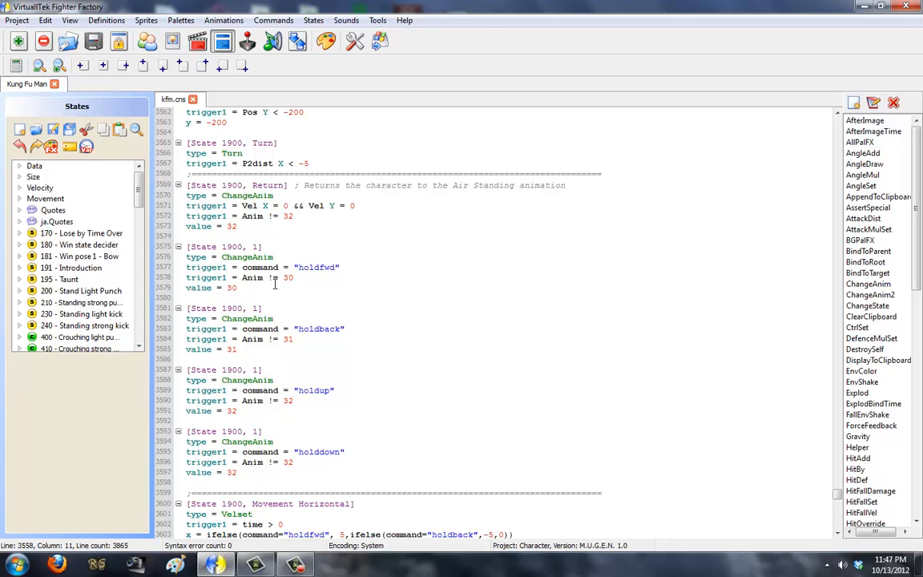
{"action": "left_click", "coordinate": [266, 287]}
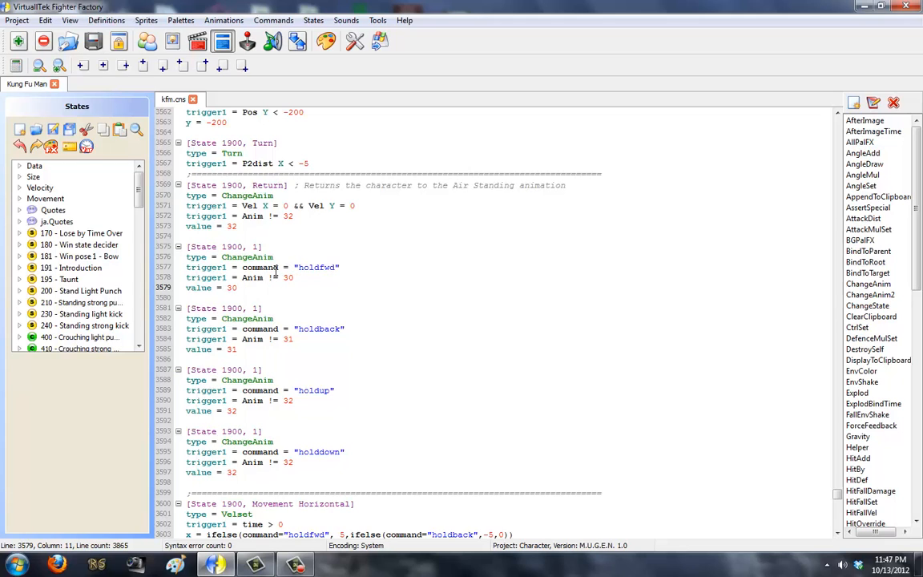
{"action": "double_click", "coordinate": [317, 266]}
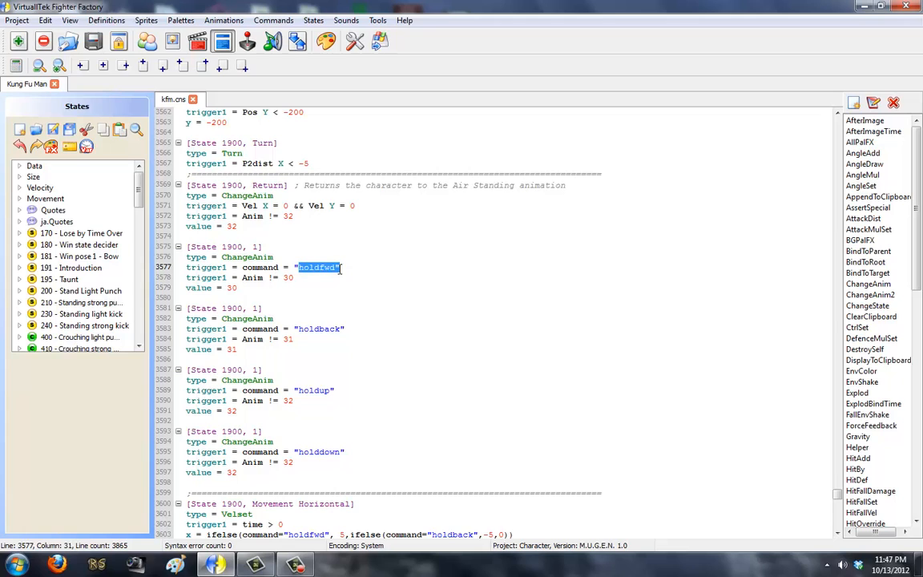
{"action": "left_click", "coordinate": [241, 226]}
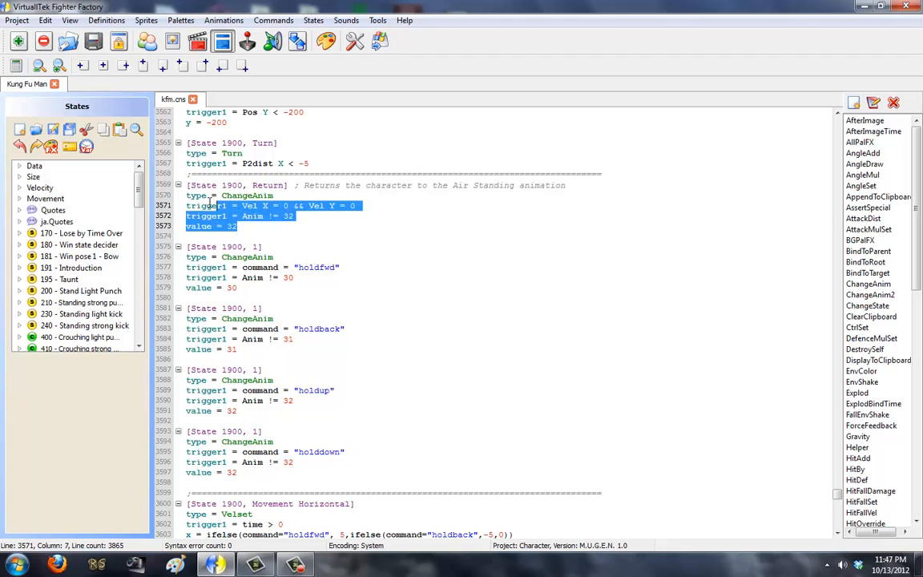
{"action": "left_click", "coordinate": [282, 277]}
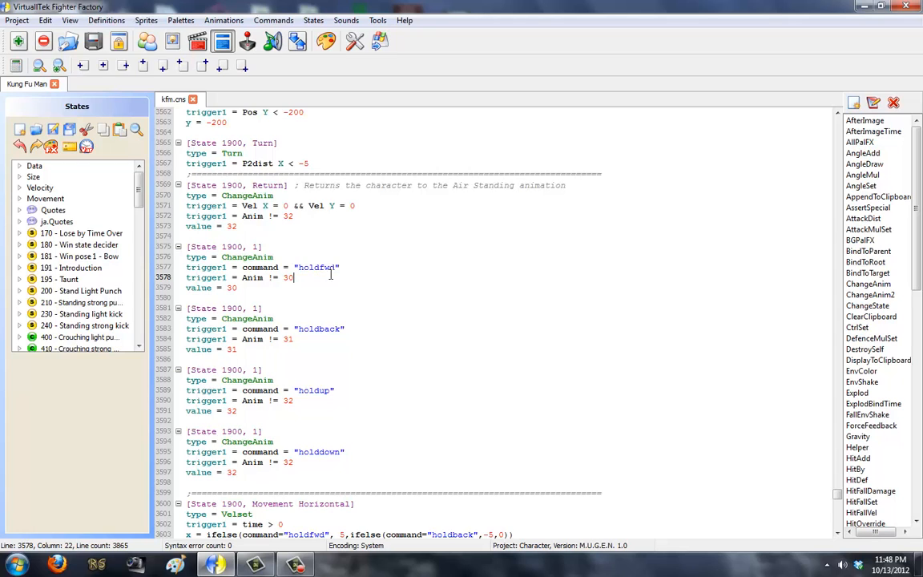
{"action": "double_click", "coordinate": [316, 266]}
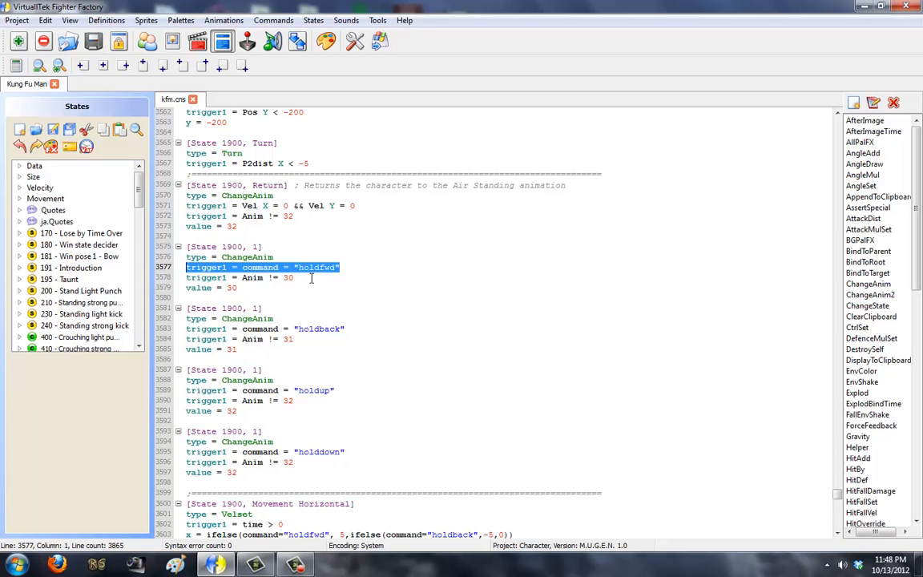
{"action": "left_click", "coordinate": [238, 289]}
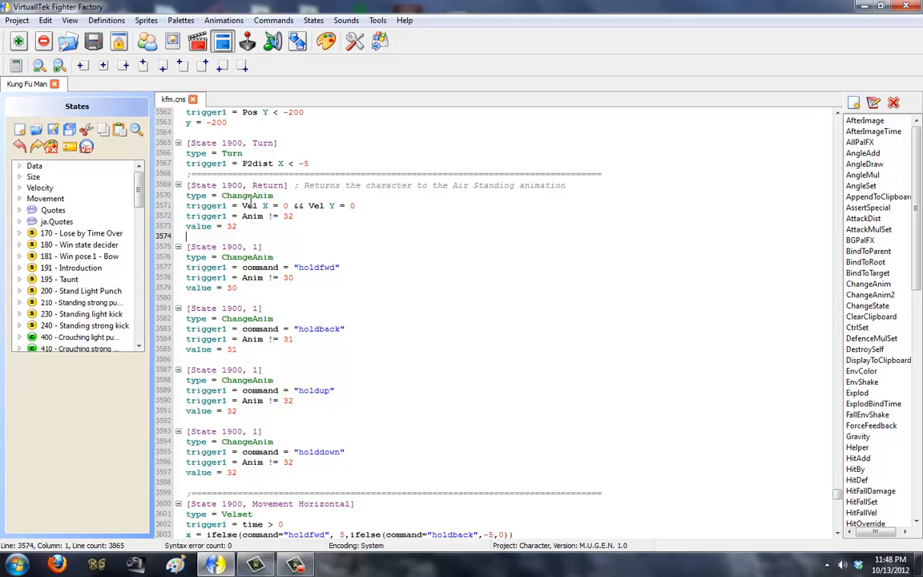
{"action": "double_click", "coordinate": [313, 205]}
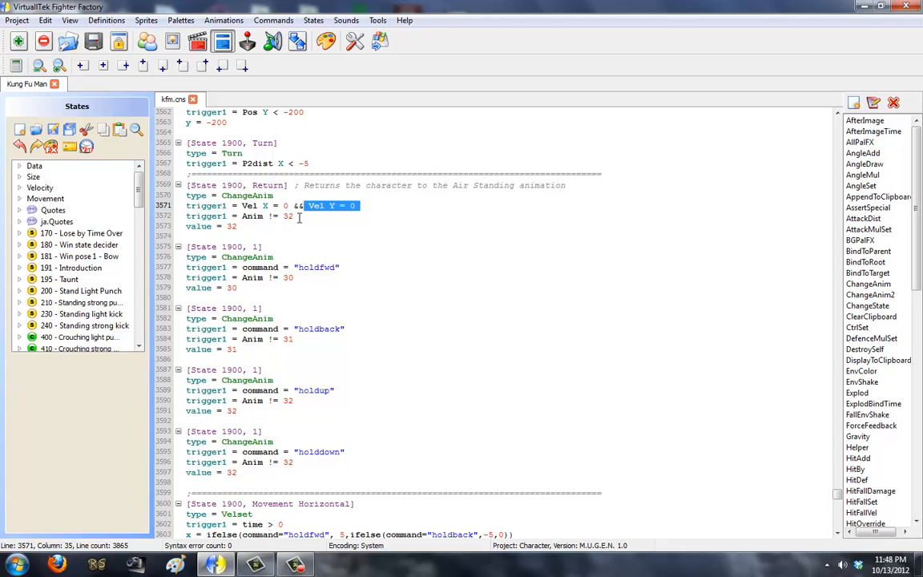
{"action": "mouse_move", "coordinate": [311, 256]}
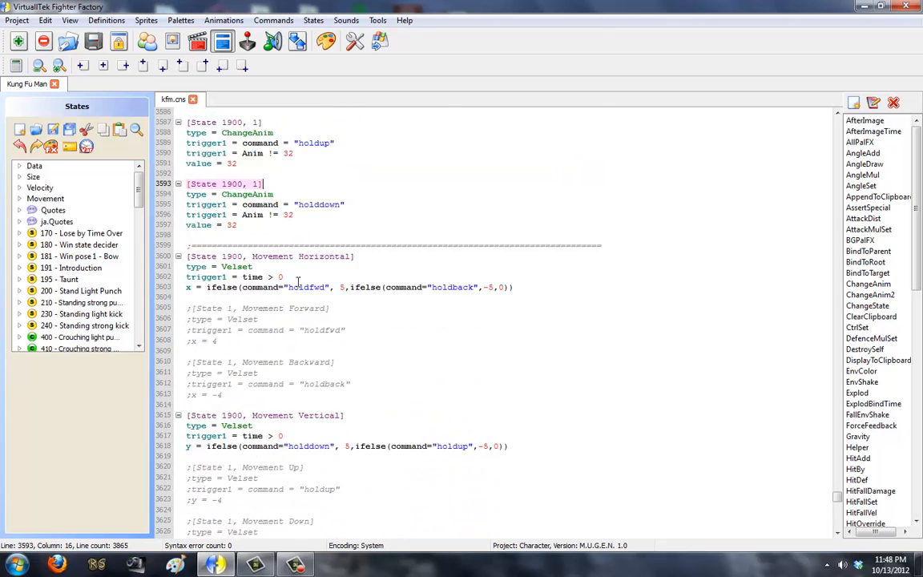
{"action": "scroll", "scroll_direction": "down", "scroll_amount": 3}
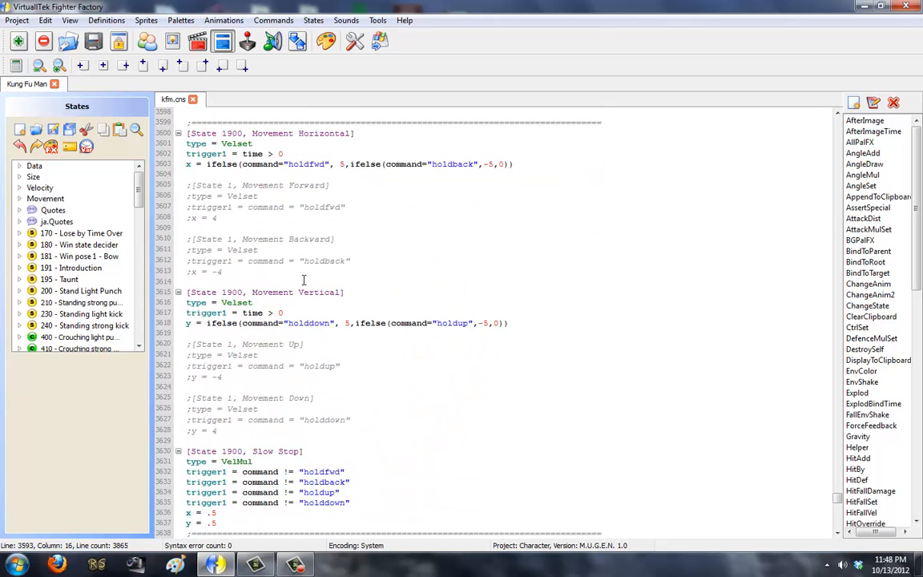
{"action": "mouse_move", "coordinate": [378, 260]}
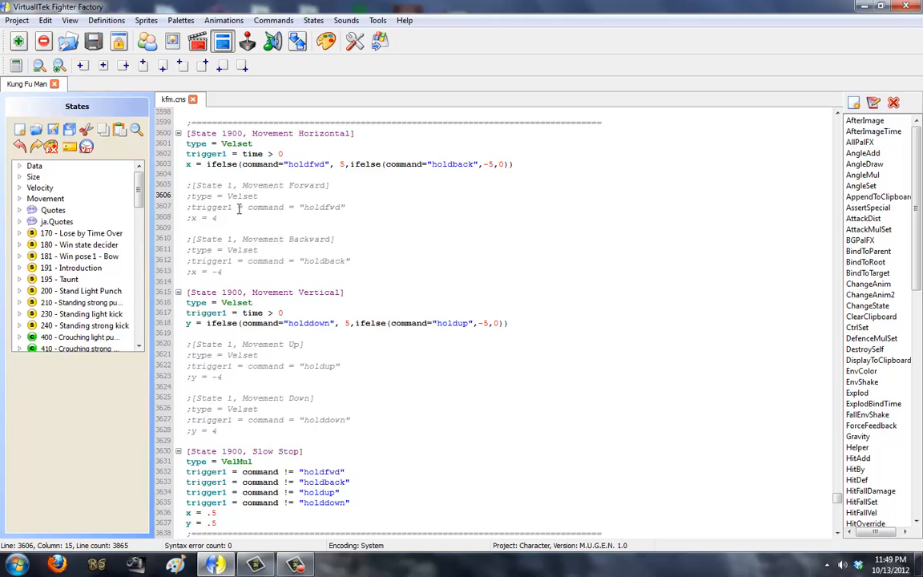
{"action": "mouse_move", "coordinate": [324, 209]}
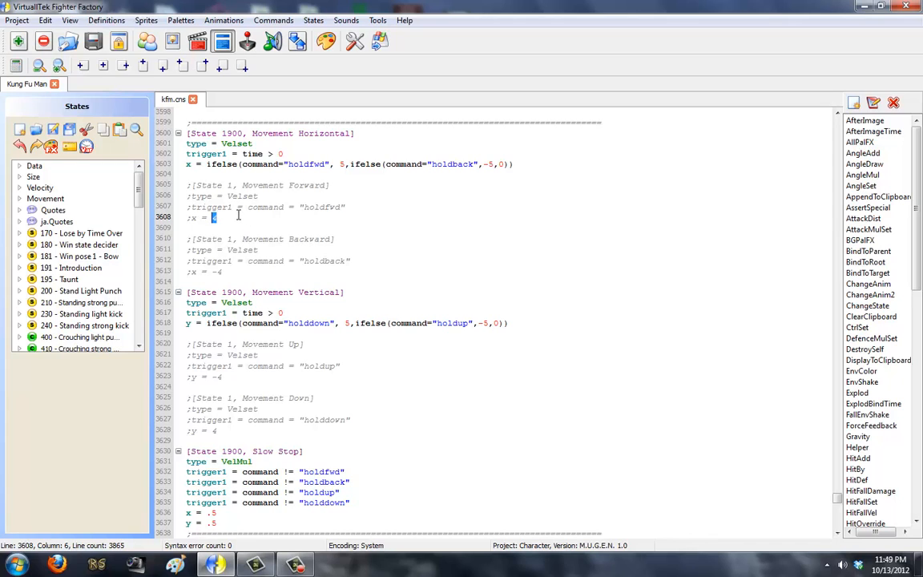
{"action": "type", "text": "4"}
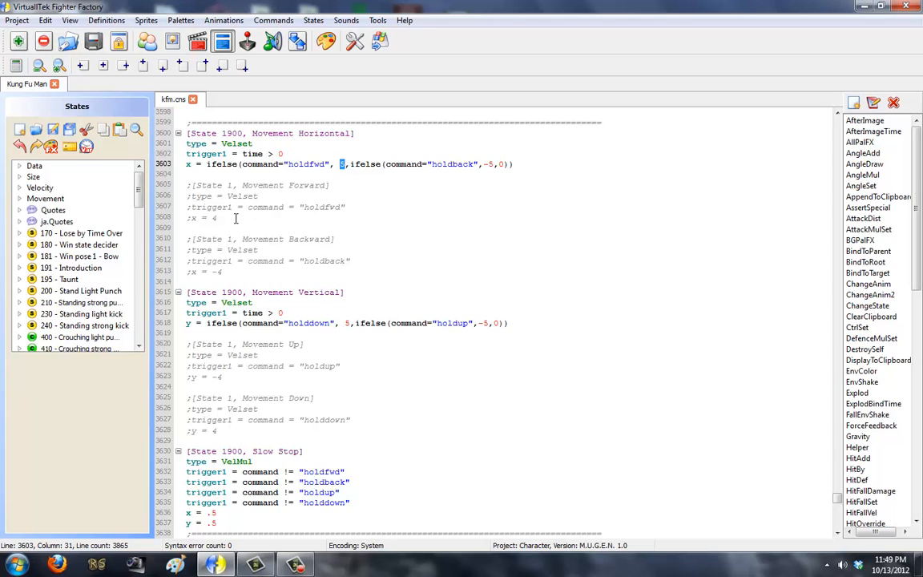
{"action": "mouse_move", "coordinate": [369, 168]}
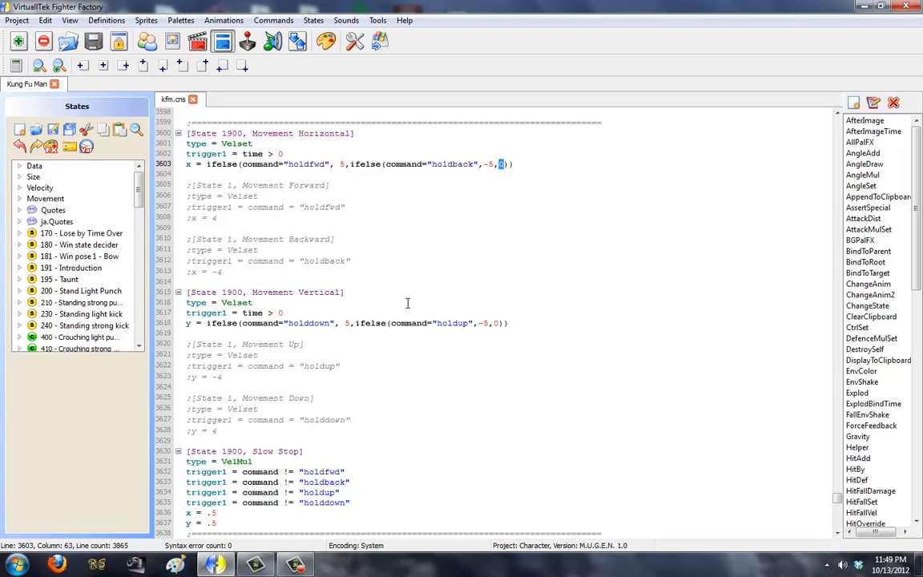
{"action": "left_click", "coordinate": [186, 324]}
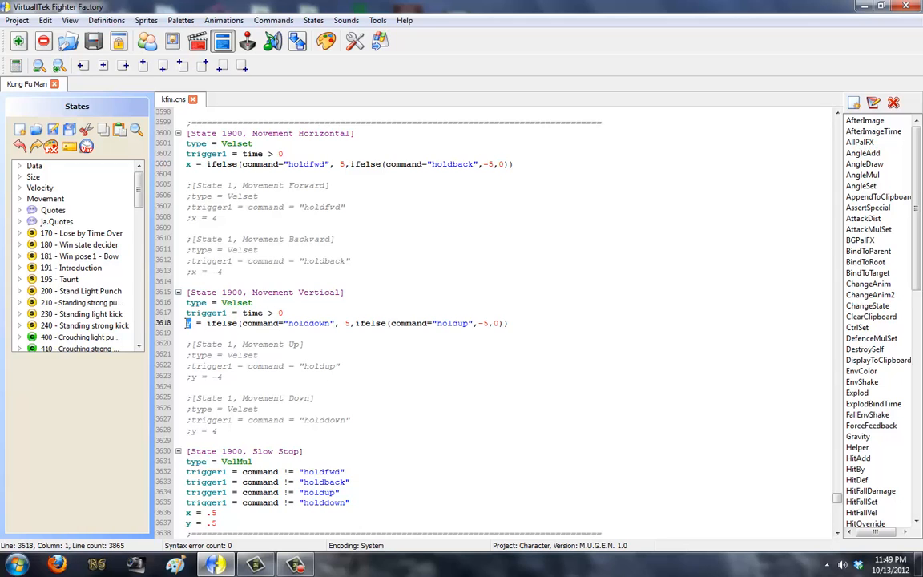
{"action": "left_click", "coordinate": [186, 332]}
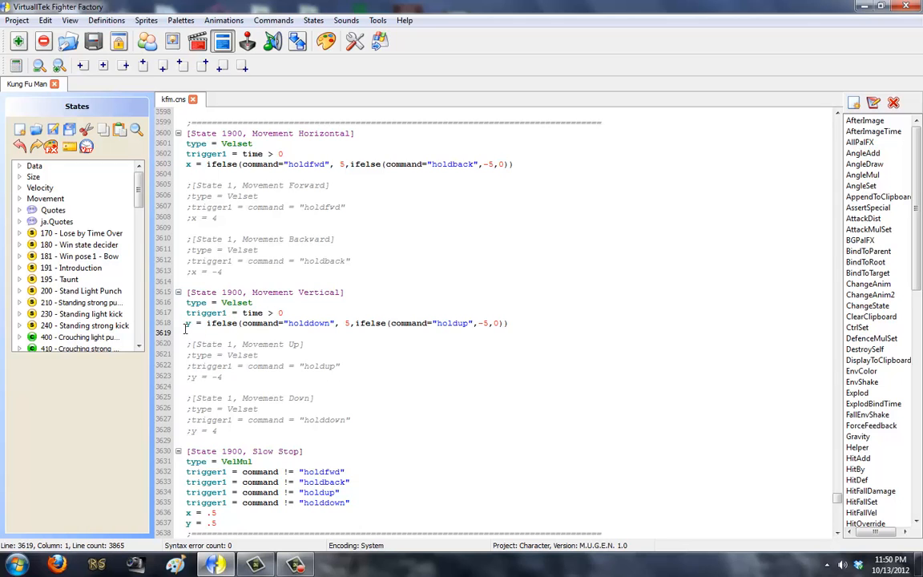
{"action": "double_click", "coordinate": [308, 324]}
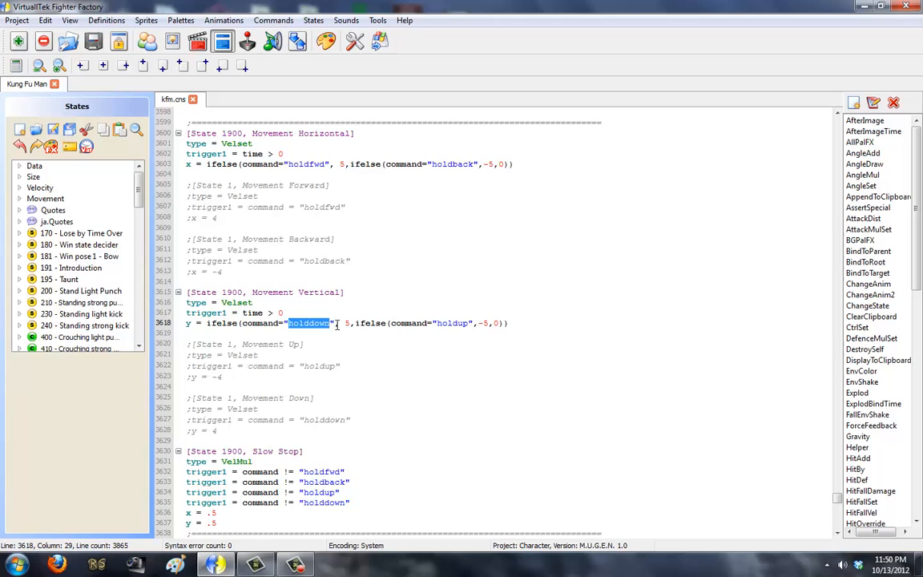
{"action": "left_click", "coordinate": [346, 324]}
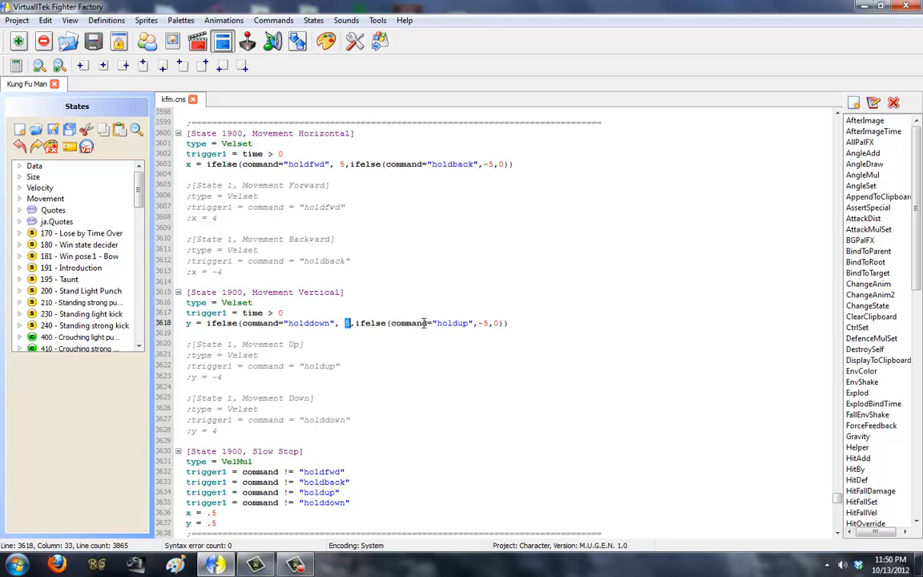
{"action": "left_click", "coordinate": [484, 324]}
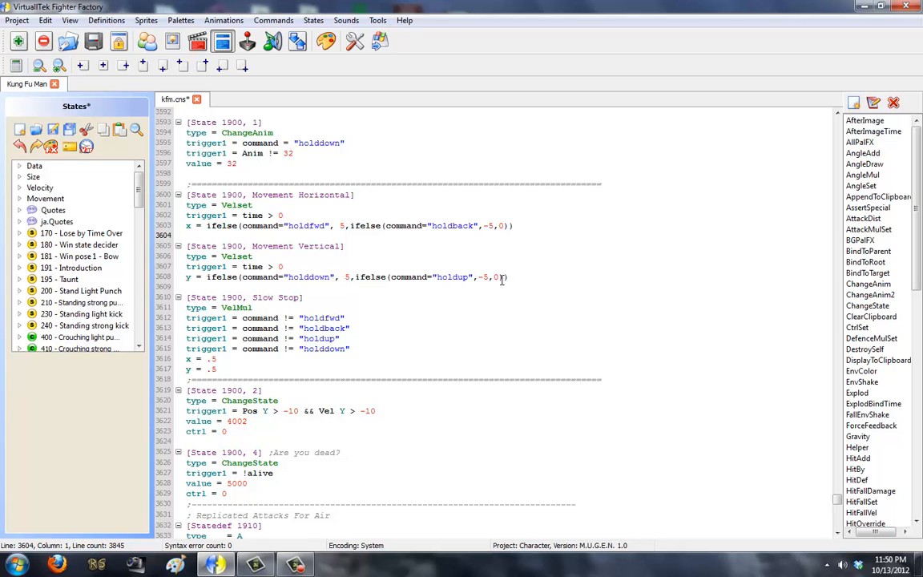
Delete the commented Movement Forward/Backward/Up/Down blocks and select the Slow Stop controller.
{"action": "left_click", "coordinate": [350, 327]}
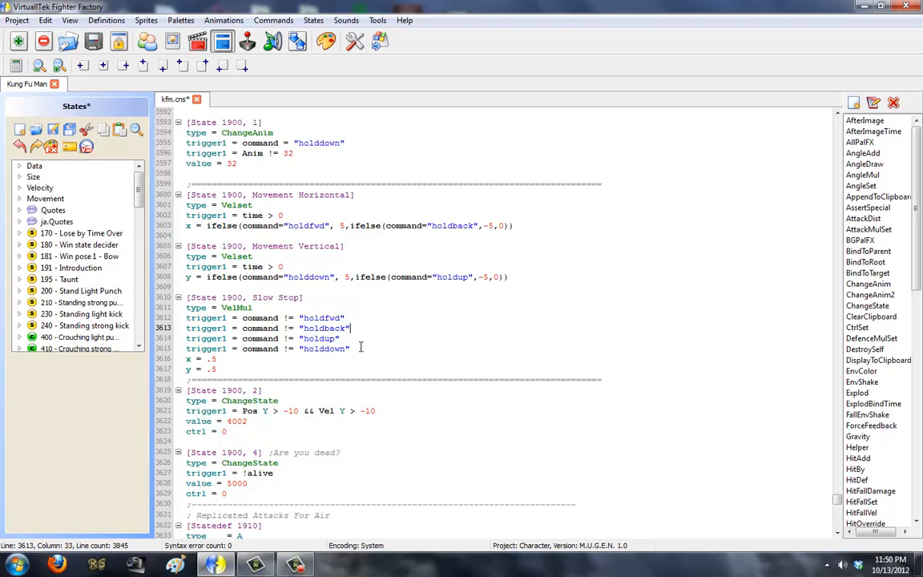
{"action": "left_click_drag", "start_coordinate": [186, 317], "coordinate": [349, 348]}
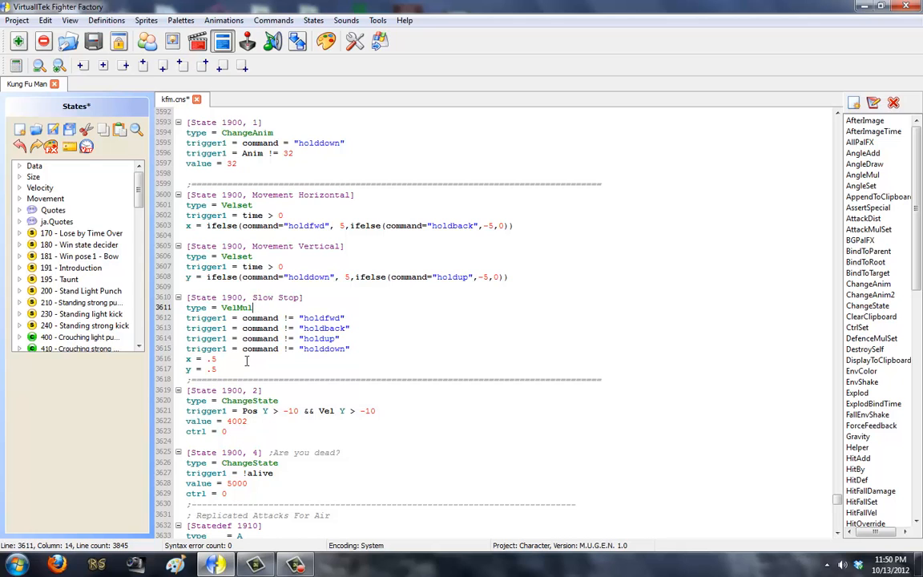
{"action": "left_click", "coordinate": [218, 369]}
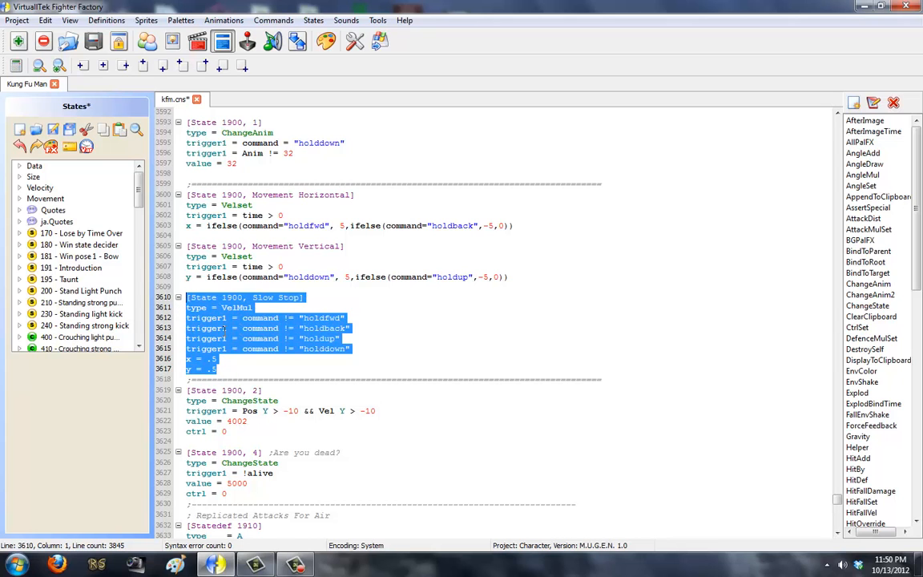
{"action": "scroll", "scroll_direction": "up", "scroll_amount": 3}
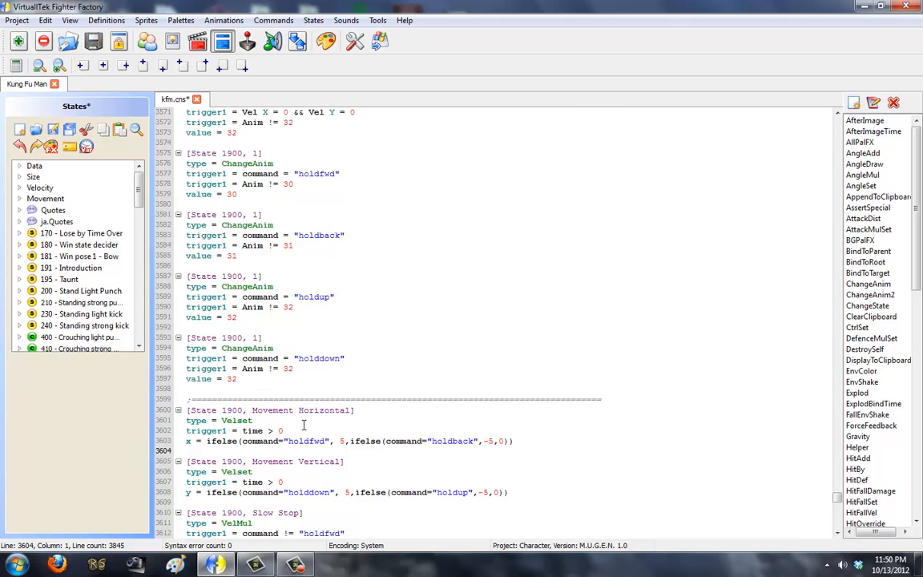
{"action": "left_click", "coordinate": [391, 440]}
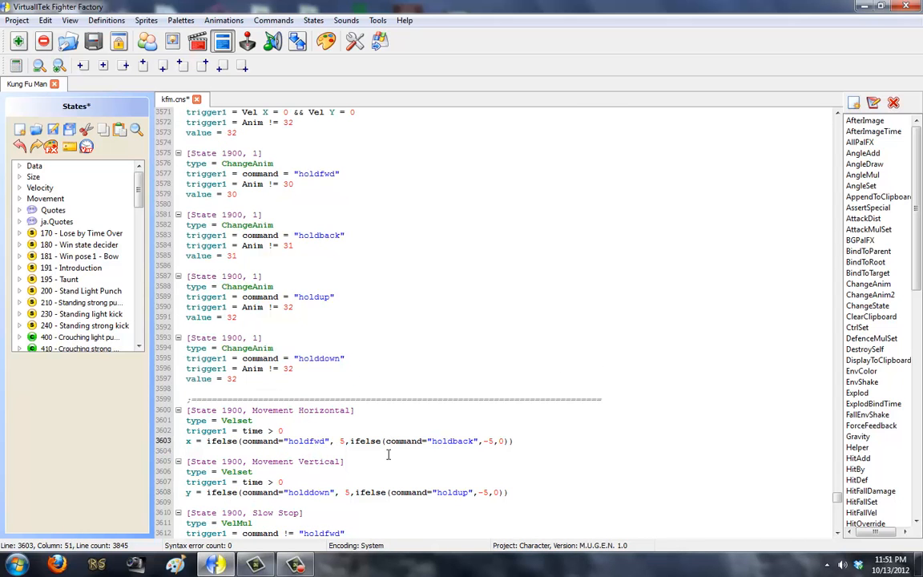
{"action": "scroll", "scroll_direction": "up", "scroll_amount": 3}
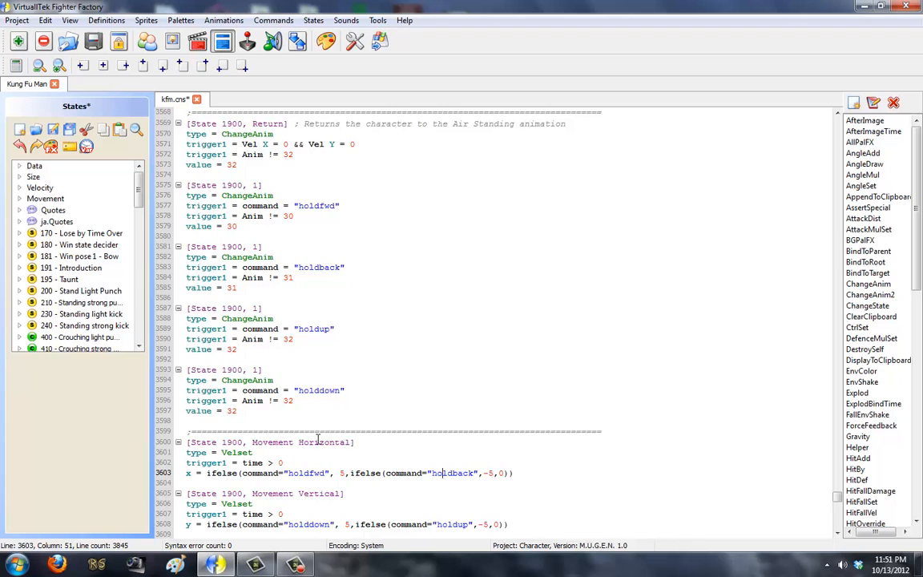
{"action": "scroll", "scroll_direction": "down", "scroll_amount": 3}
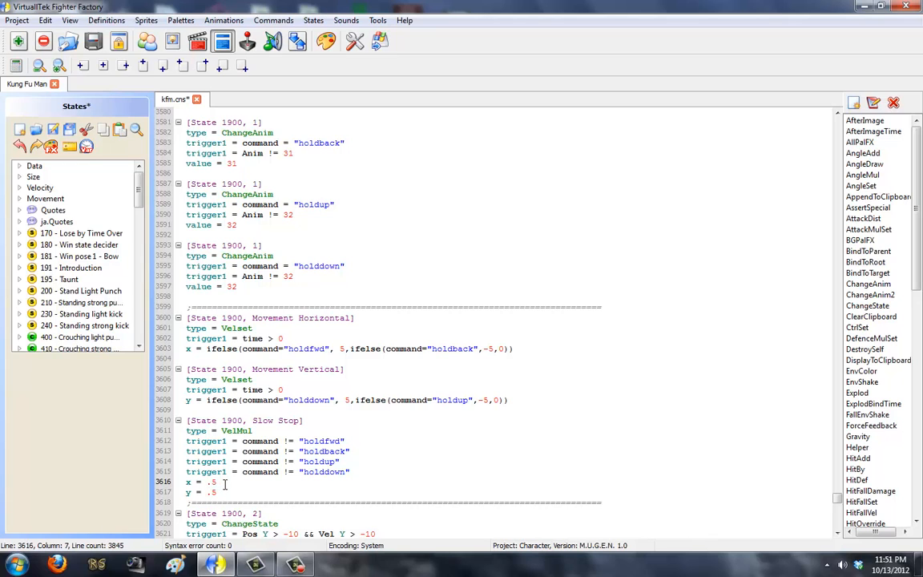
{"action": "double_click", "coordinate": [212, 480]}
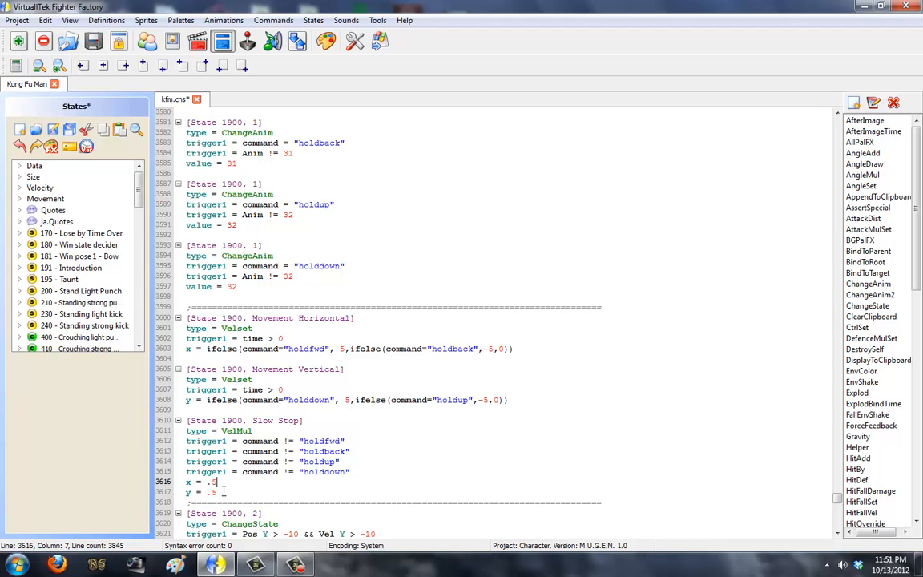
{"action": "scroll", "scroll_direction": "up", "scroll_amount": 3}
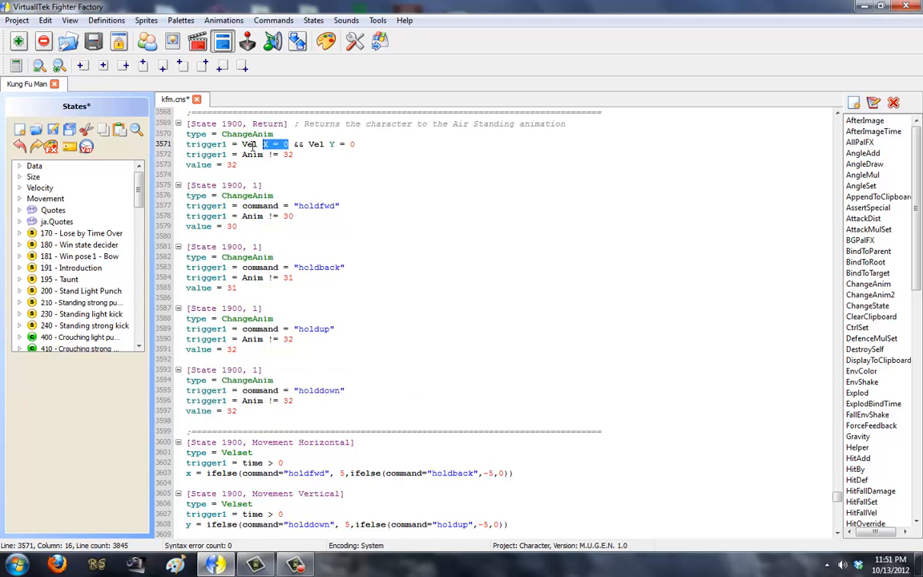
{"action": "left_click", "coordinate": [255, 164]}
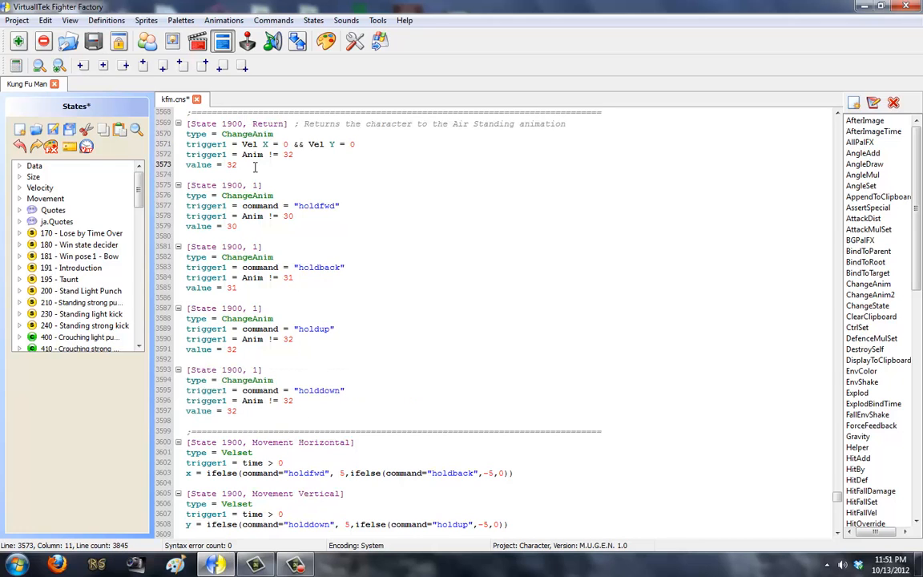
{"action": "scroll", "scroll_direction": "down", "scroll_amount": 3}
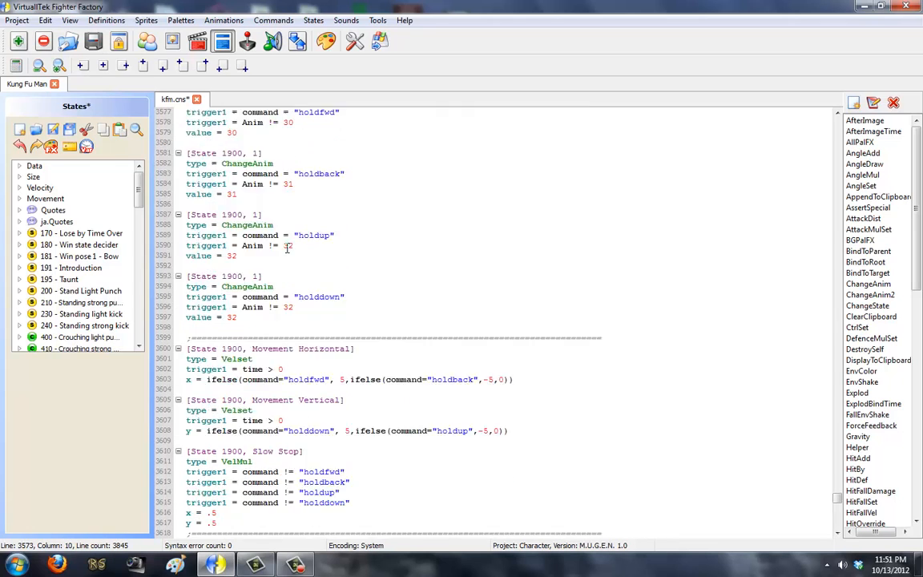
{"action": "scroll", "scroll_direction": "down", "scroll_amount": 3}
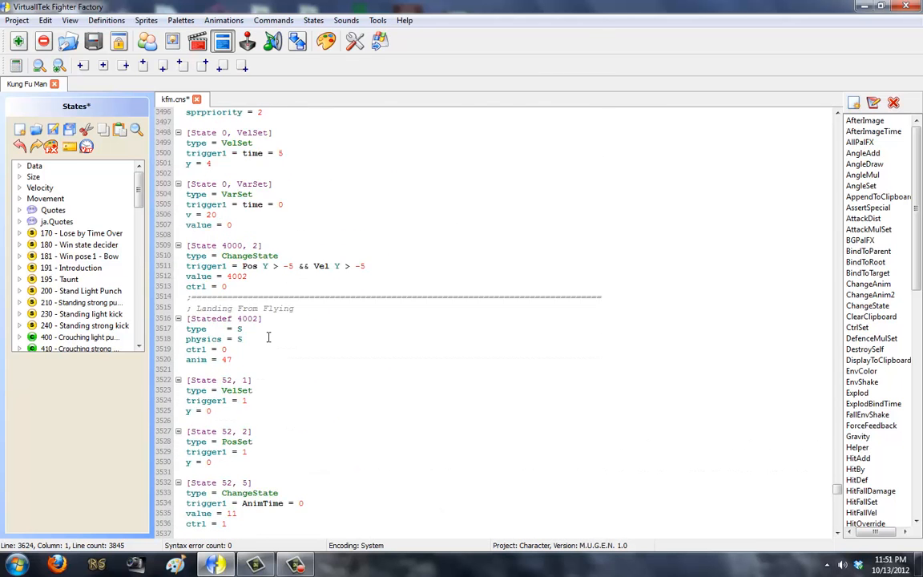
{"action": "scroll", "scroll_direction": "down", "scroll_amount": 3}
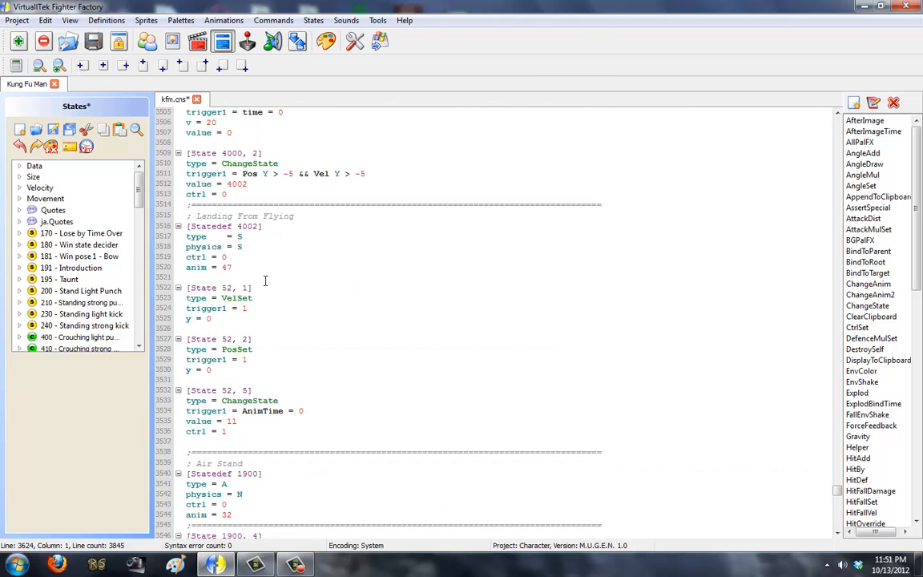
{"action": "scroll", "scroll_direction": "down", "scroll_amount": 3}
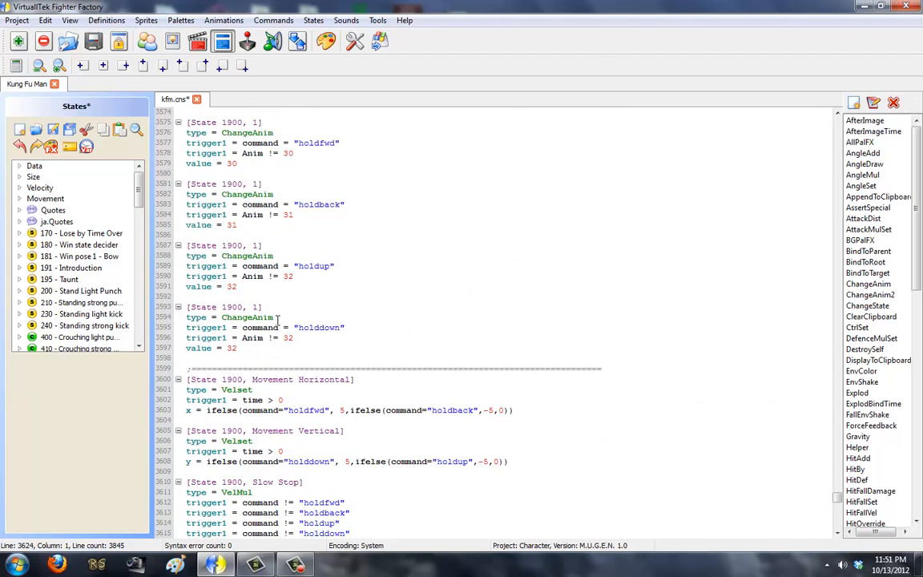
{"action": "scroll", "scroll_direction": "down", "scroll_amount": 3}
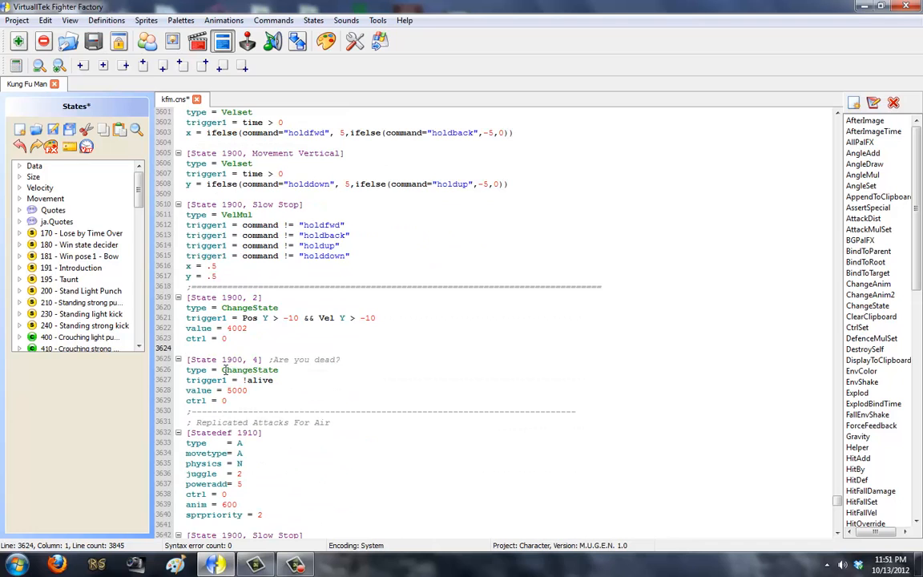
{"action": "left_click", "coordinate": [228, 368]}
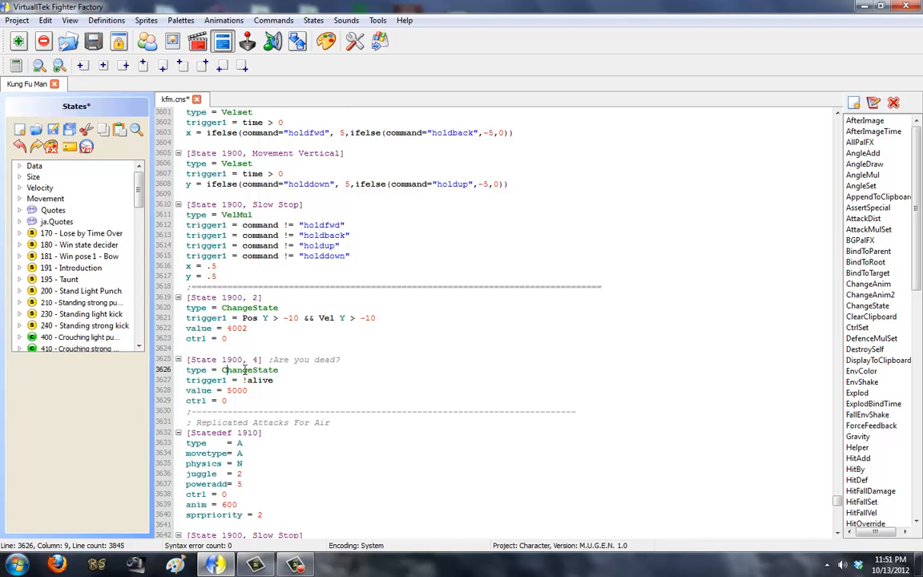
{"action": "double_click", "coordinate": [259, 380]}
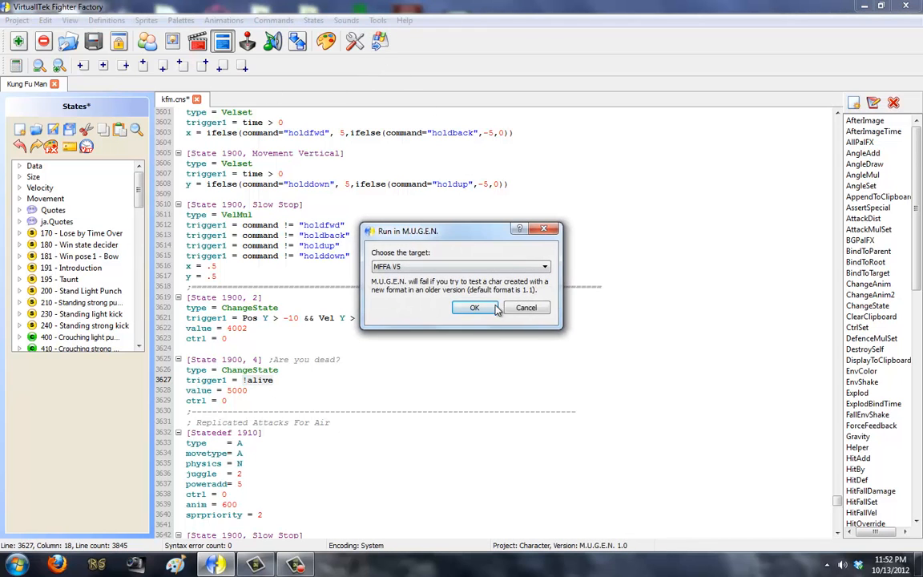
Confirm the Run in M.U.G.E.N dialog to launch Kung Fu Man for a test.
{"action": "left_click", "coordinate": [474, 308]}
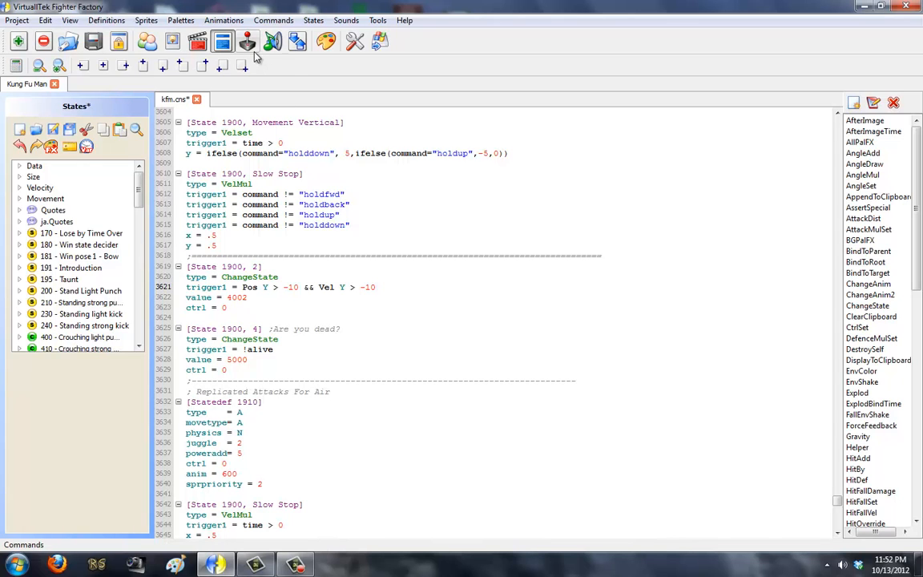
{"action": "mouse_move", "coordinate": [273, 42]}
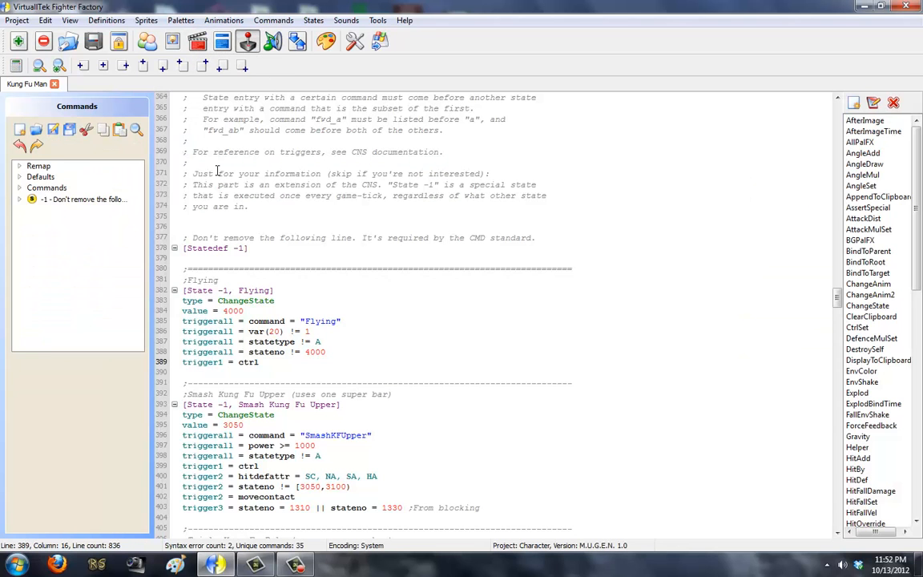
{"action": "scroll", "scroll_direction": "down", "scroll_amount": 3}
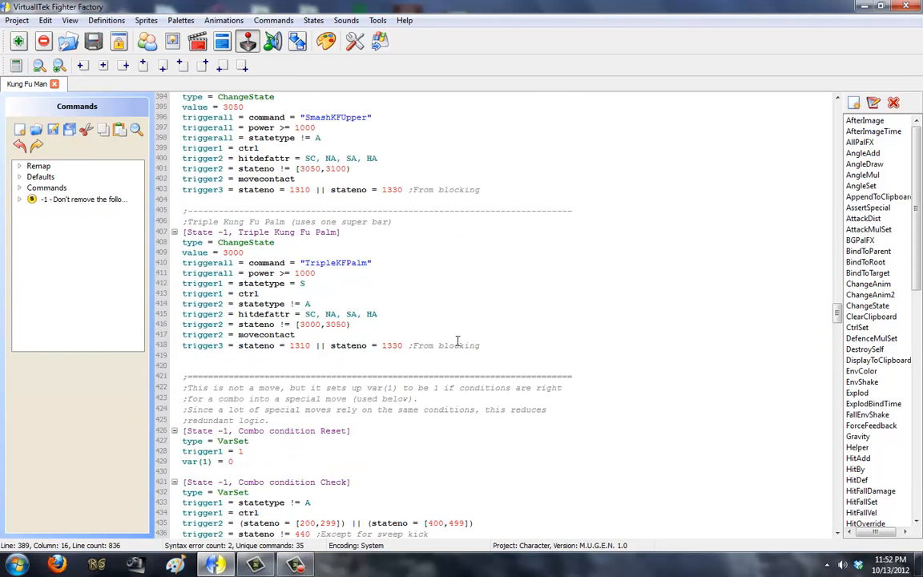
{"action": "scroll", "scroll_direction": "down", "scroll_amount": 3}
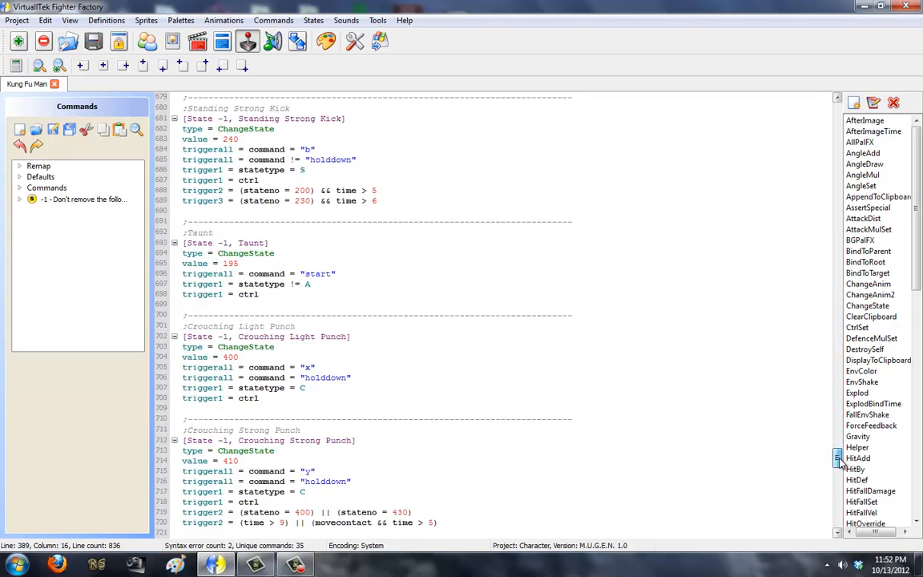
{"action": "scroll", "scroll_direction": "down", "scroll_amount": 3}
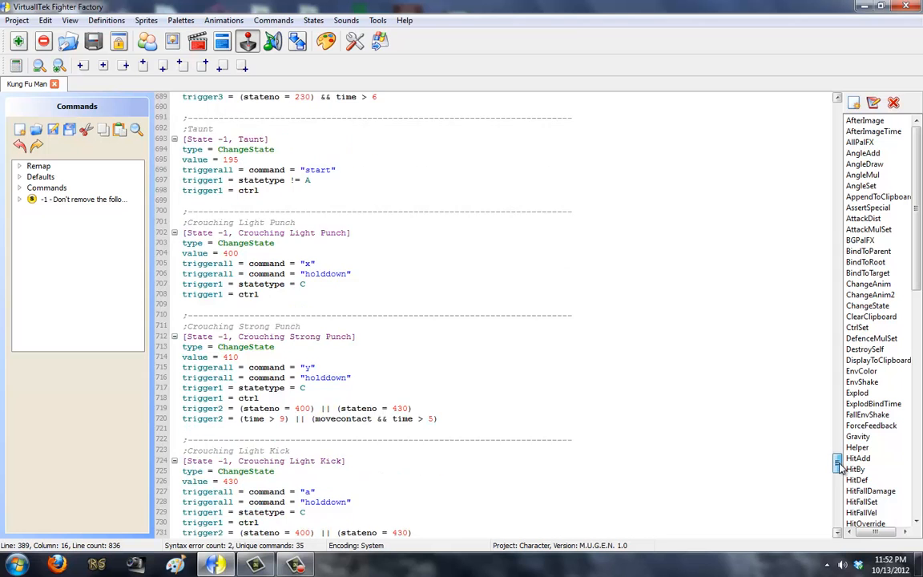
{"action": "scroll", "scroll_direction": "down", "scroll_amount": 3}
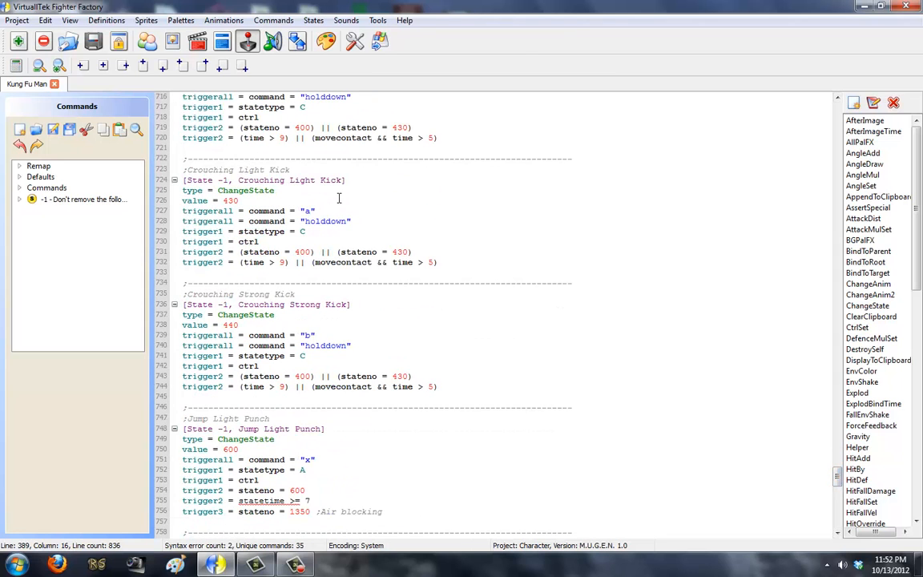
{"action": "mouse_move", "coordinate": [348, 311]}
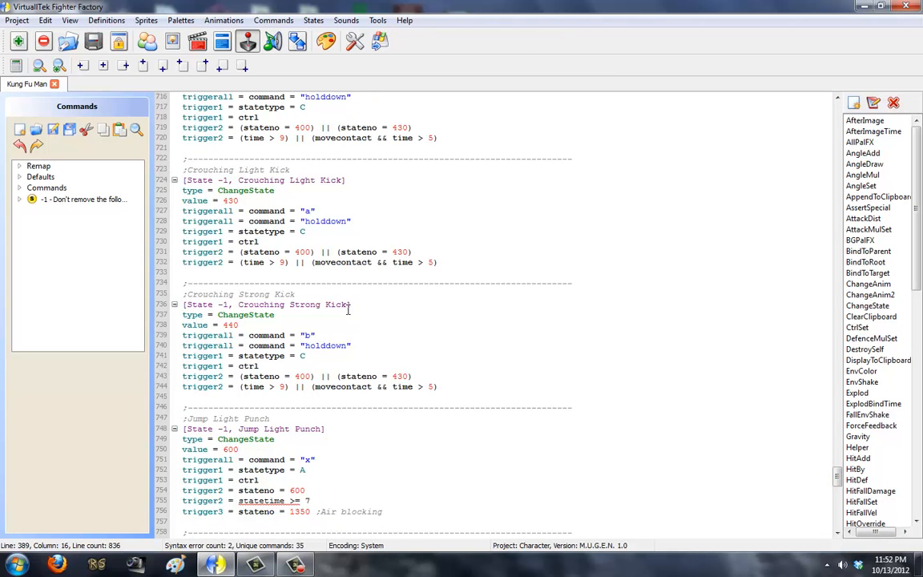
{"action": "scroll", "scroll_direction": "down", "scroll_amount": 3}
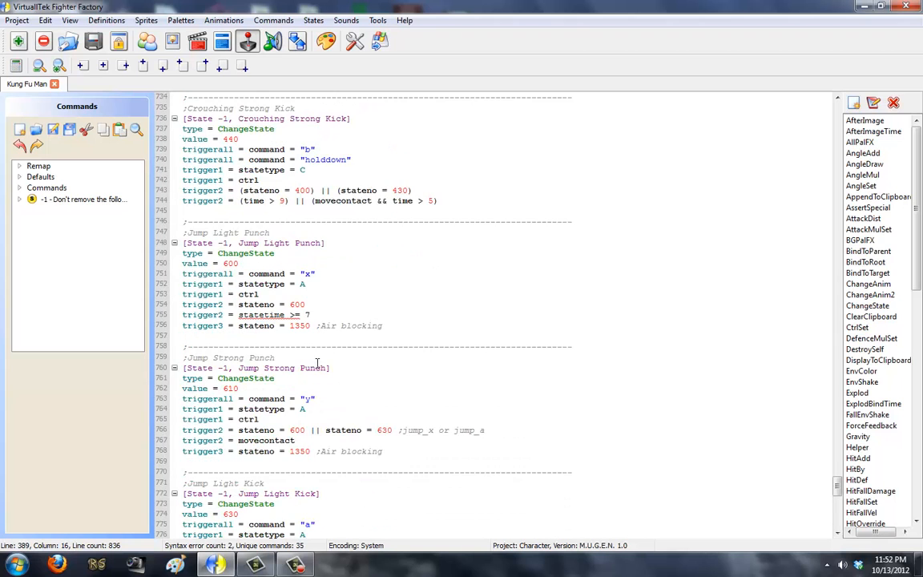
{"action": "scroll", "scroll_direction": "down", "scroll_amount": 3}
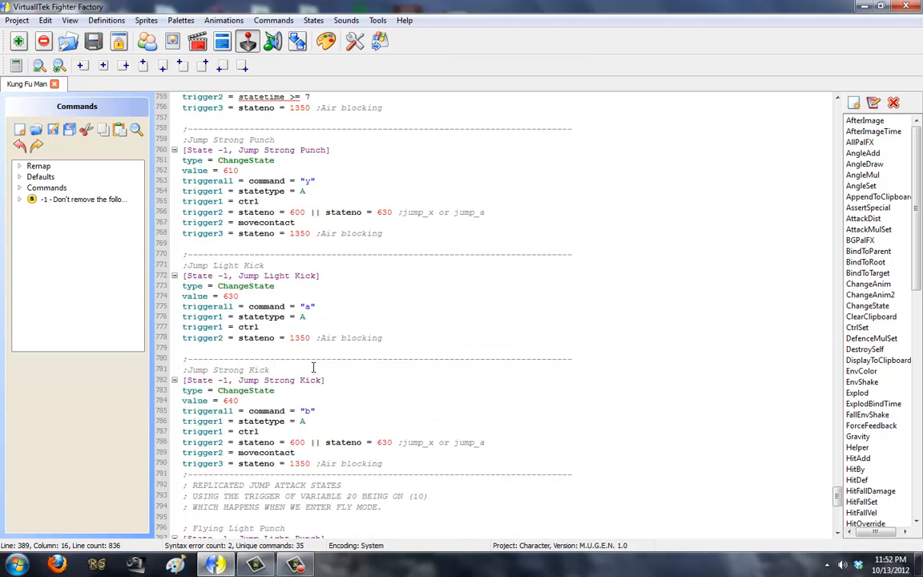
{"action": "scroll", "scroll_direction": "down", "scroll_amount": 3}
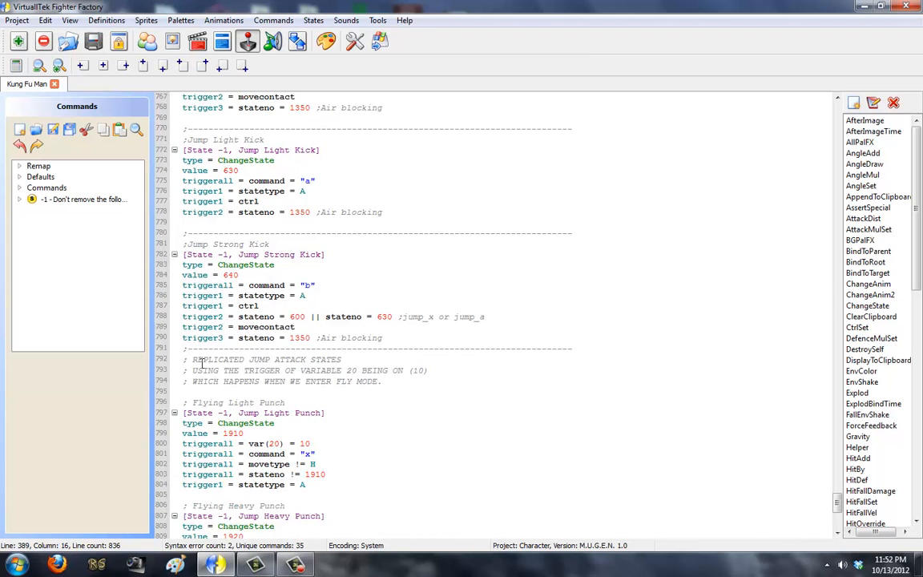
Review the replicated jump attack comment and the Flying Punch/Kick command entries in the CMD.
{"action": "double_click", "coordinate": [265, 359]}
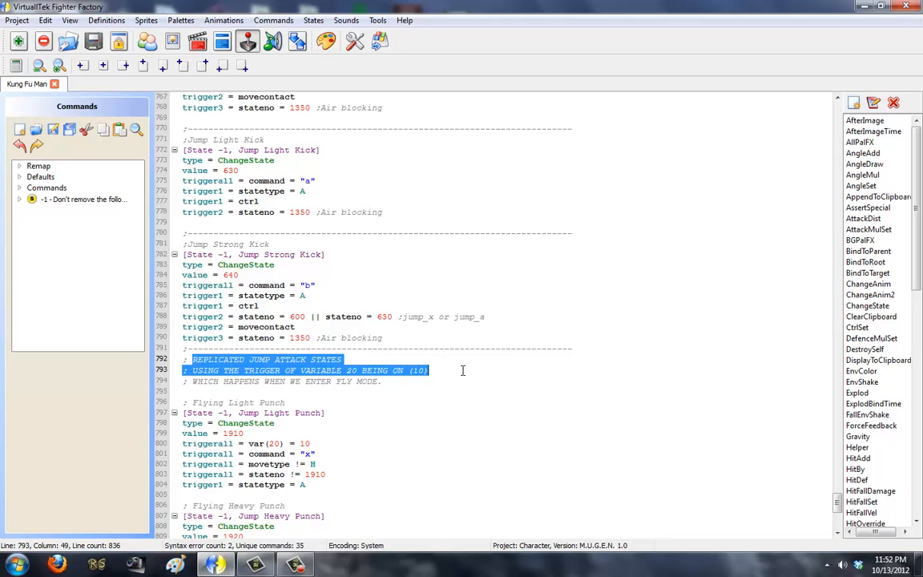
{"action": "left_click", "coordinate": [461, 382]}
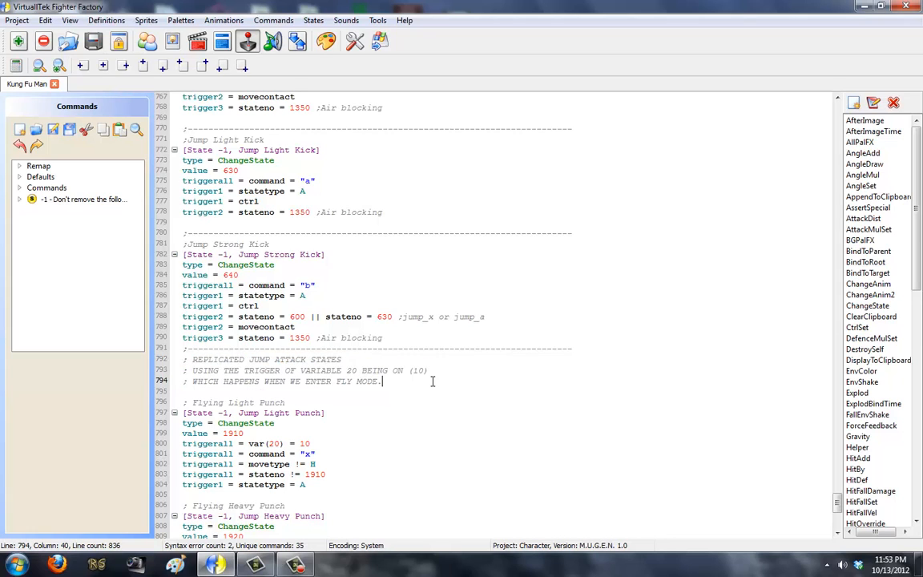
{"action": "mouse_move", "coordinate": [333, 441]}
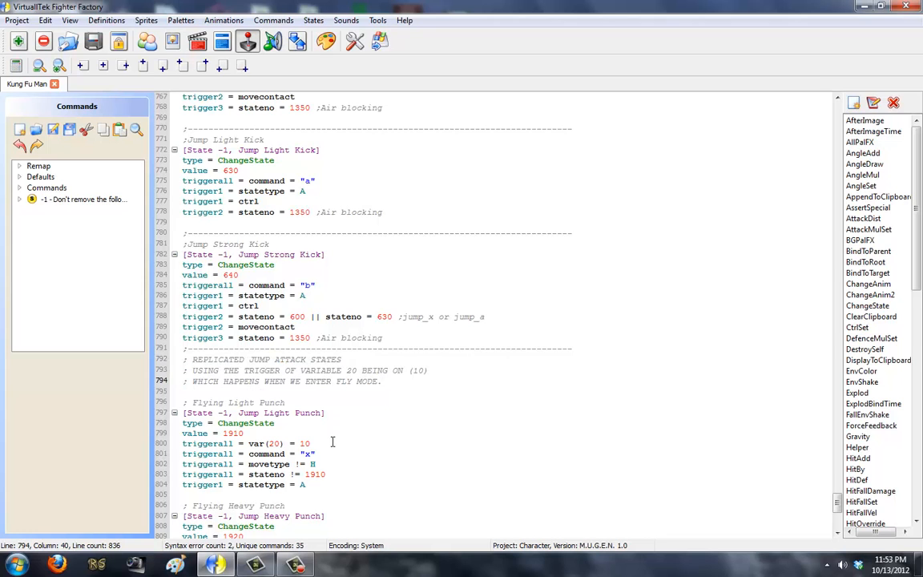
{"action": "scroll", "scroll_direction": "down", "scroll_amount": 3}
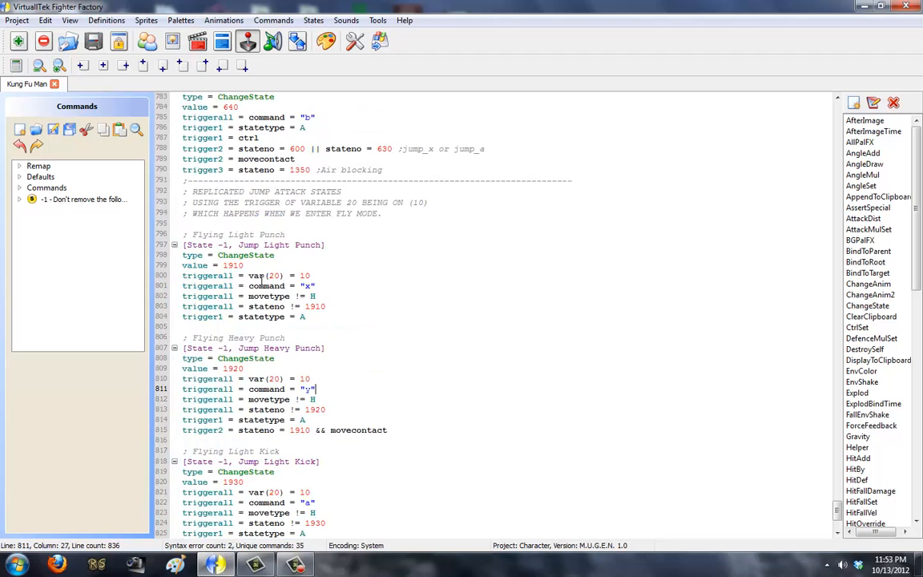
{"action": "scroll", "scroll_direction": "up", "scroll_amount": 3}
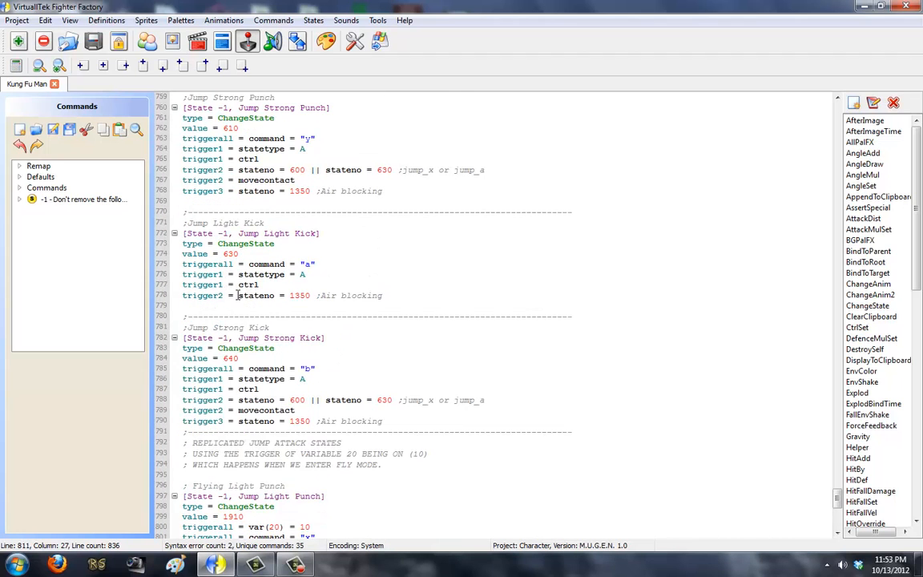
{"action": "scroll", "scroll_direction": "down", "scroll_amount": 3}
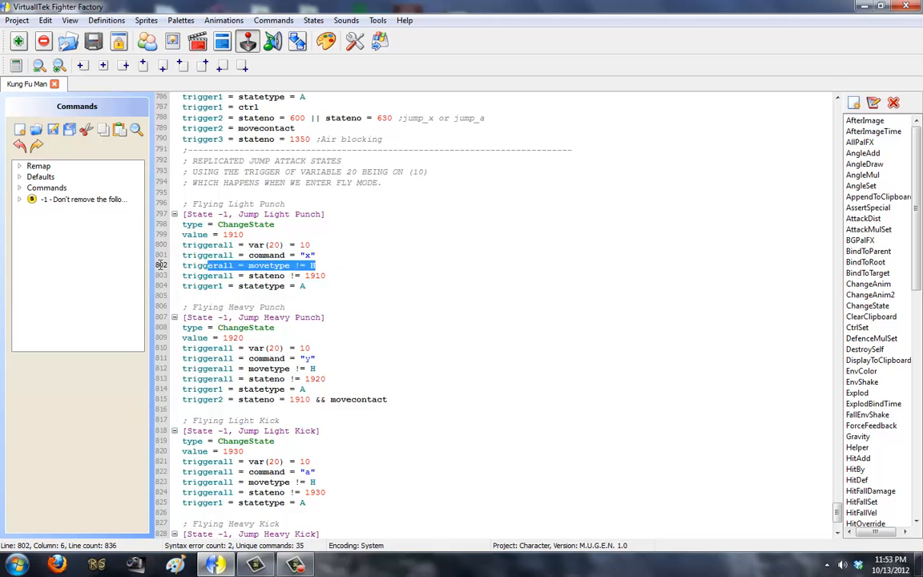
Inspect the not-being-hit condition and the excluded state 1910 in the fly-mode ChangeState triggers.
{"action": "left_click", "coordinate": [333, 267]}
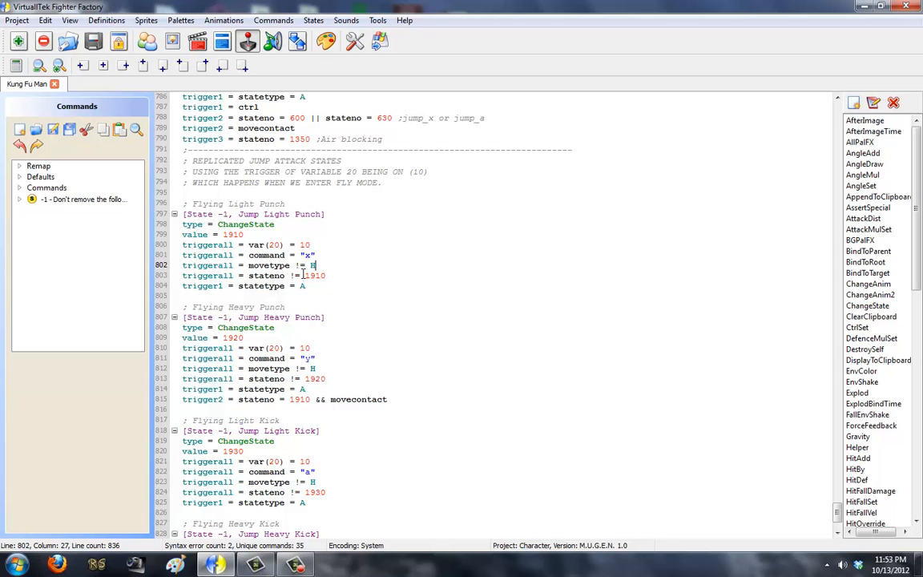
{"action": "left_click", "coordinate": [247, 276]}
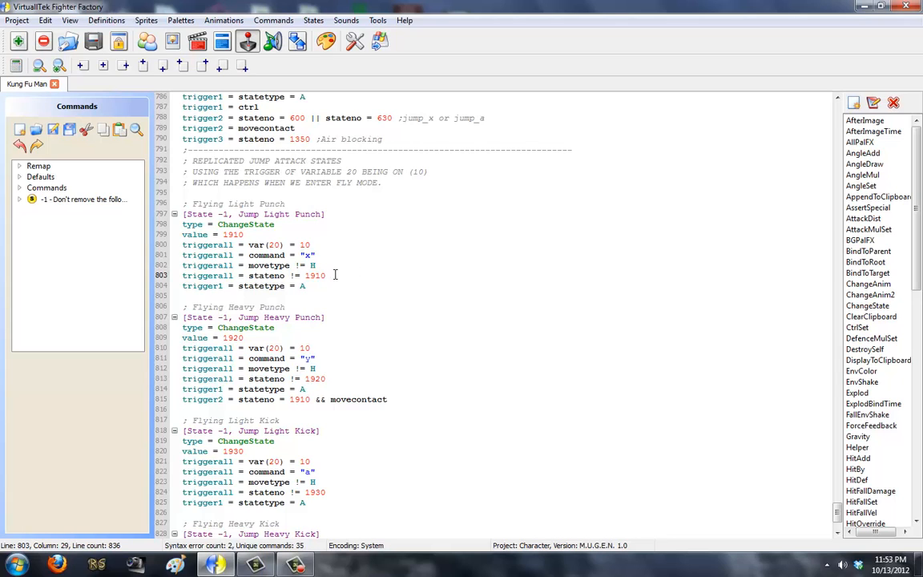
{"action": "double_click", "coordinate": [266, 276]}
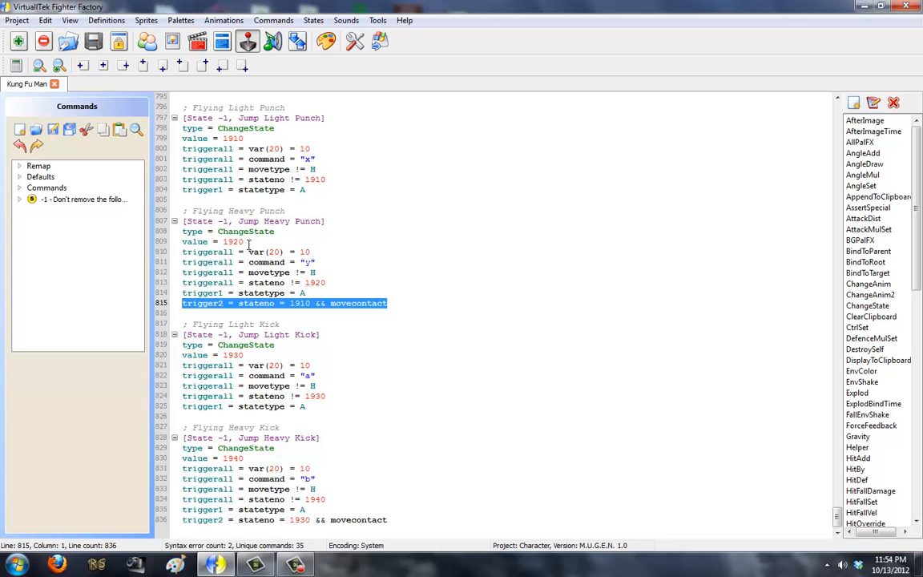
{"action": "mouse_move", "coordinate": [223, 42]}
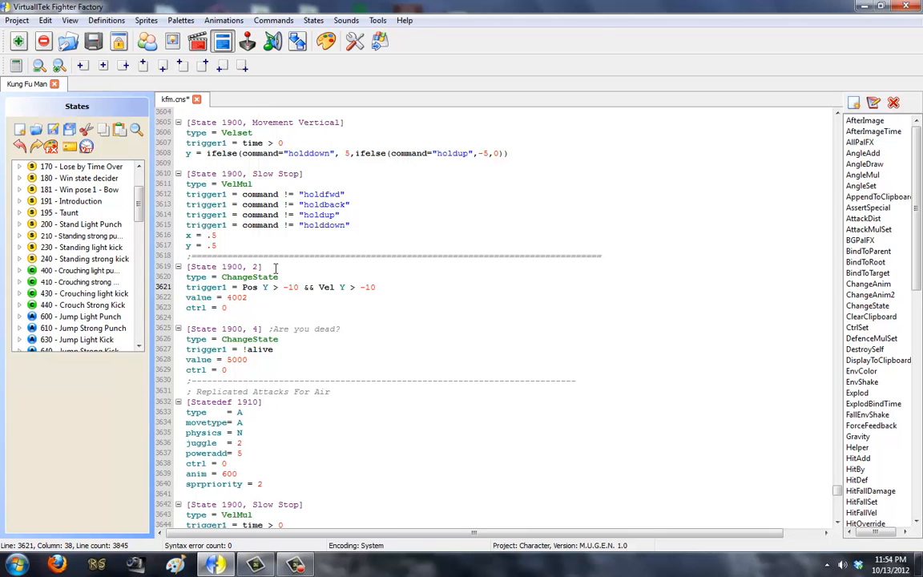
{"action": "mouse_move", "coordinate": [679, 510]}
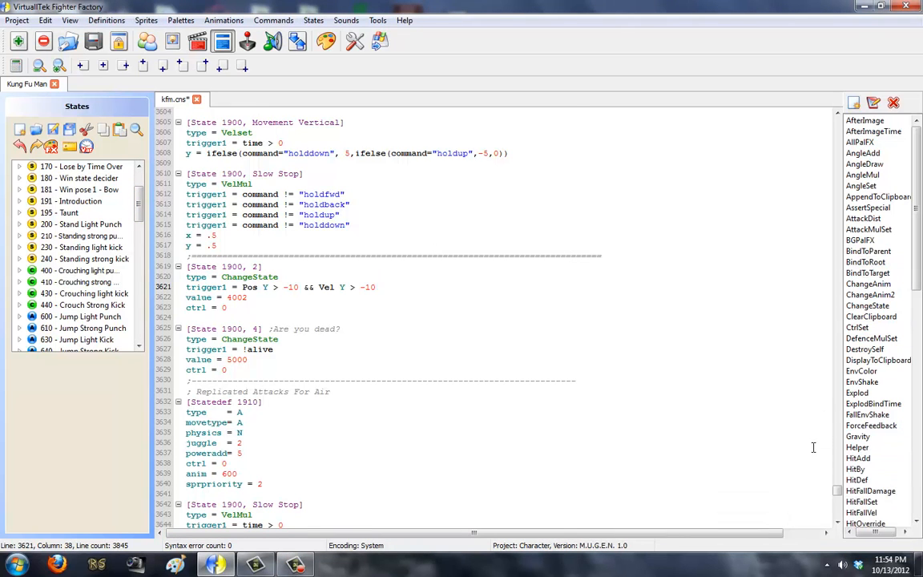
Change Statedef -3's VarSet trigger1 from 'stateno = 5000' to 'movetype = H'.
{"action": "scroll", "scroll_direction": "down", "scroll_amount": 3}
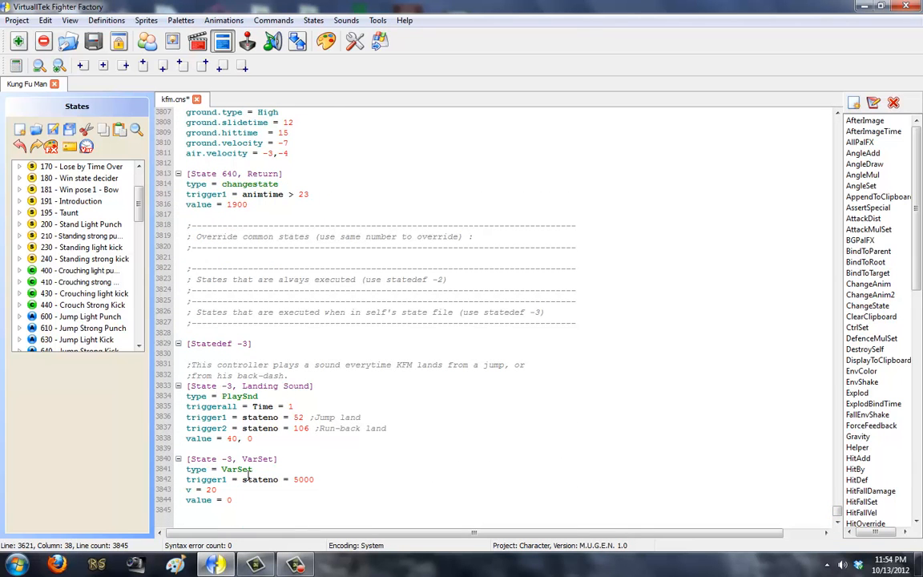
{"action": "double_click", "coordinate": [237, 468]}
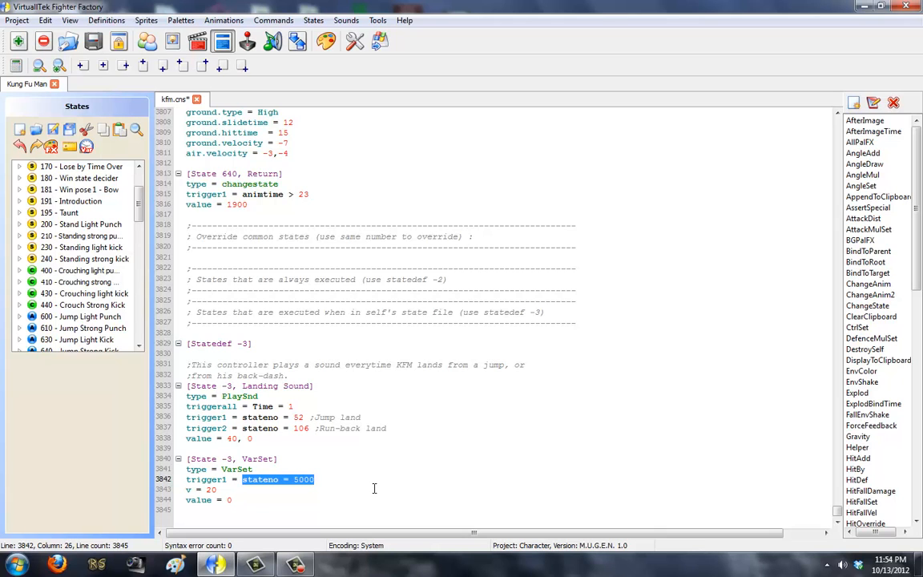
{"action": "type", "text": "movetyp"}
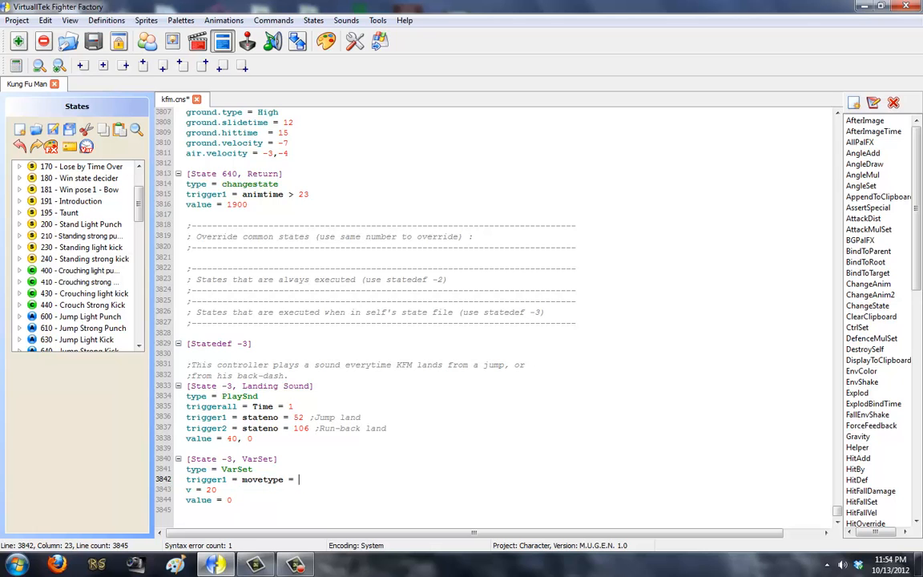
{"action": "type", "text": "H"}
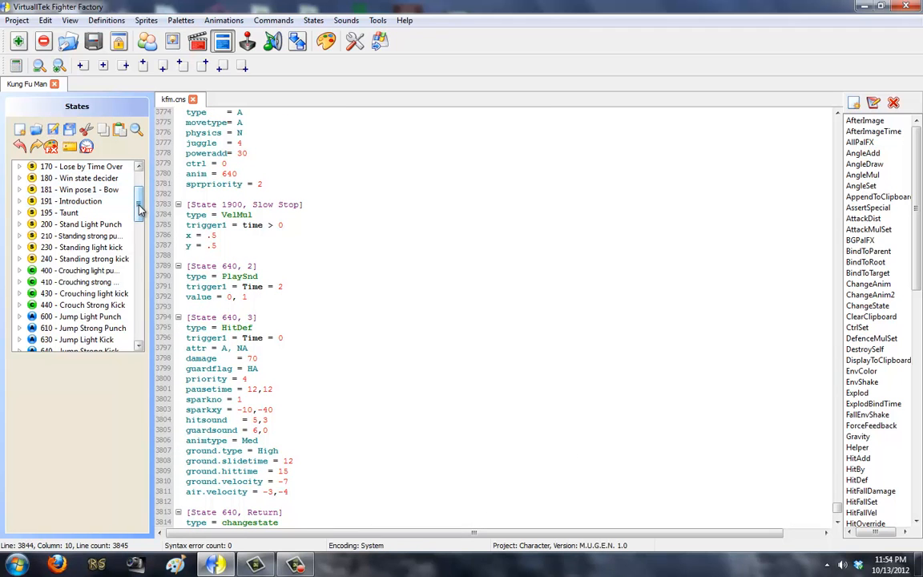
Scroll down through the state file before starting the M.U.G.E.N test run.
{"action": "scroll", "scroll_direction": "down", "scroll_amount": 3}
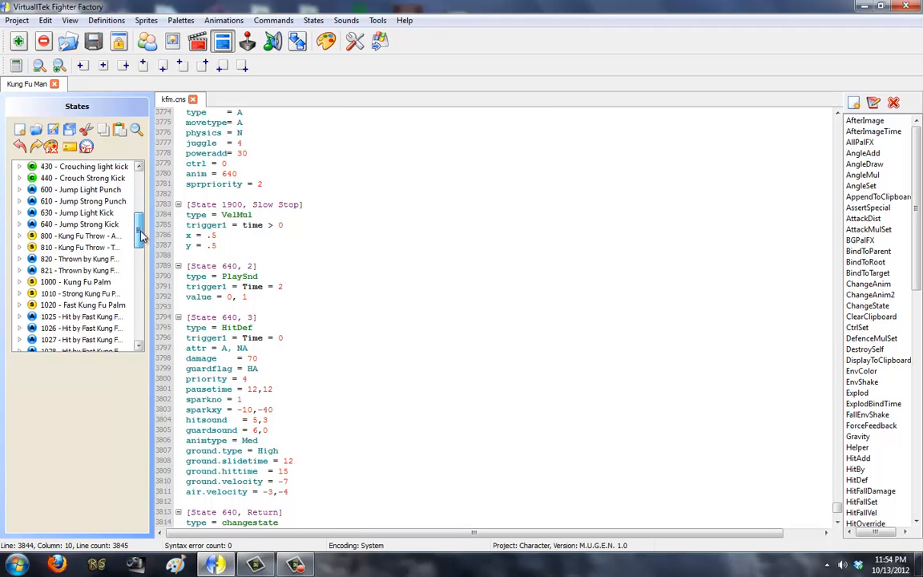
{"action": "scroll", "scroll_direction": "down", "scroll_amount": 3}
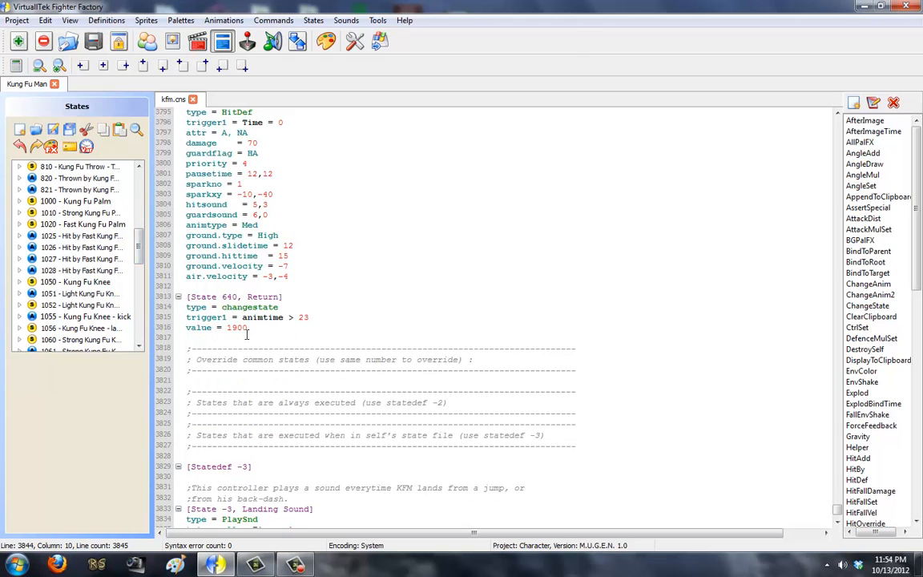
{"action": "scroll", "scroll_direction": "down", "scroll_amount": 3}
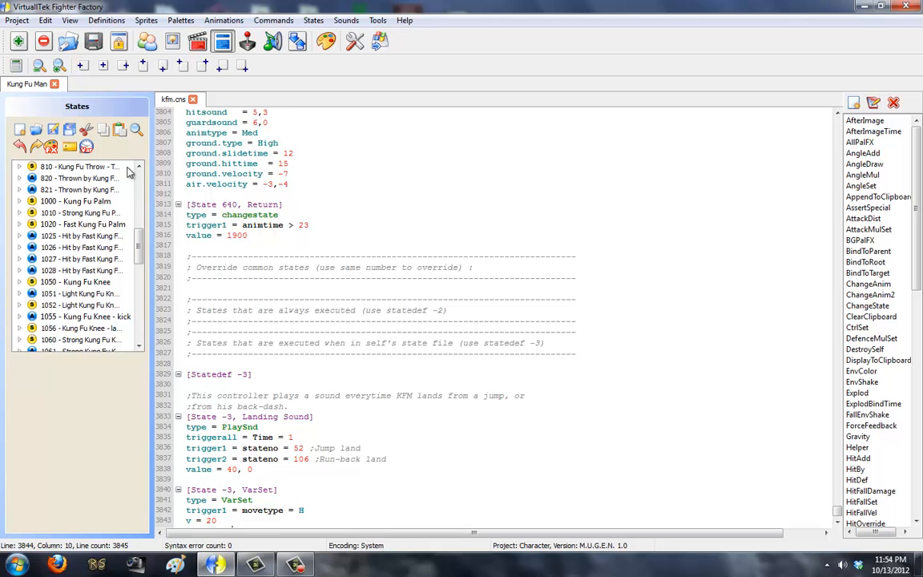
{"action": "scroll", "scroll_direction": "down", "scroll_amount": 3}
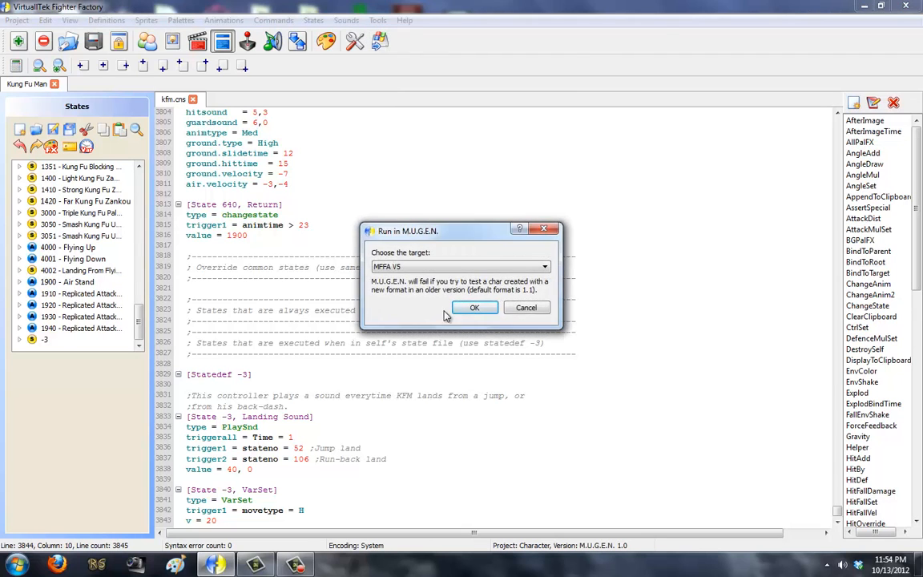
Launch the M.U.G.E.N test match, try the flying attacks, then close the match.
{"action": "left_click", "coordinate": [475, 307]}
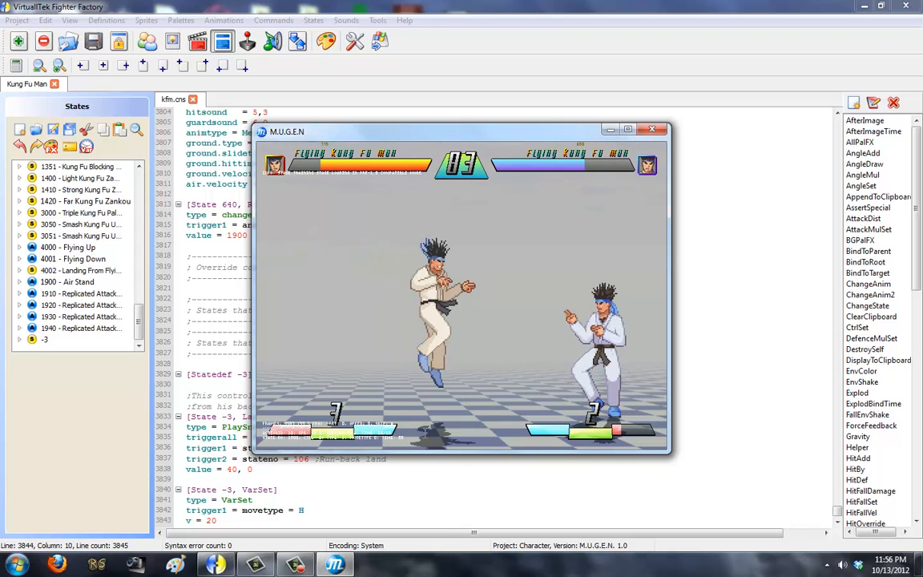
{"action": "left_click", "coordinate": [652, 129]}
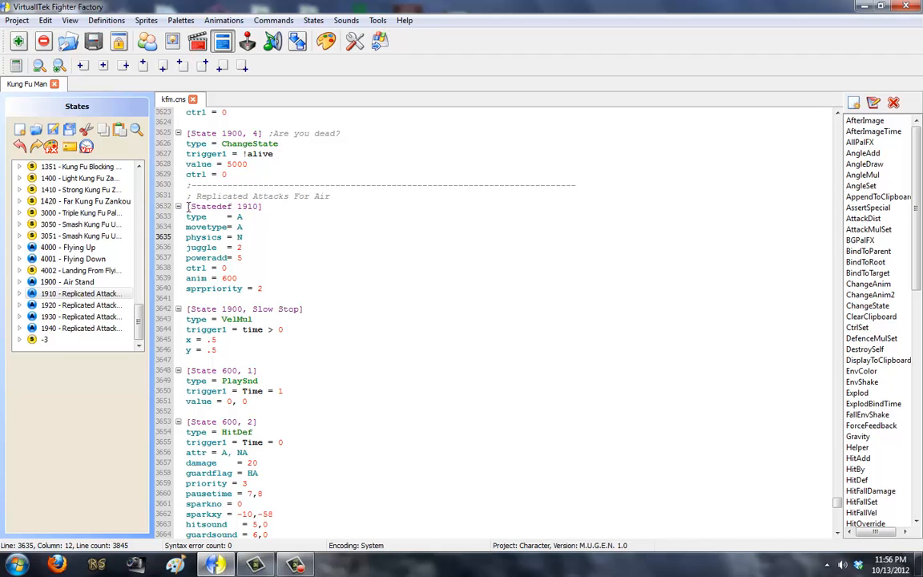
{"action": "scroll", "scroll_direction": "up", "scroll_amount": 3}
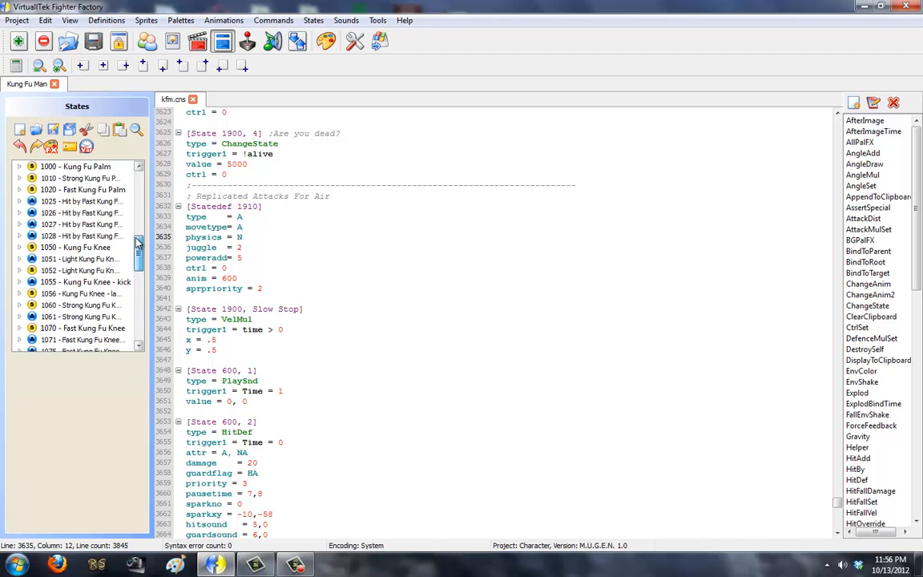
{"action": "left_click", "coordinate": [80, 212]}
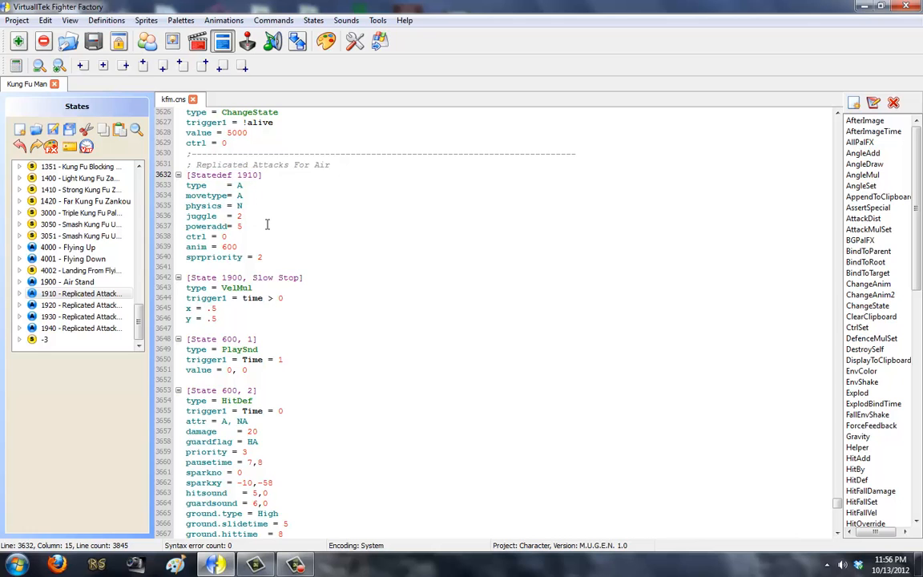
{"action": "double_click", "coordinate": [203, 205]}
{"action": "type", "text": "A"}
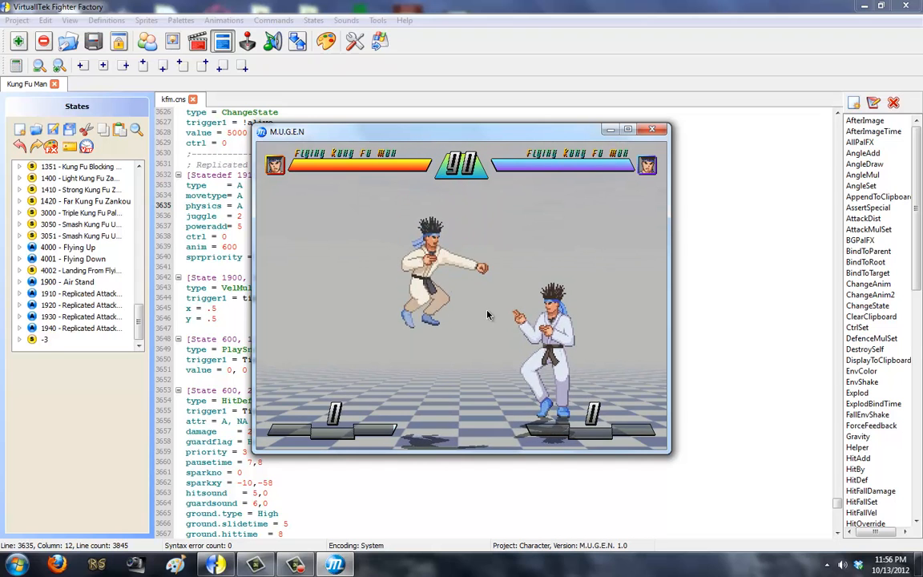
{"action": "left_click", "coordinate": [651, 128]}
{"action": "type", "text": "N"}
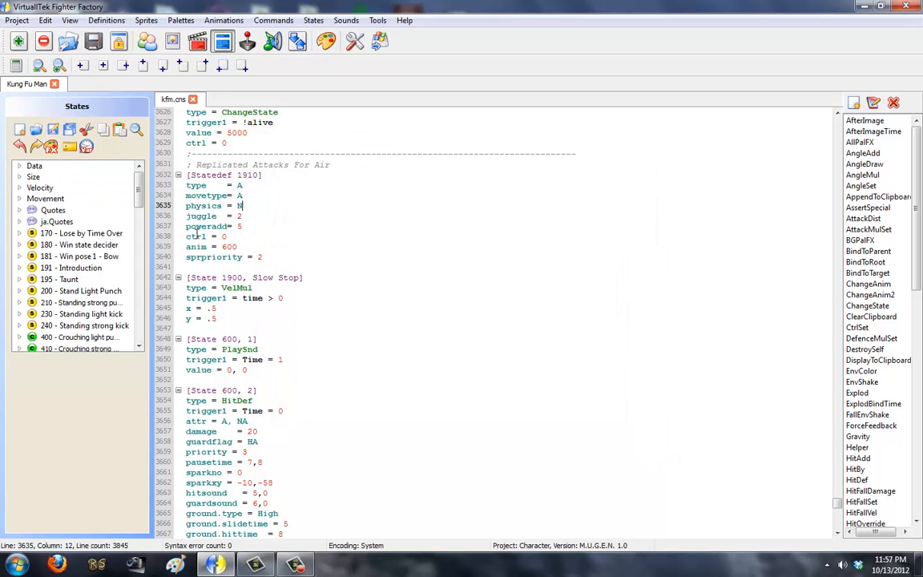
Select the slow stop x and y values in State 600 and scroll to its 'animtime > 13' changestate.
{"action": "left_click", "coordinate": [217, 317]}
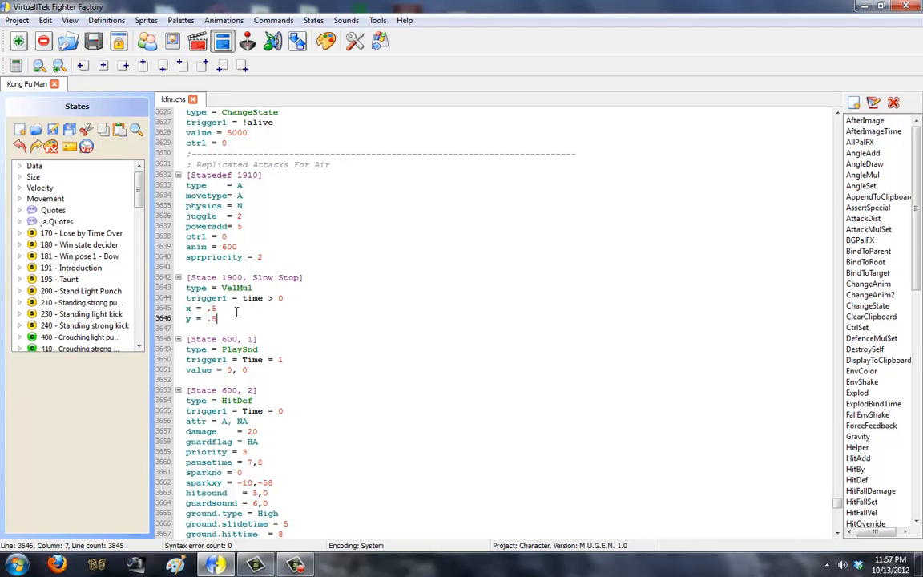
{"action": "left_click", "coordinate": [213, 308]}
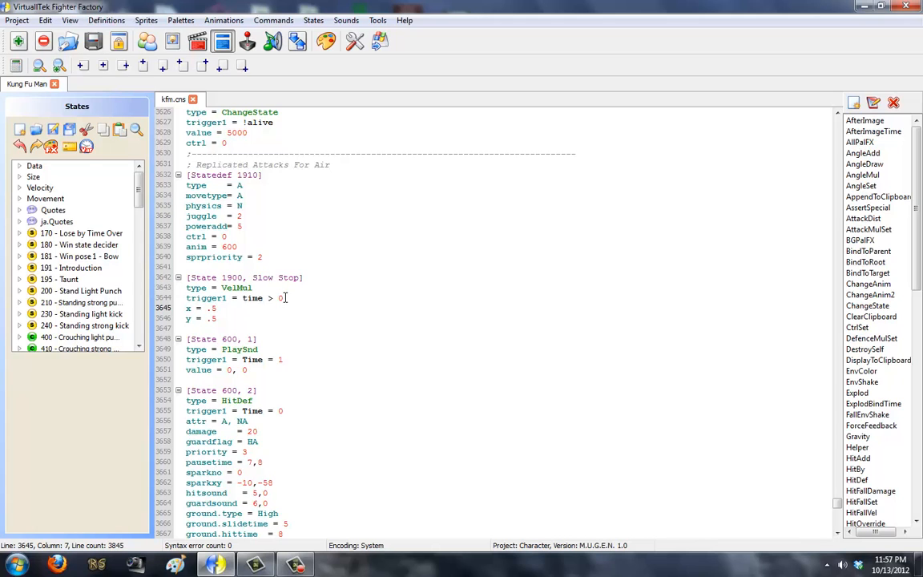
{"action": "left_click_drag", "start_coordinate": [282, 308], "coordinate": [217, 317]}
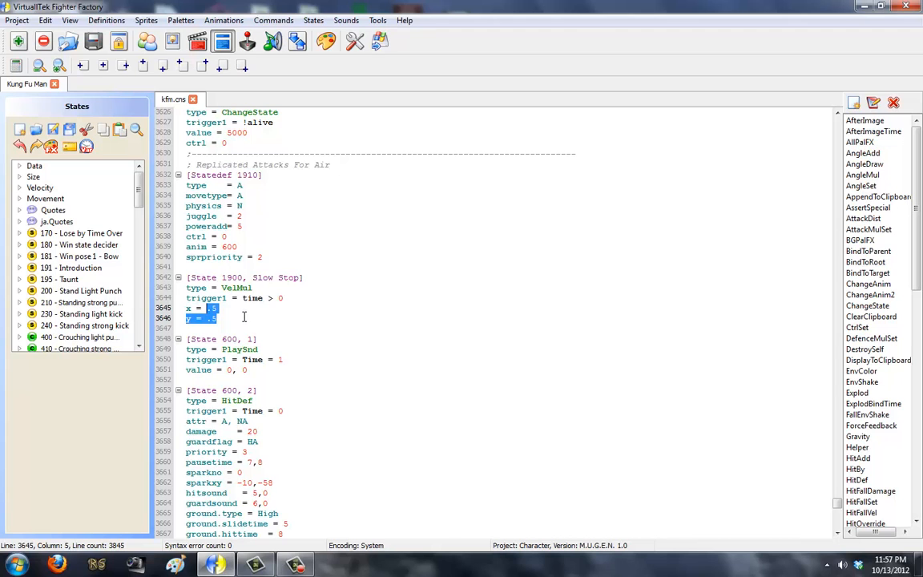
{"action": "scroll", "scroll_direction": "down", "scroll_amount": 3}
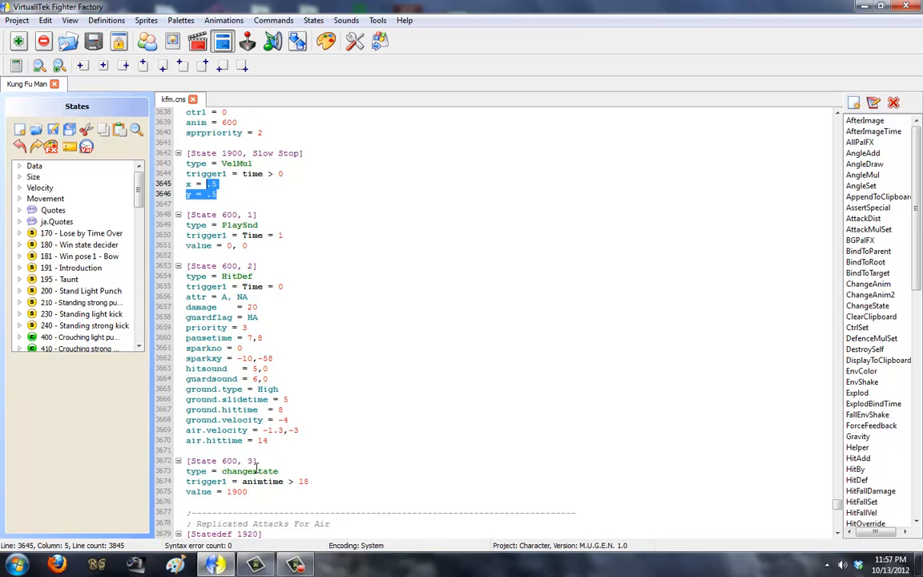
{"action": "scroll", "scroll_direction": "down", "scroll_amount": 3}
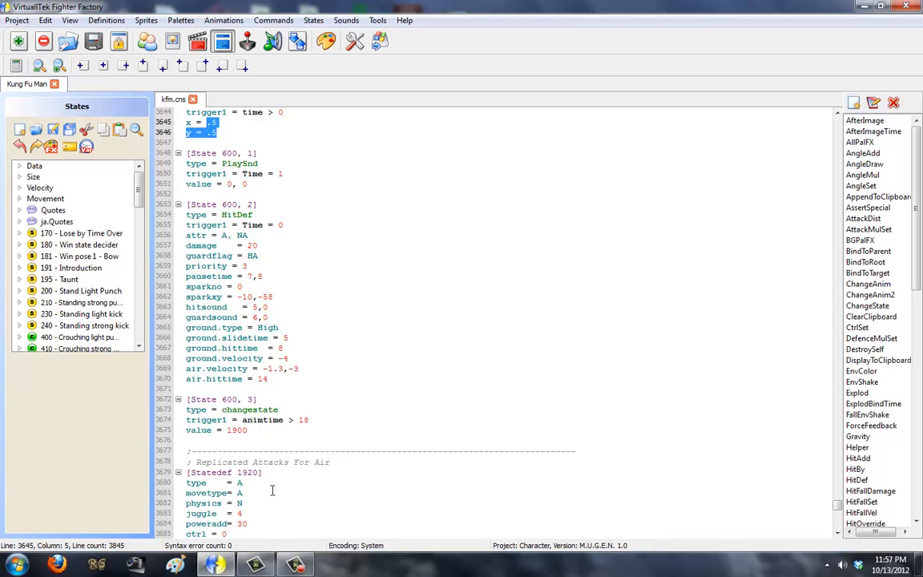
{"action": "mouse_move", "coordinate": [264, 436]}
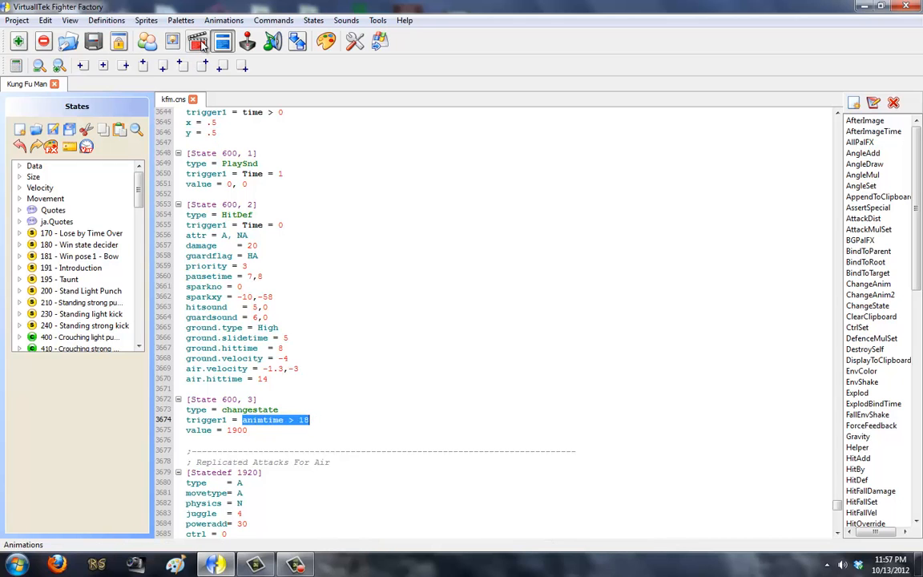
{"action": "mouse_move", "coordinate": [223, 42]}
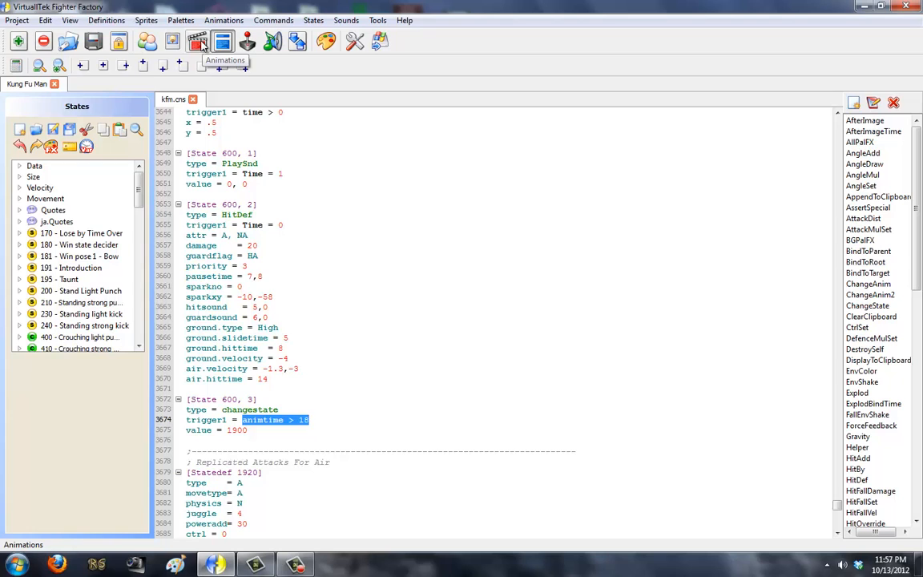
Replace the replicated air attacks' return triggers with 'animtime = 0'.
{"action": "key", "text": "Delete"}
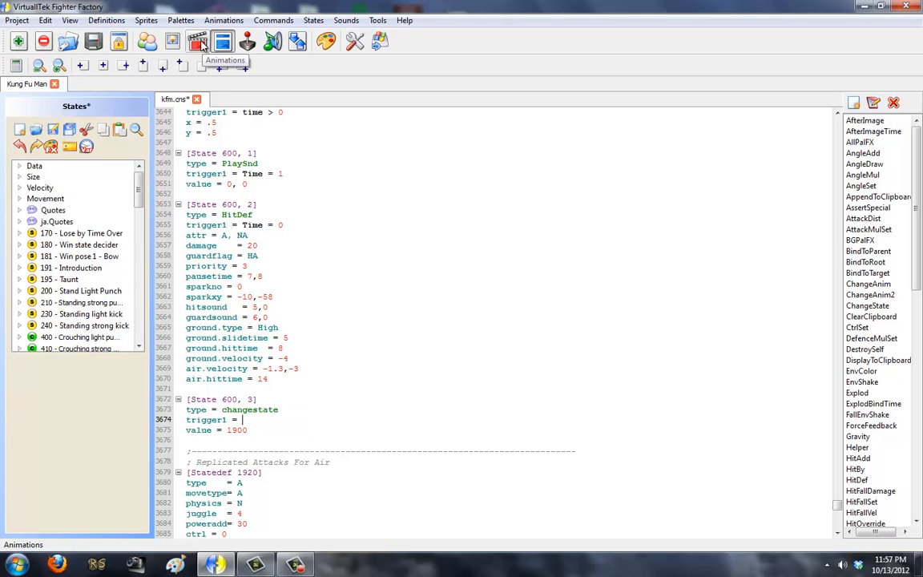
{"action": "type", "text": "animtime = 0"}
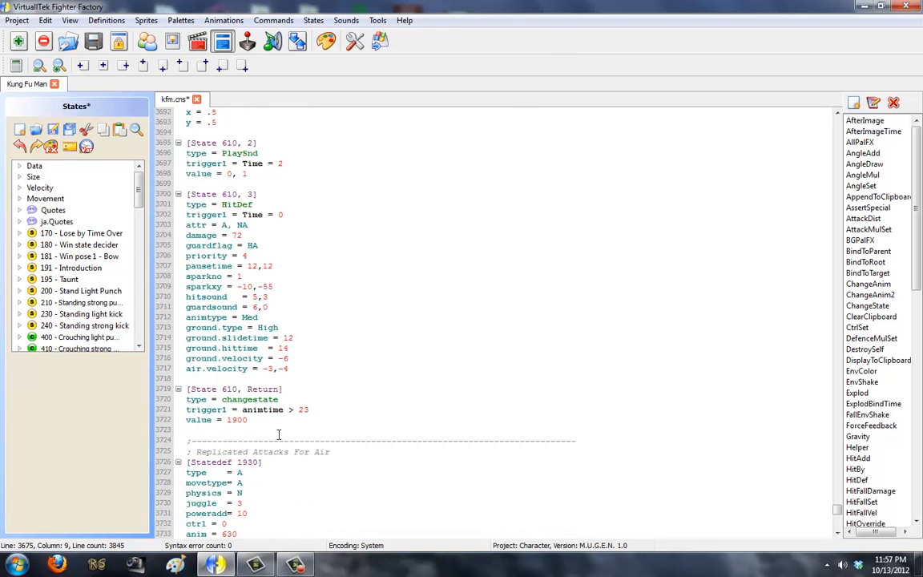
{"action": "scroll", "scroll_direction": "down", "scroll_amount": 3}
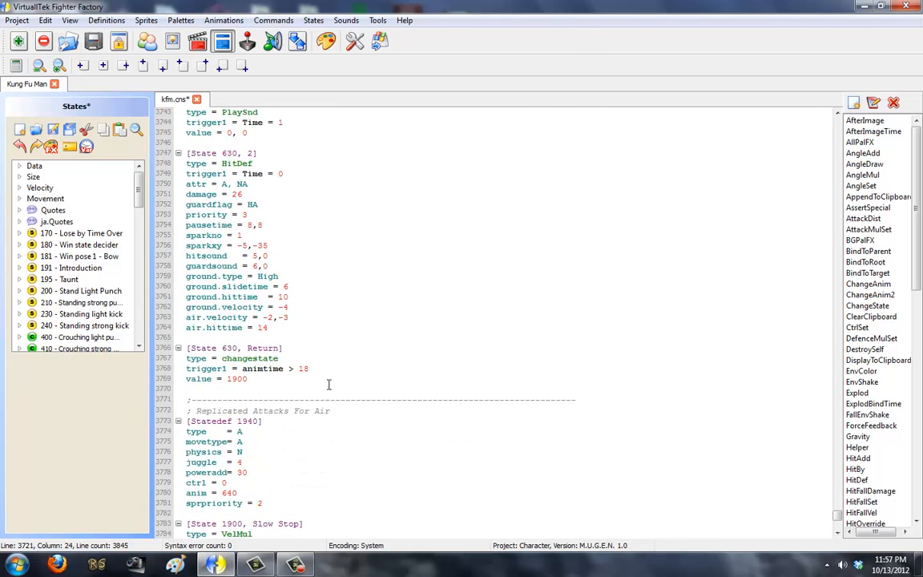
{"action": "scroll", "scroll_direction": "down", "scroll_amount": 3}
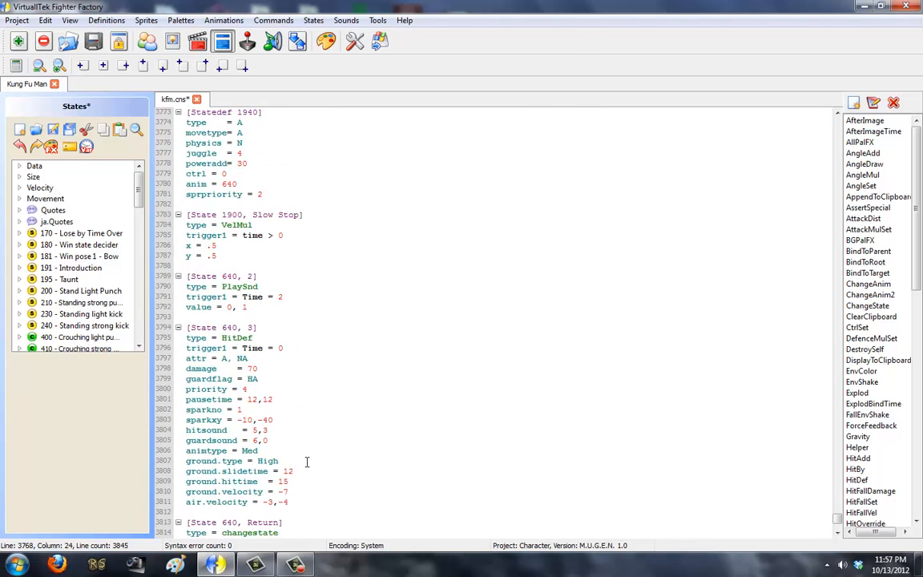
{"action": "scroll", "scroll_direction": "down", "scroll_amount": 3}
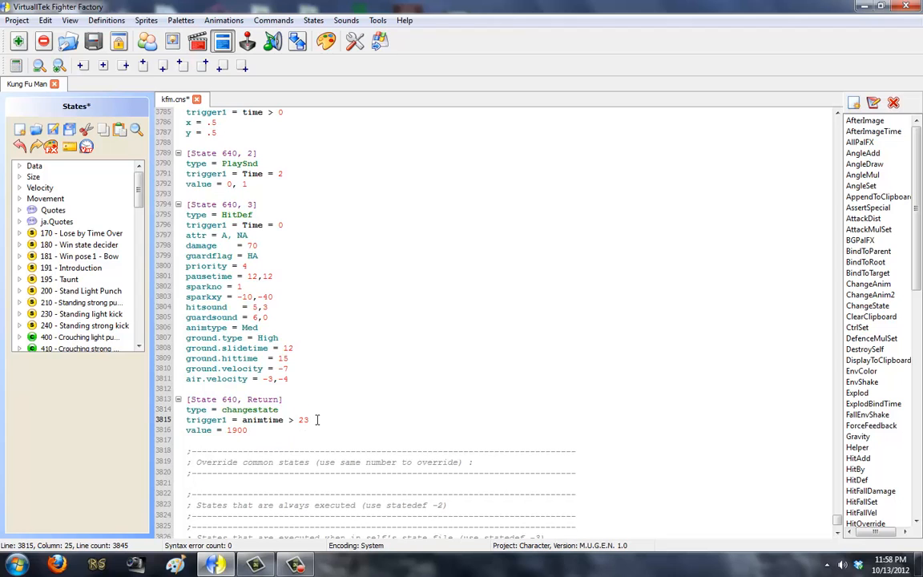
{"action": "type", "text": "0"}
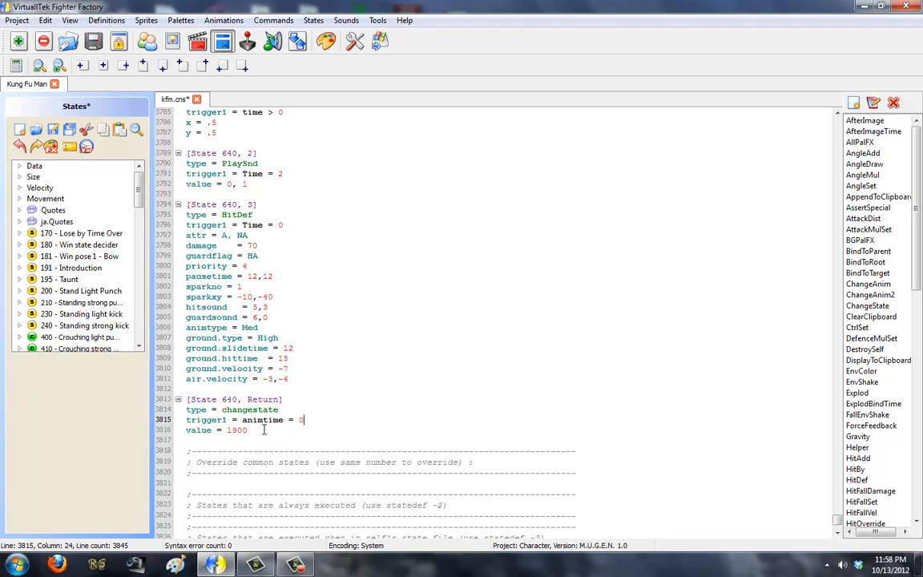
Scroll through states 1910–1940 to the Flying Up 4000 statedef.
{"action": "scroll", "scroll_direction": "up", "scroll_amount": 3}
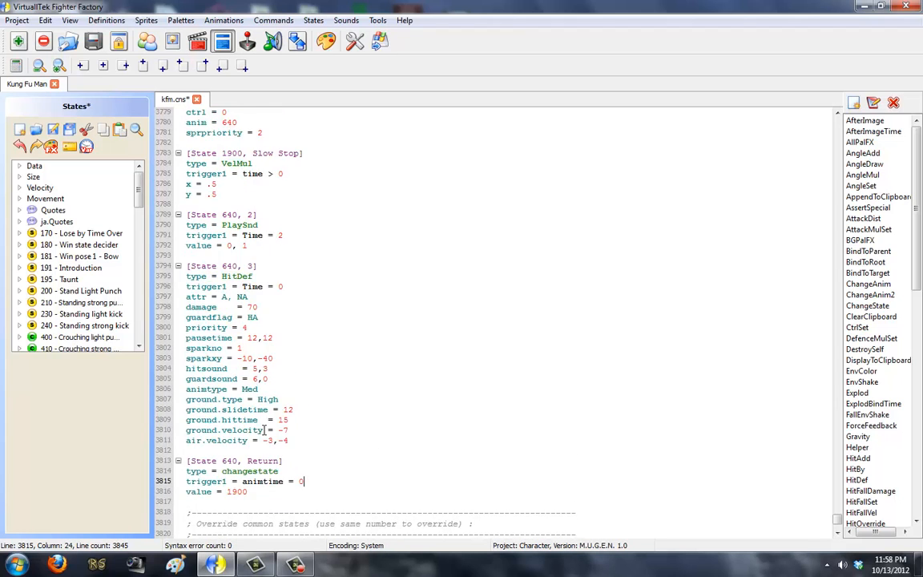
{"action": "scroll", "scroll_direction": "up", "scroll_amount": 3}
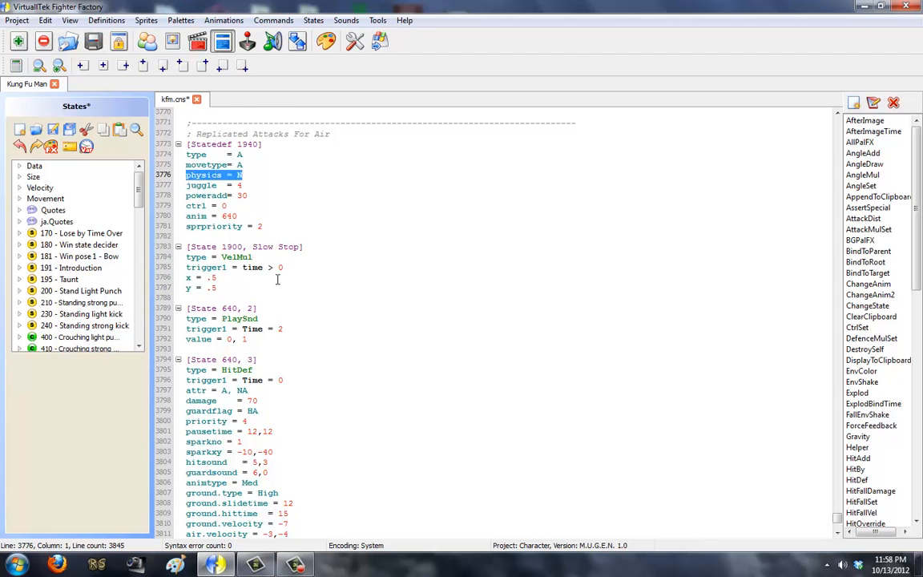
{"action": "scroll", "scroll_direction": "up", "scroll_amount": 3}
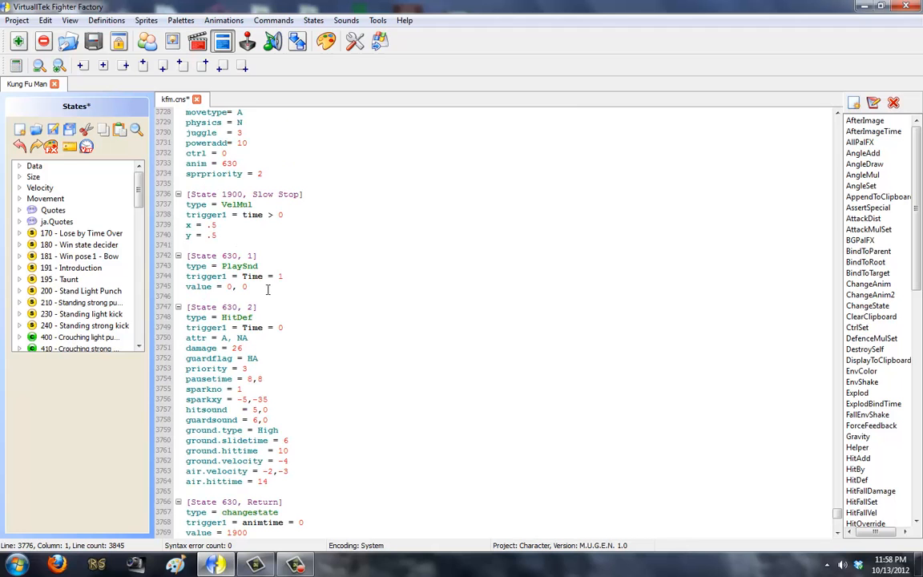
{"action": "scroll", "scroll_direction": "down", "scroll_amount": 3}
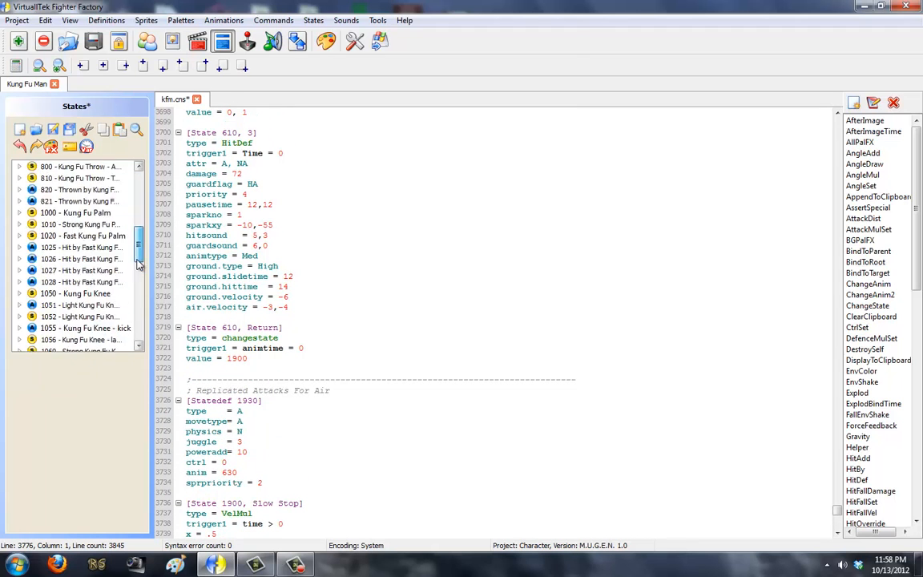
{"action": "scroll", "scroll_direction": "down", "scroll_amount": 3}
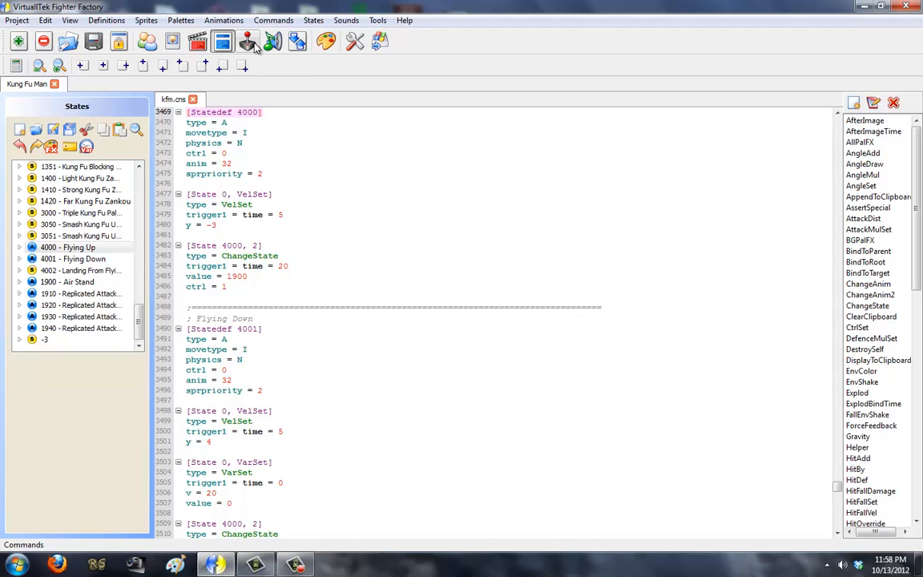
{"action": "scroll", "scroll_direction": "up", "scroll_amount": 3}
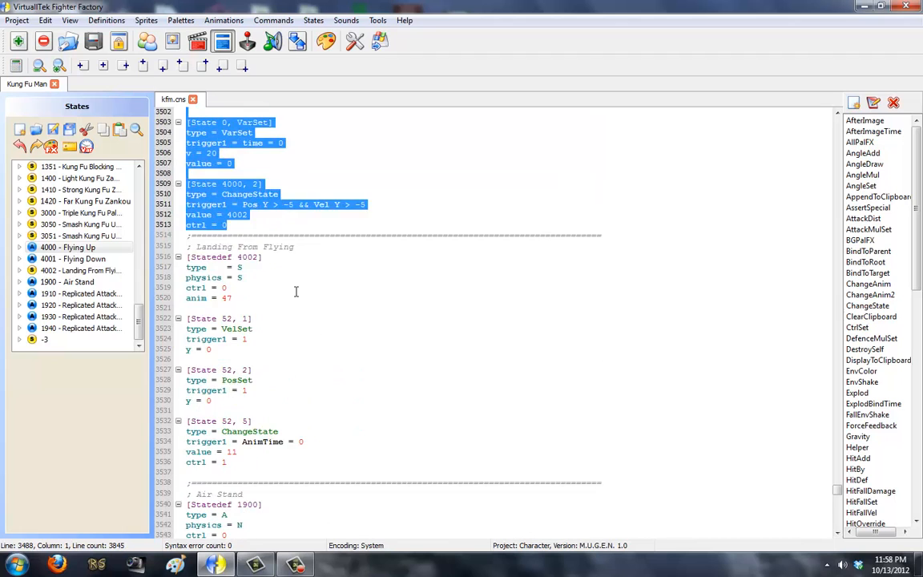
{"action": "scroll", "scroll_direction": "down", "scroll_amount": 3}
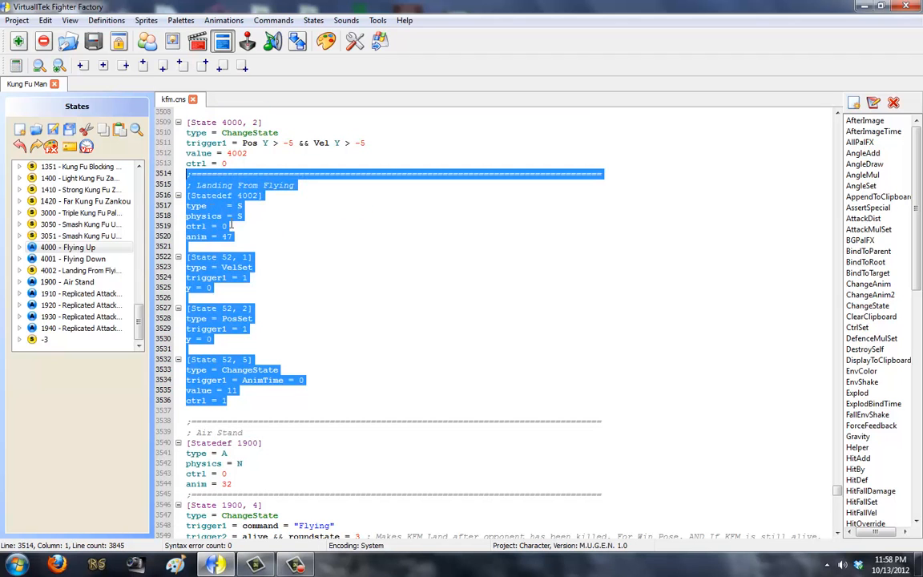
{"action": "scroll", "scroll_direction": "down", "scroll_amount": 3}
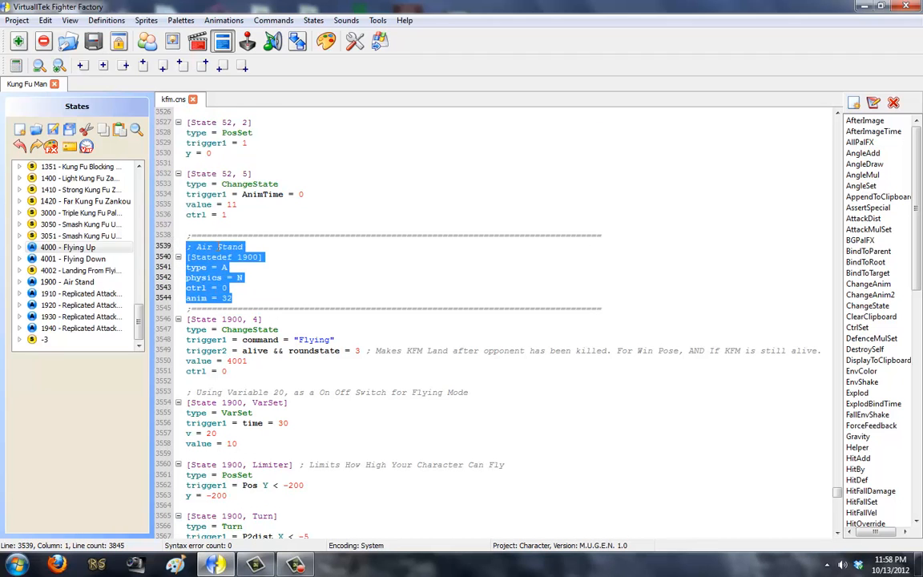
{"action": "left_click", "coordinate": [214, 277]}
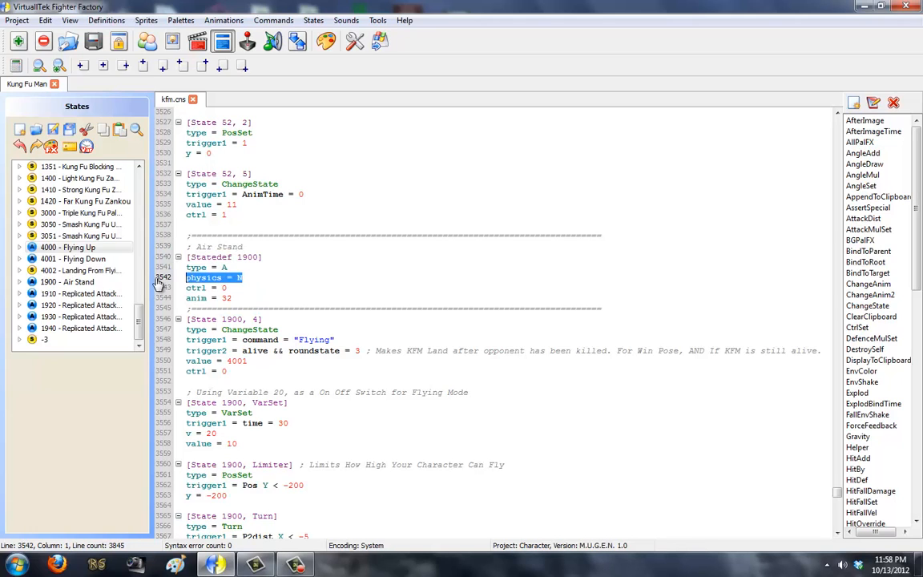
{"action": "left_click", "coordinate": [228, 266]}
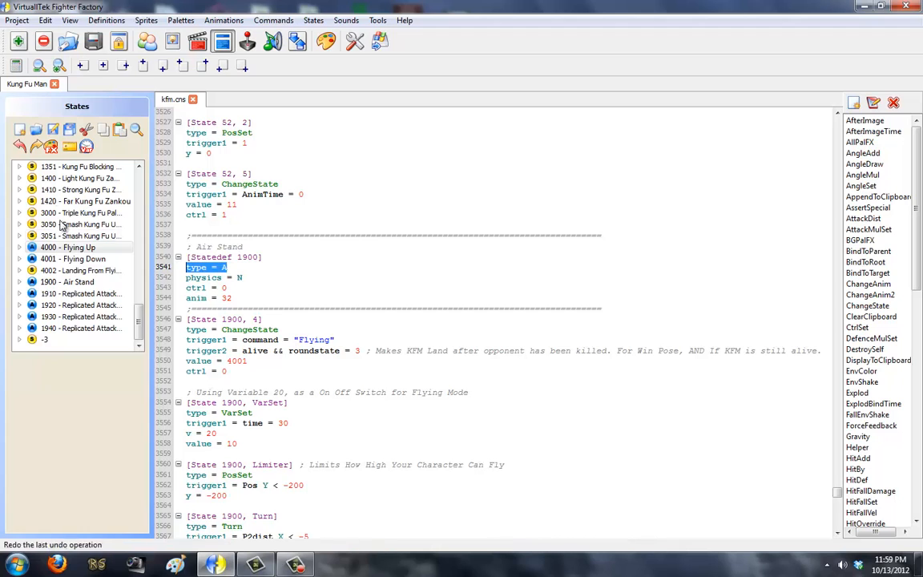
{"action": "scroll", "scroll_direction": "down", "scroll_amount": 3}
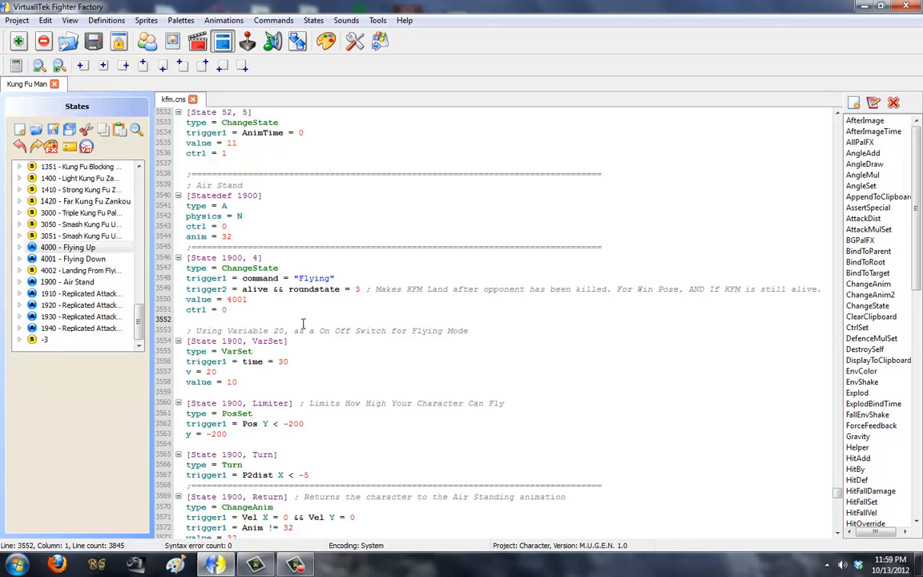
{"action": "left_click", "coordinate": [187, 319]}
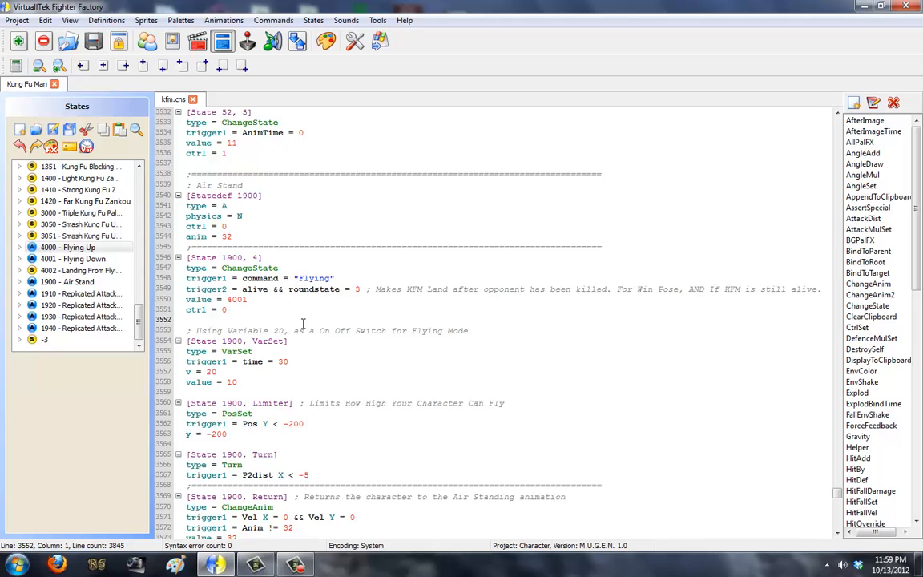
{"action": "scroll", "scroll_direction": "down", "scroll_amount": 3}
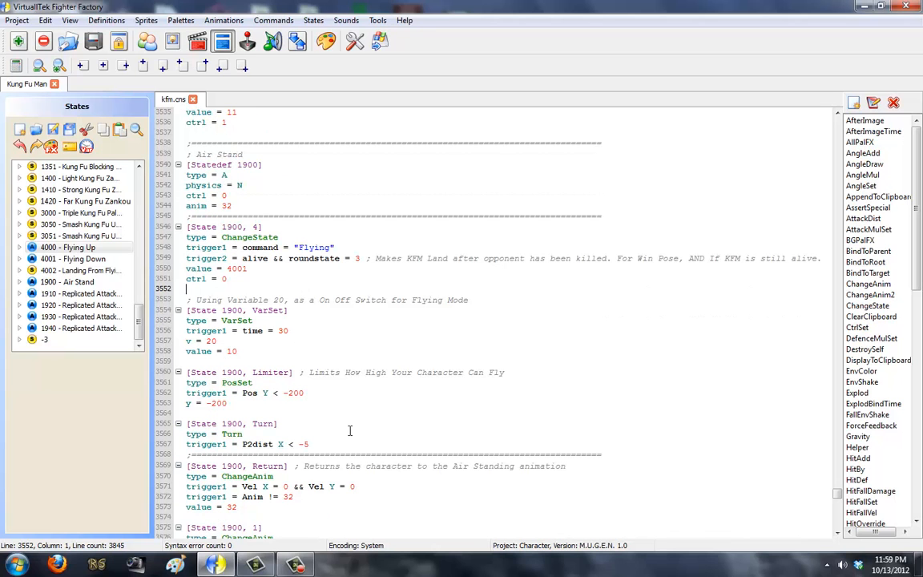
{"action": "scroll", "scroll_direction": "down", "scroll_amount": 3}
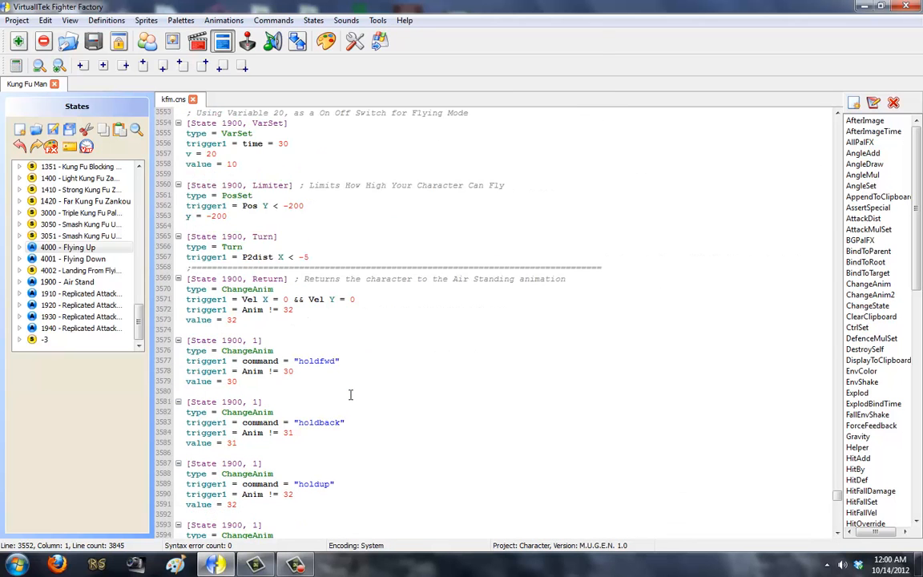
{"action": "scroll", "scroll_direction": "down", "scroll_amount": 3}
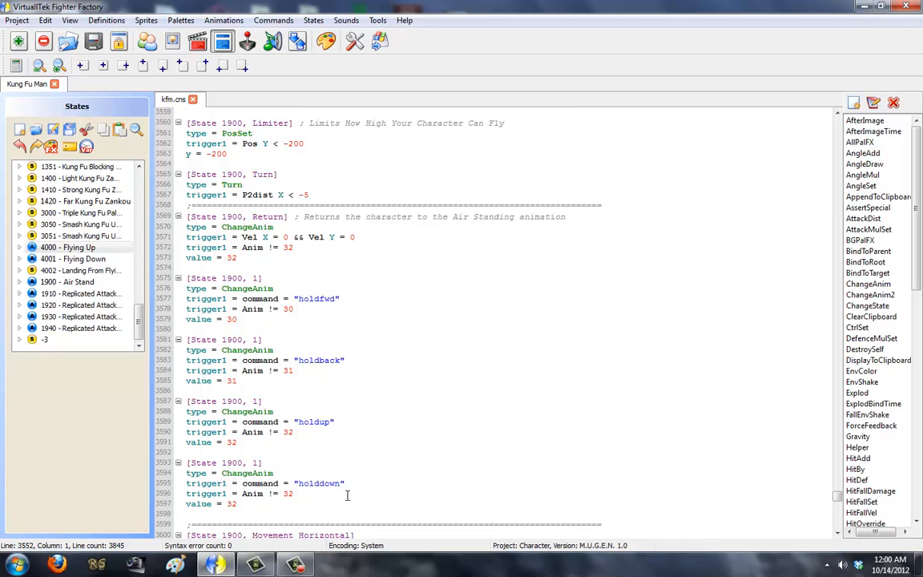
{"action": "mouse_move", "coordinate": [362, 439]}
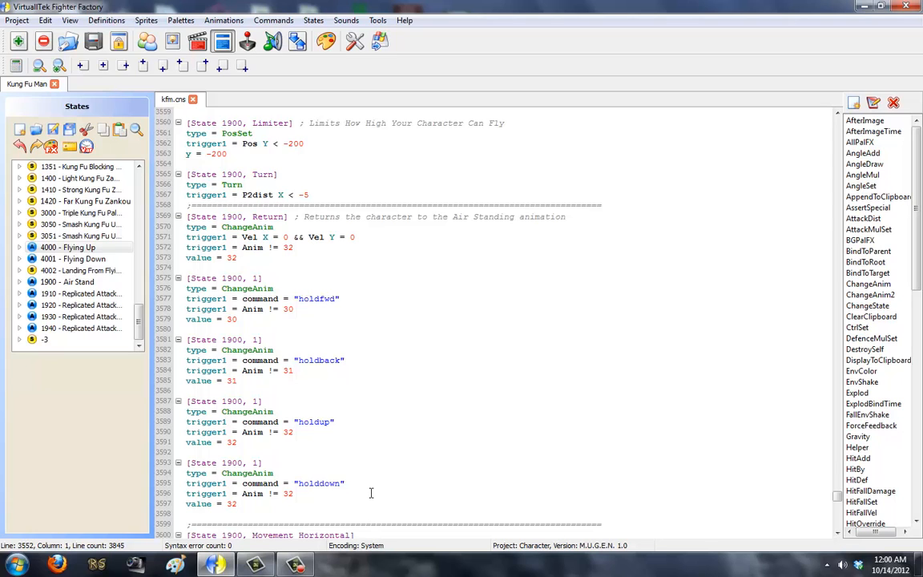
{"action": "left_click_drag", "start_coordinate": [234, 329], "coordinate": [234, 504]}
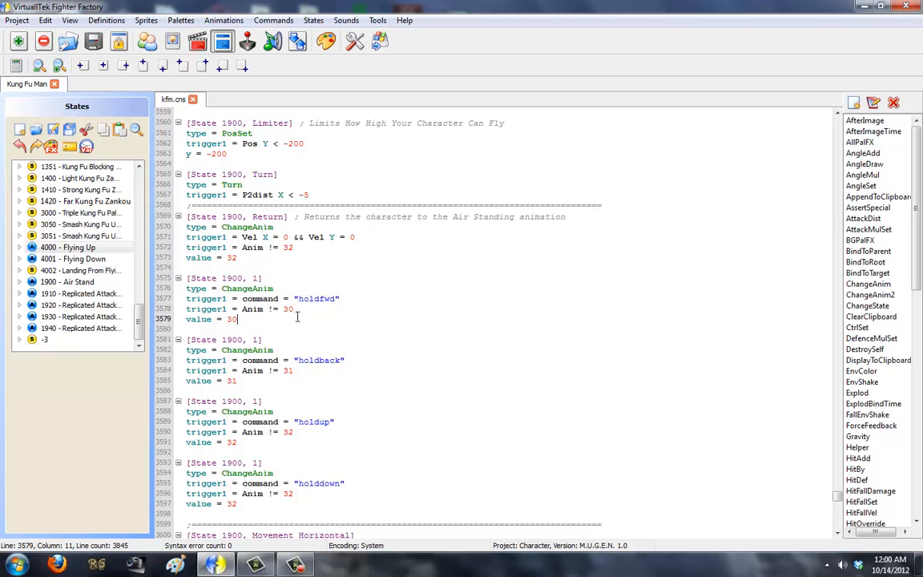
{"action": "double_click", "coordinate": [266, 308]}
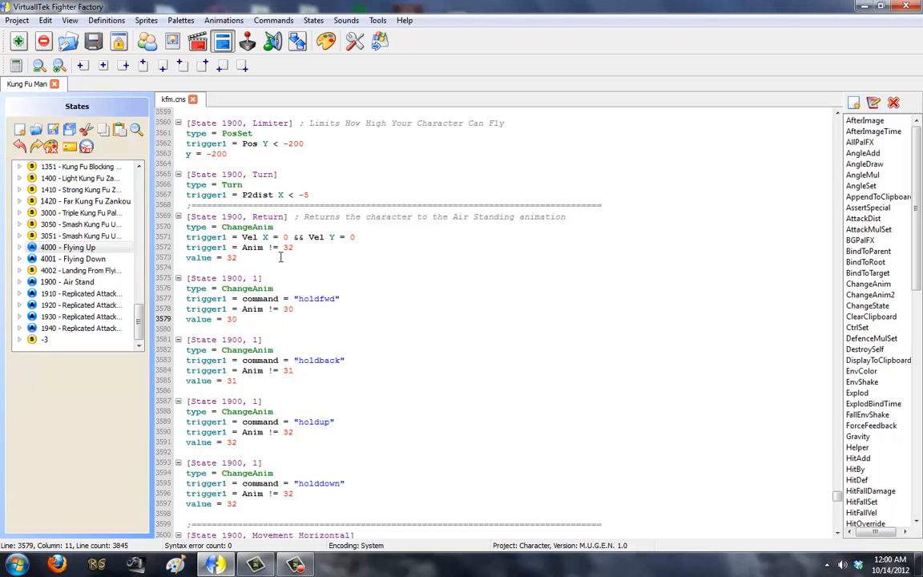
{"action": "left_click_drag", "start_coordinate": [186, 216], "coordinate": [237, 257]}
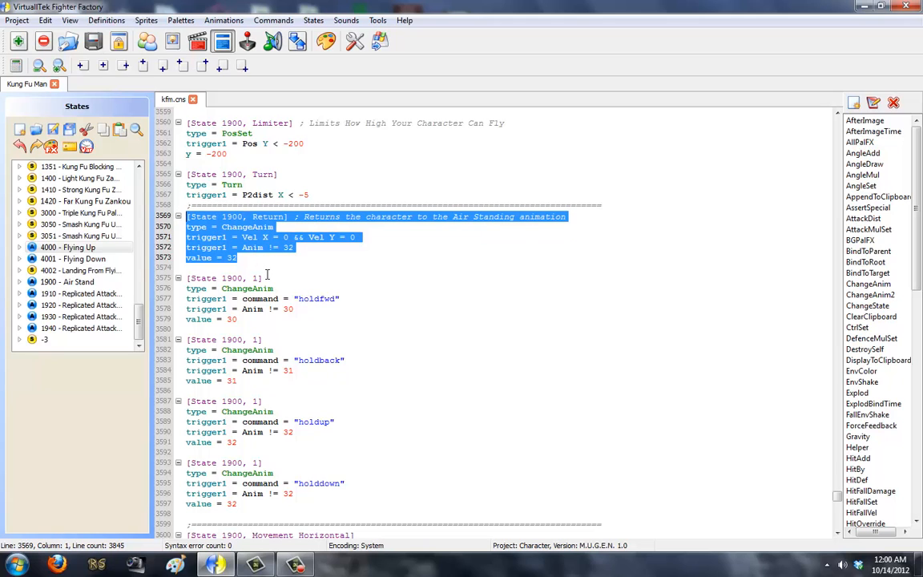
{"action": "scroll", "scroll_direction": "down", "scroll_amount": 3}
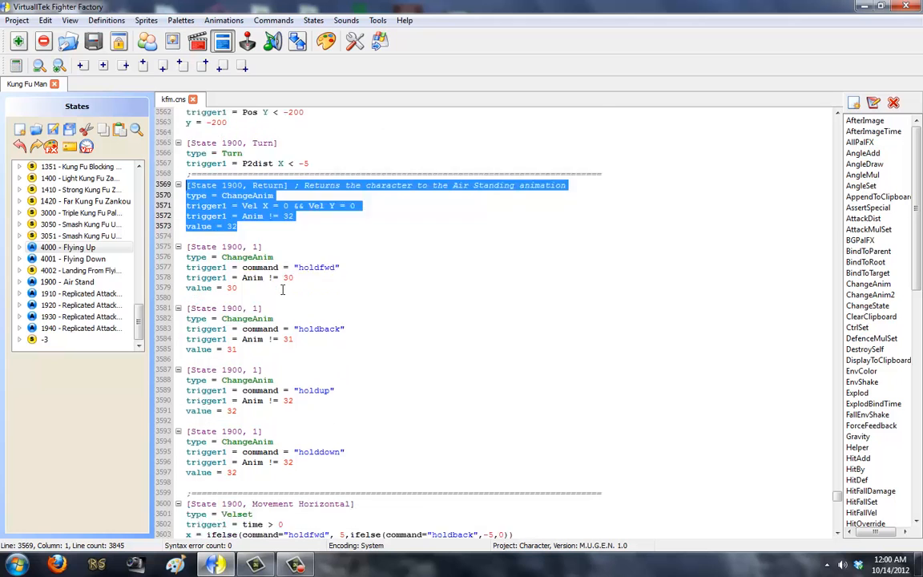
{"action": "scroll", "scroll_direction": "down", "scroll_amount": 3}
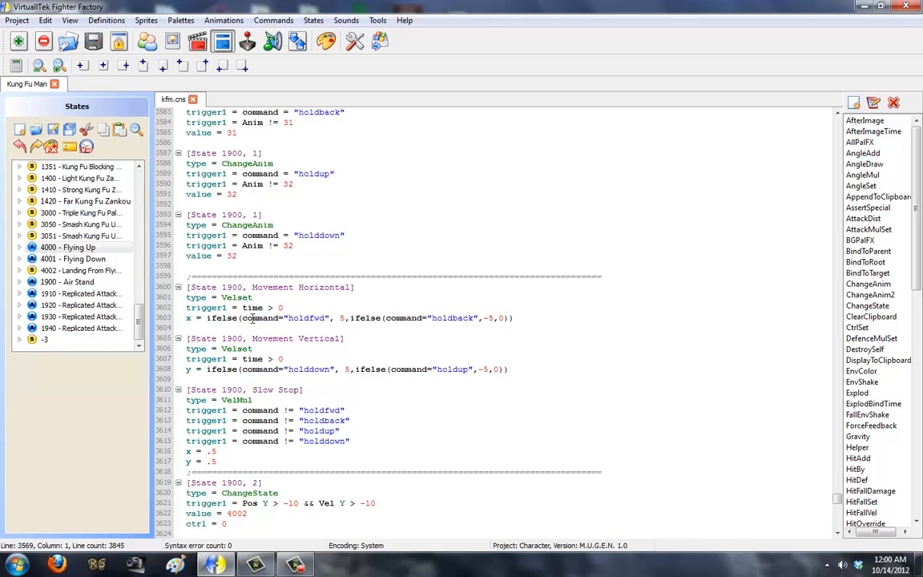
{"action": "mouse_move", "coordinate": [349, 317]}
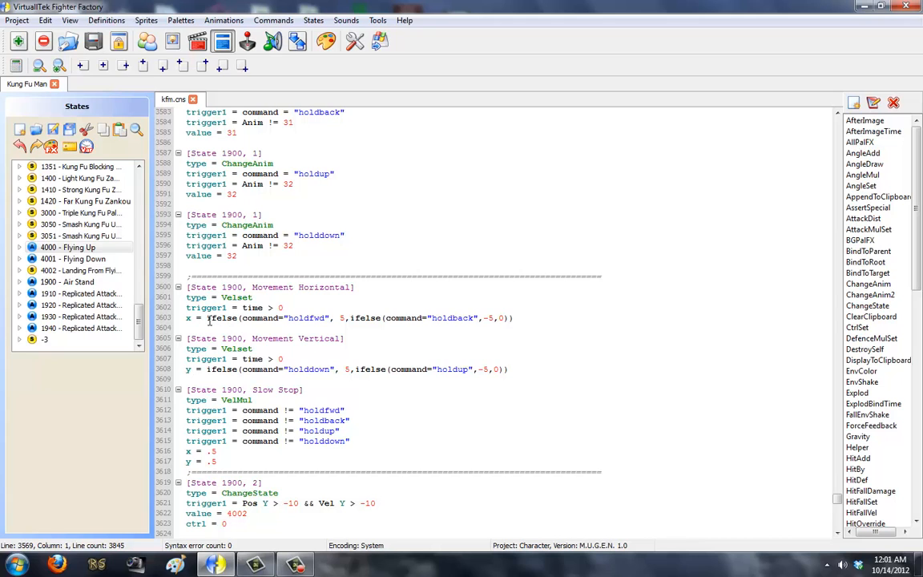
{"action": "left_click", "coordinate": [209, 318]}
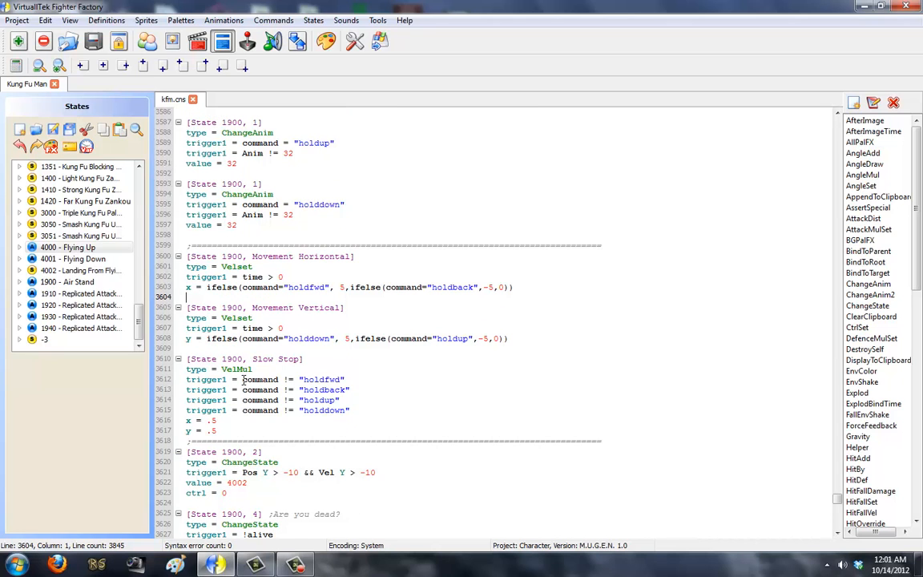
{"action": "mouse_move", "coordinate": [357, 409]}
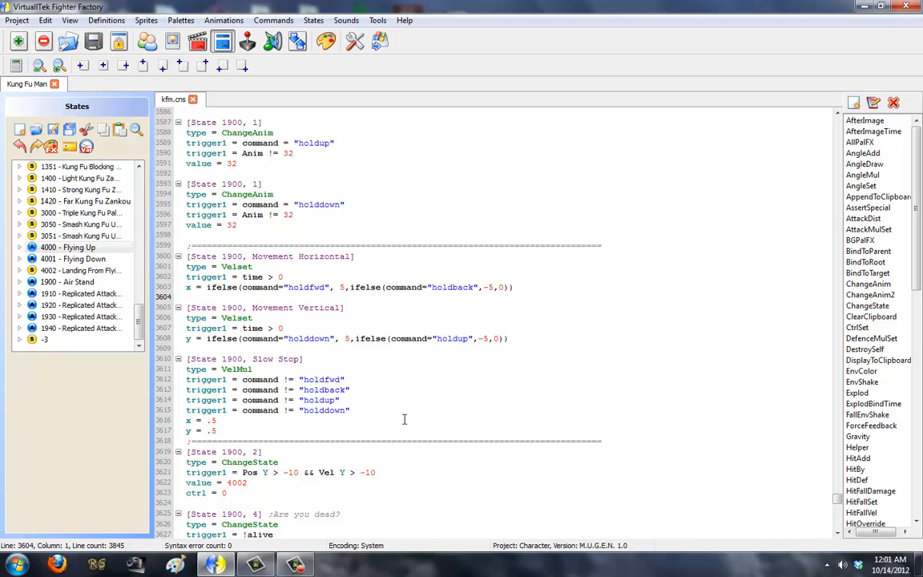
{"action": "left_click", "coordinate": [253, 369]}
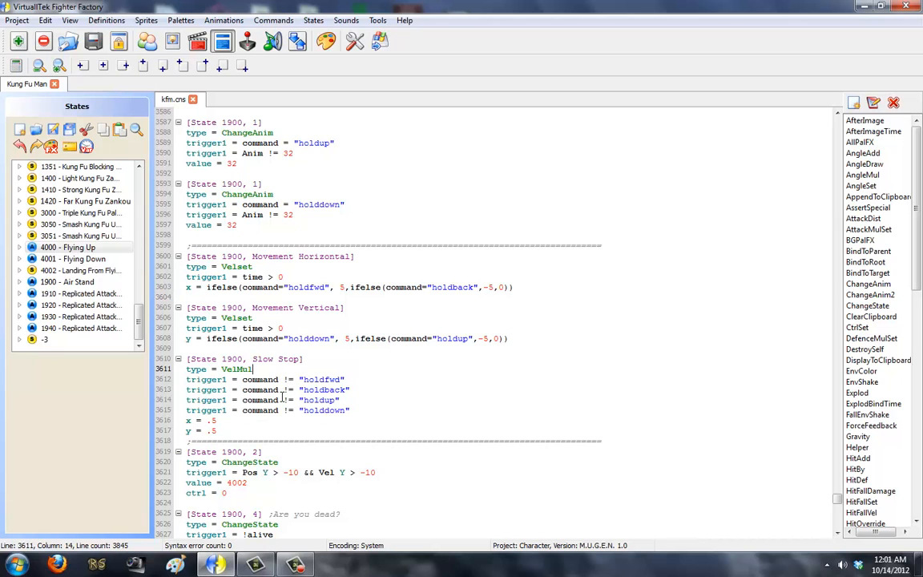
{"action": "scroll", "scroll_direction": "down", "scroll_amount": 3}
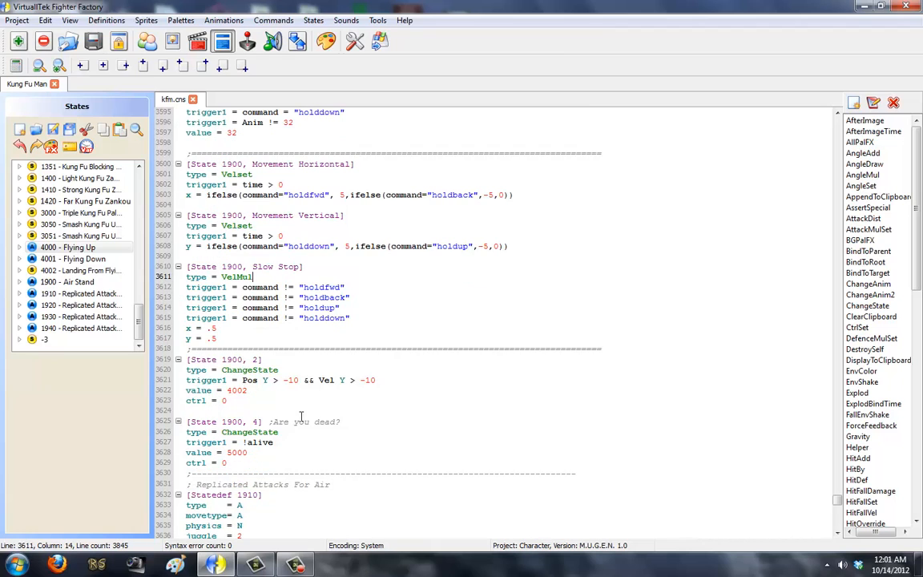
{"action": "mouse_move", "coordinate": [292, 380]}
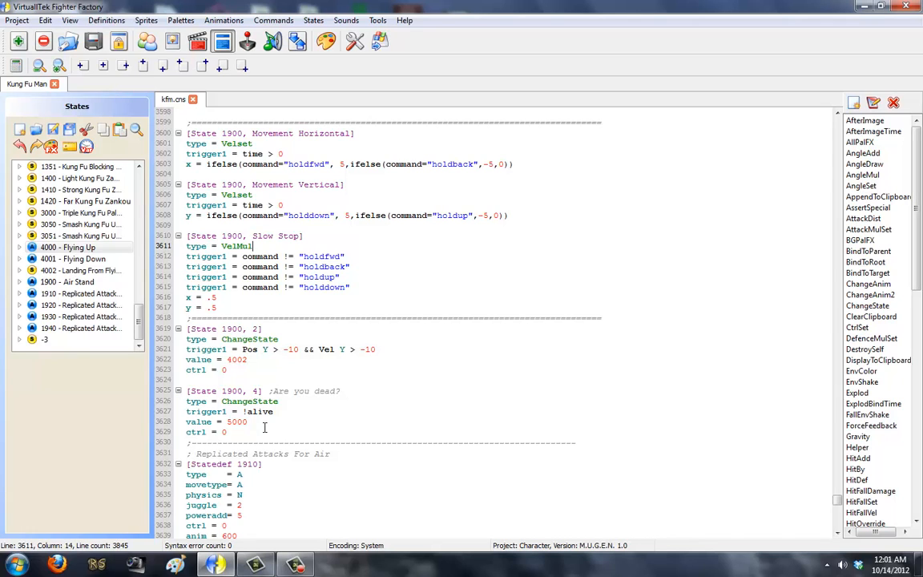
{"action": "scroll", "scroll_direction": "up", "scroll_amount": 3}
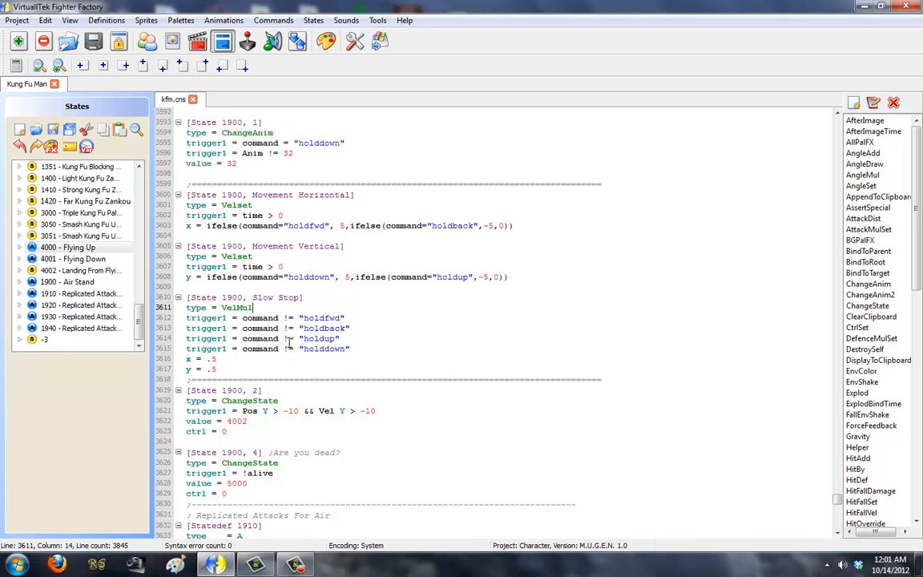
{"action": "scroll", "scroll_direction": "up", "scroll_amount": 3}
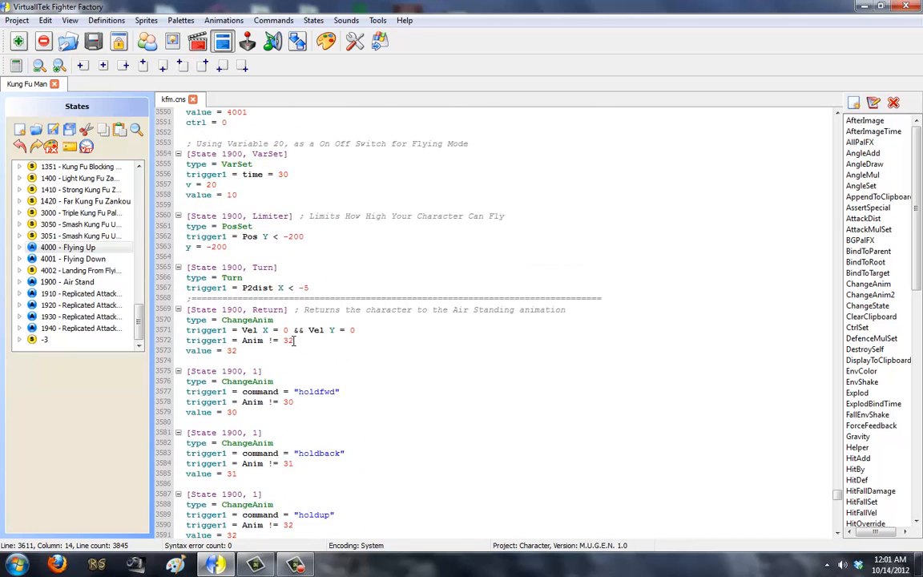
{"action": "scroll", "scroll_direction": "down", "scroll_amount": 3}
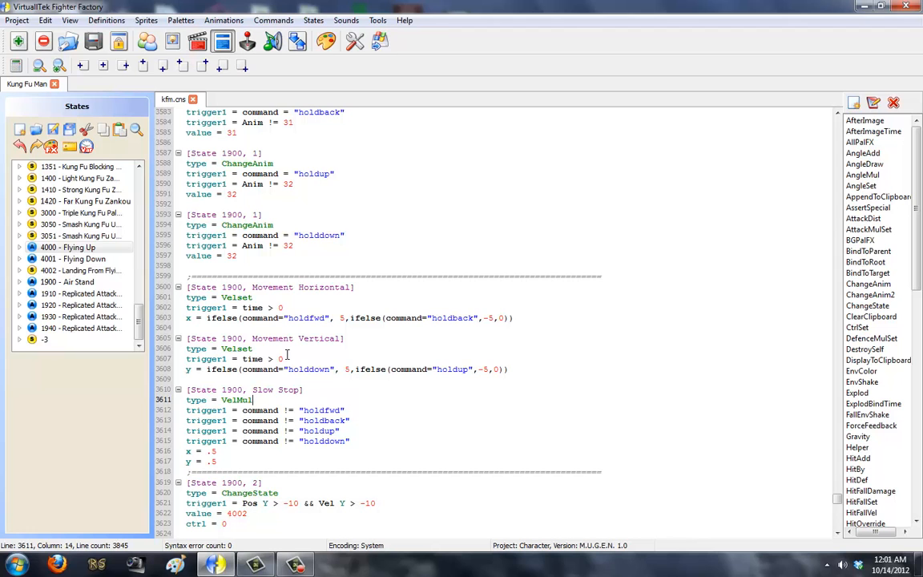
{"action": "scroll", "scroll_direction": "down", "scroll_amount": 3}
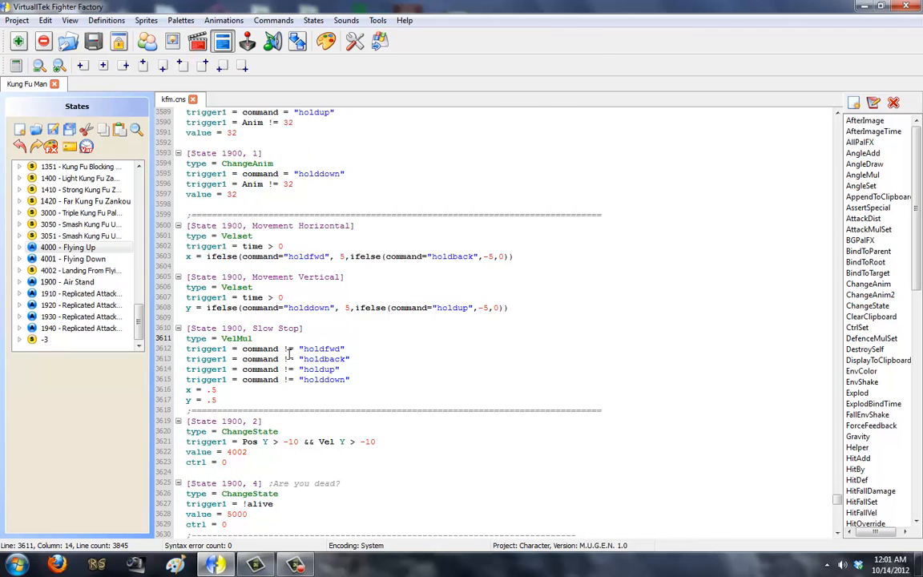
{"action": "scroll", "scroll_direction": "down", "scroll_amount": 3}
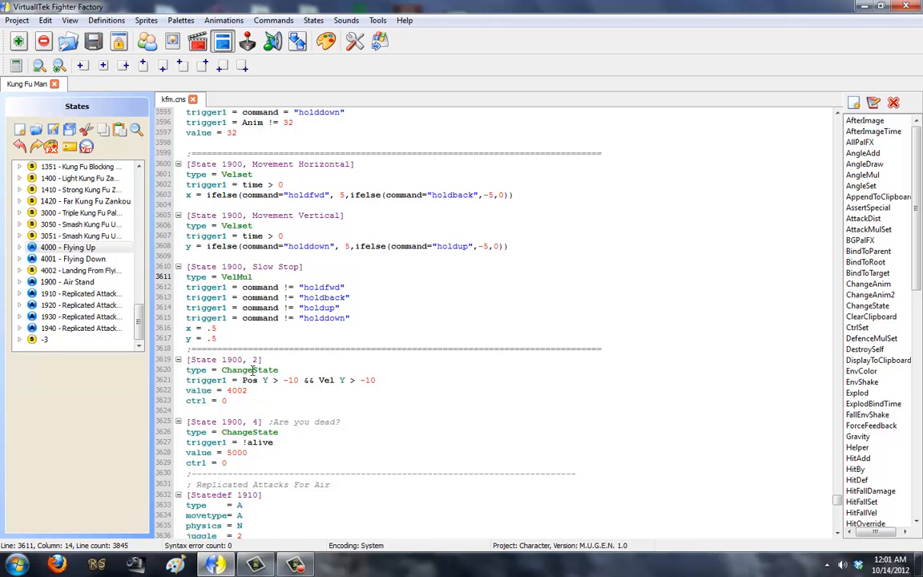
{"action": "scroll", "scroll_direction": "down", "scroll_amount": 3}
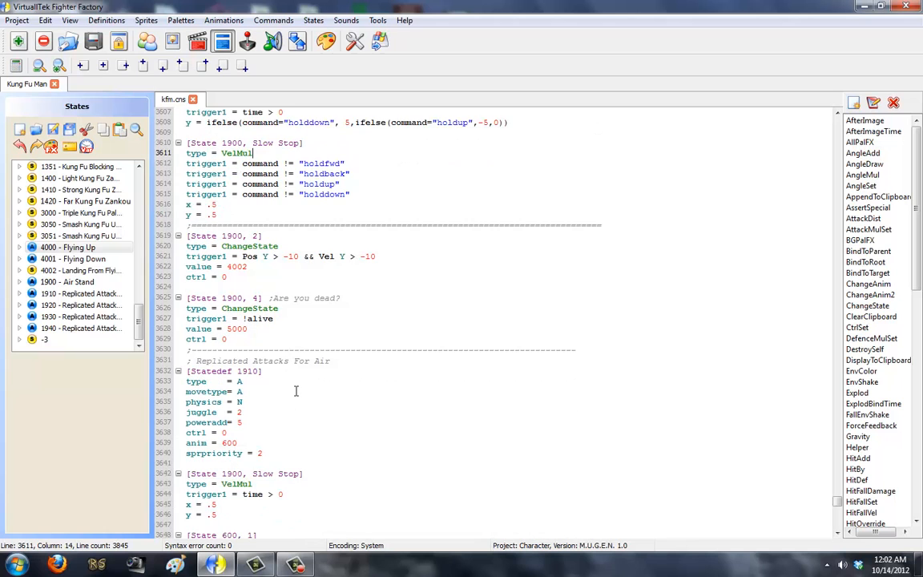
{"action": "scroll", "scroll_direction": "down", "scroll_amount": 3}
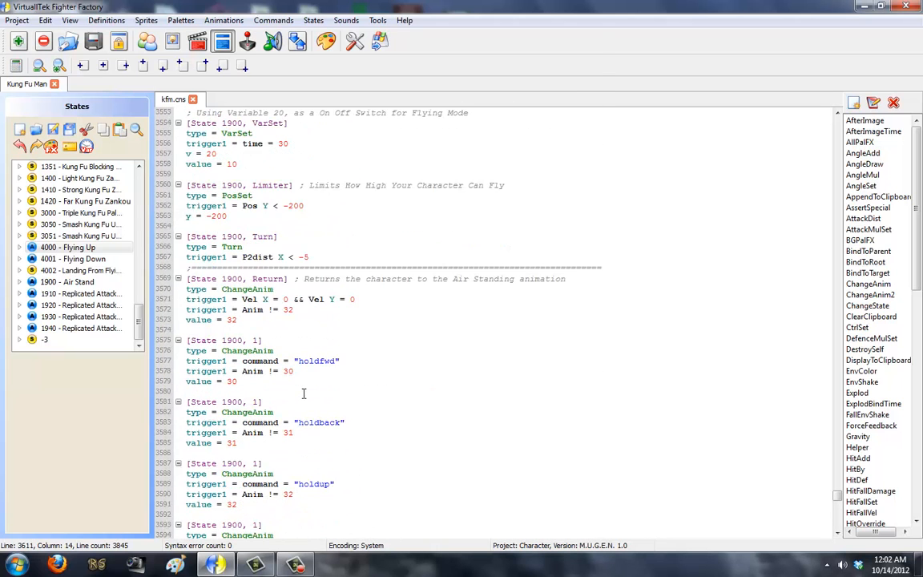
{"action": "scroll", "scroll_direction": "down", "scroll_amount": 3}
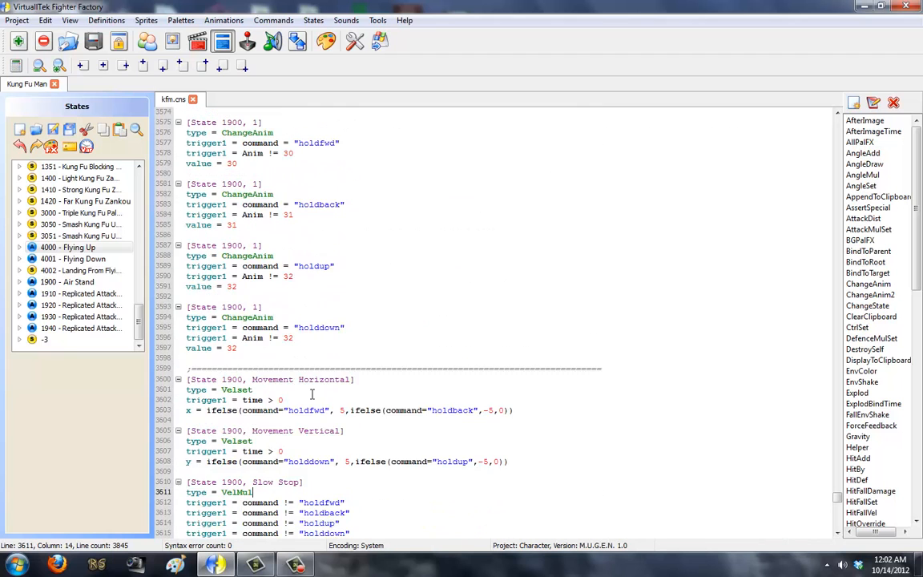
Check the air attacks' 1900 return values, then jump to 4000 - Flying Up in the States list.
{"action": "scroll", "scroll_direction": "down", "scroll_amount": 3}
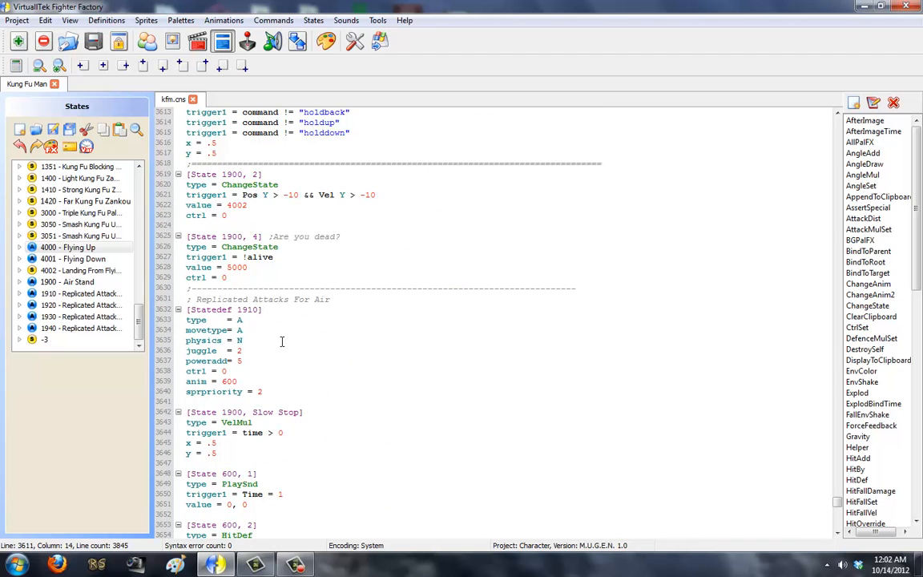
{"action": "left_click", "coordinate": [279, 340]}
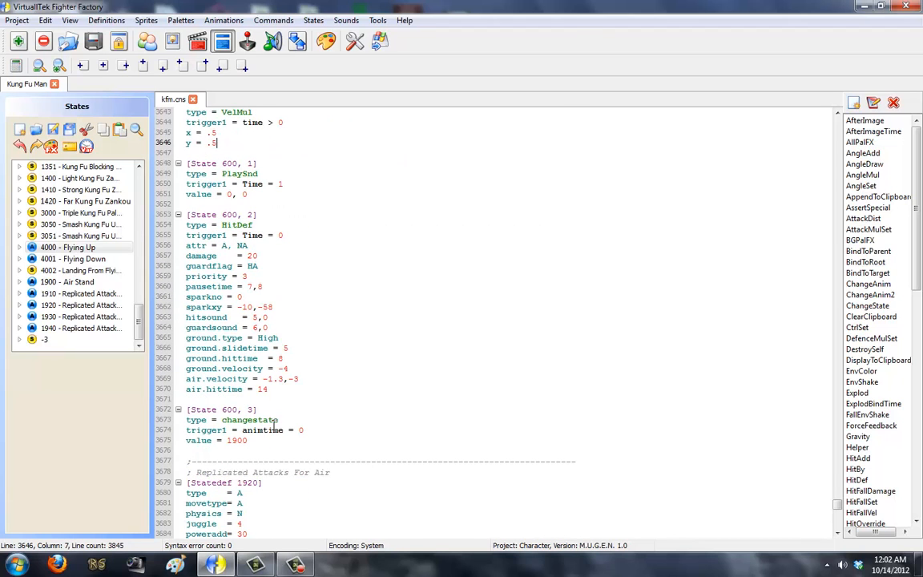
{"action": "double_click", "coordinate": [234, 440]}
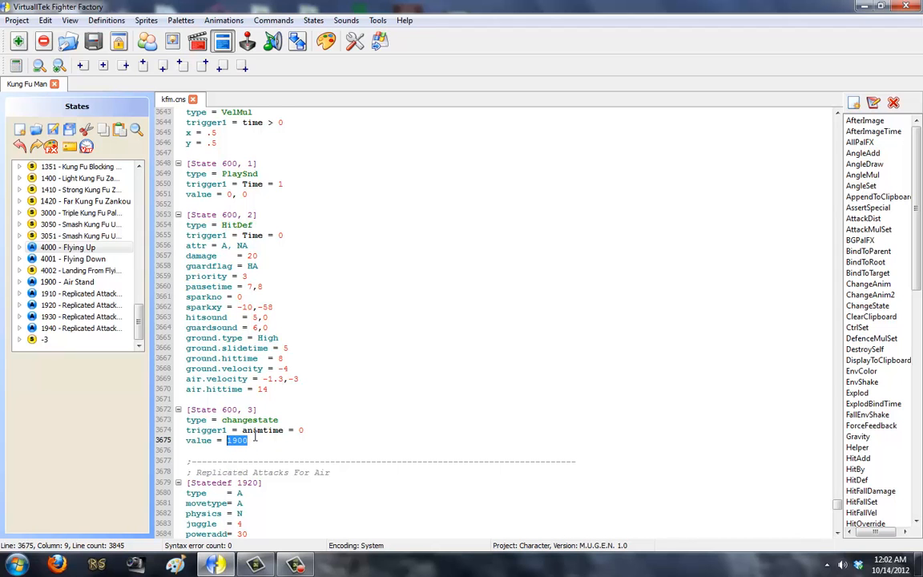
{"action": "scroll", "scroll_direction": "down", "scroll_amount": 3}
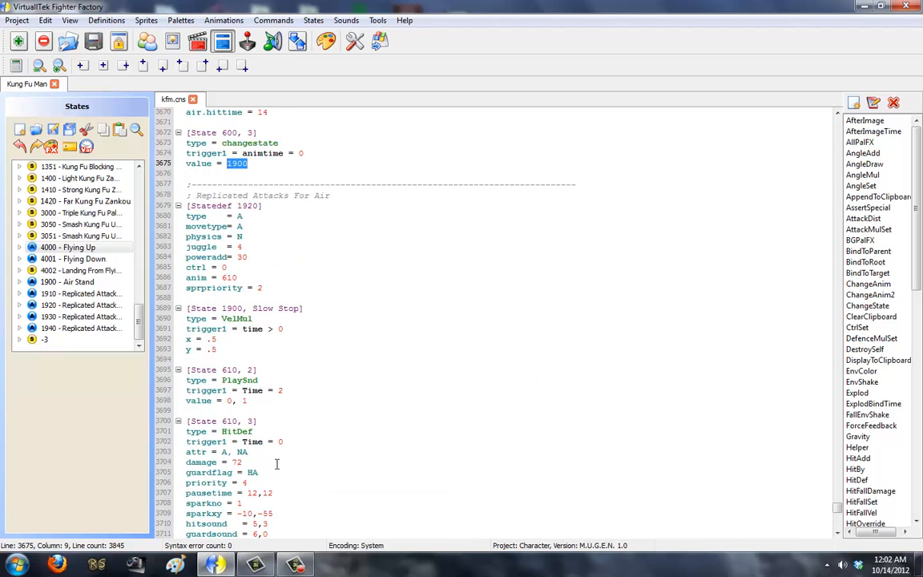
{"action": "scroll", "scroll_direction": "down", "scroll_amount": 3}
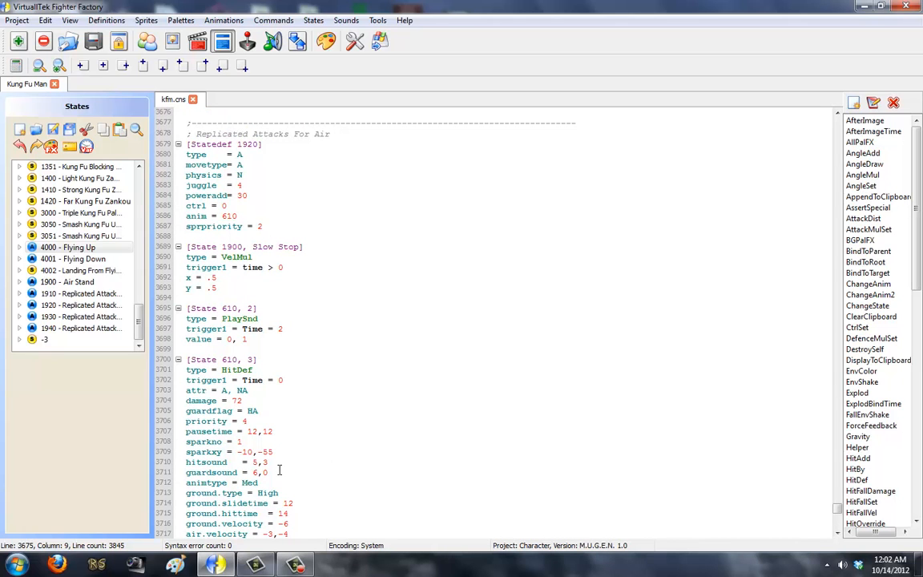
{"action": "scroll", "scroll_direction": "down", "scroll_amount": 3}
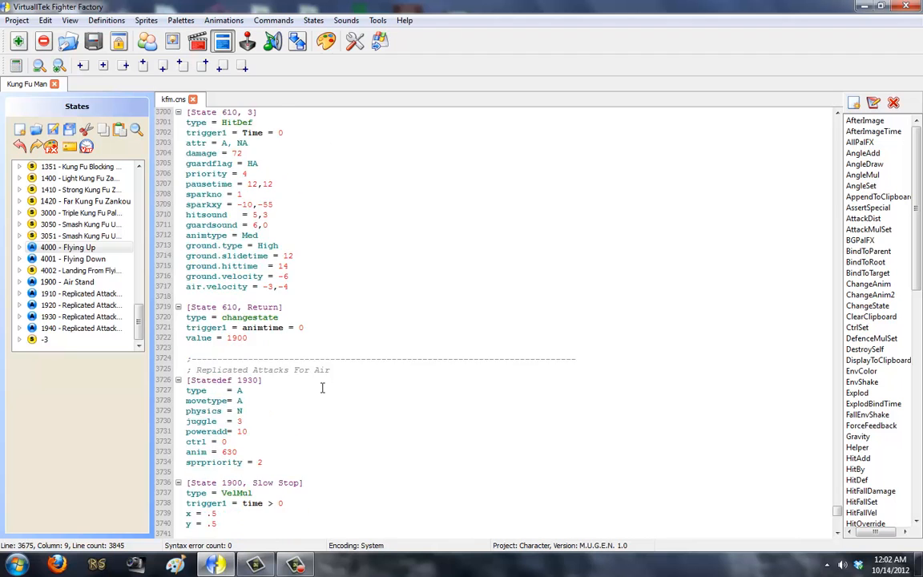
{"action": "scroll", "scroll_direction": "down", "scroll_amount": 3}
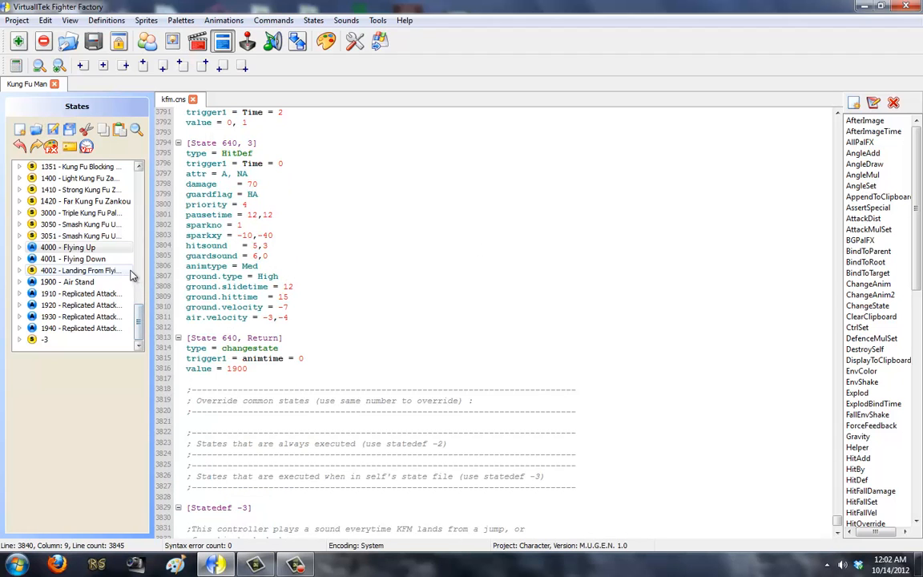
{"action": "left_click", "coordinate": [67, 247]}
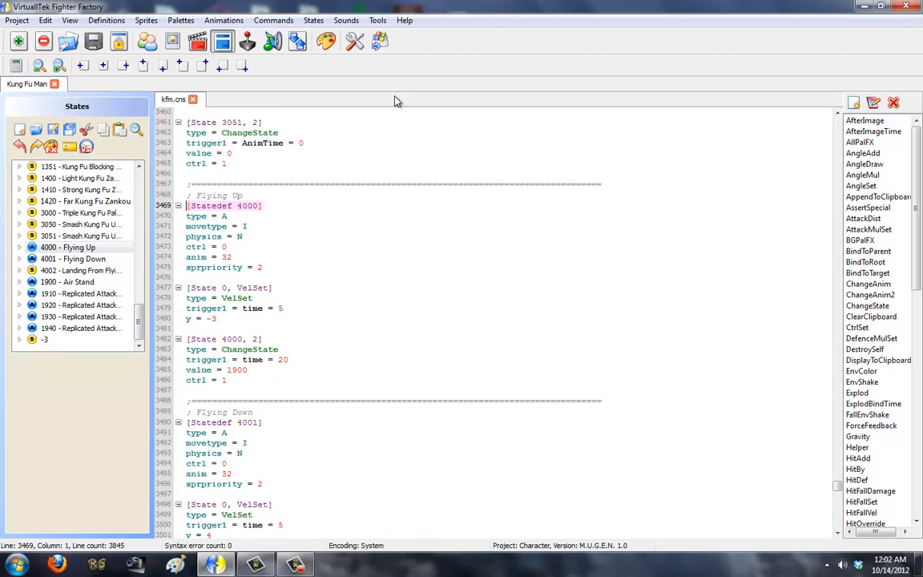
{"action": "mouse_move", "coordinate": [467, 304]}
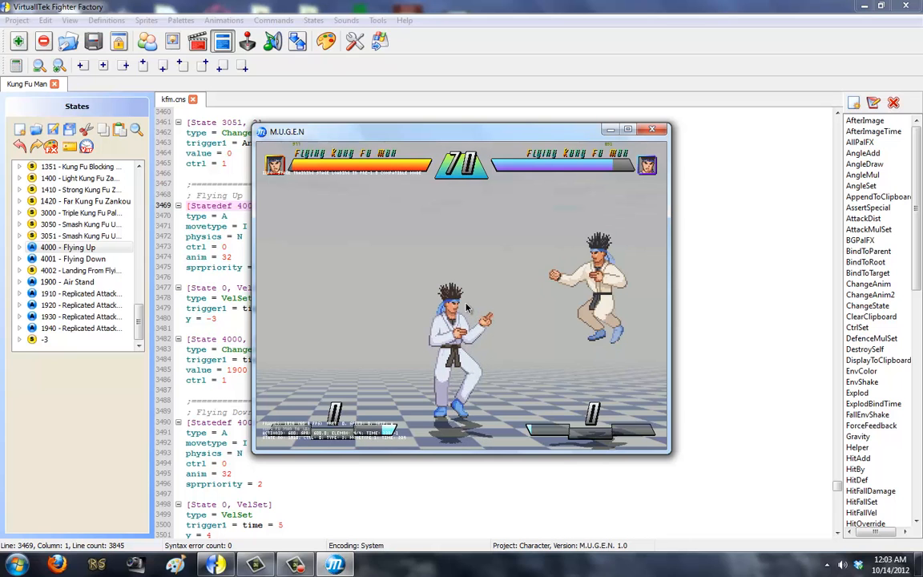
Close the M.U.G.E.N test match and return to the Flying Up and Flying Down states.
{"action": "left_click", "coordinate": [653, 128]}
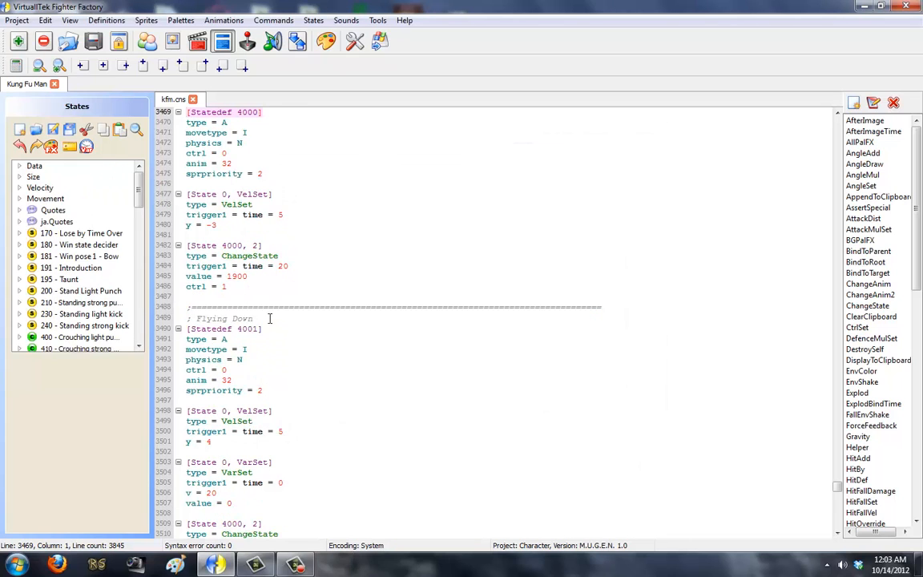
Scroll through air attack states 1910–1940, editing each return changestate's animtime value.
{"action": "scroll", "scroll_direction": "down", "scroll_amount": 3}
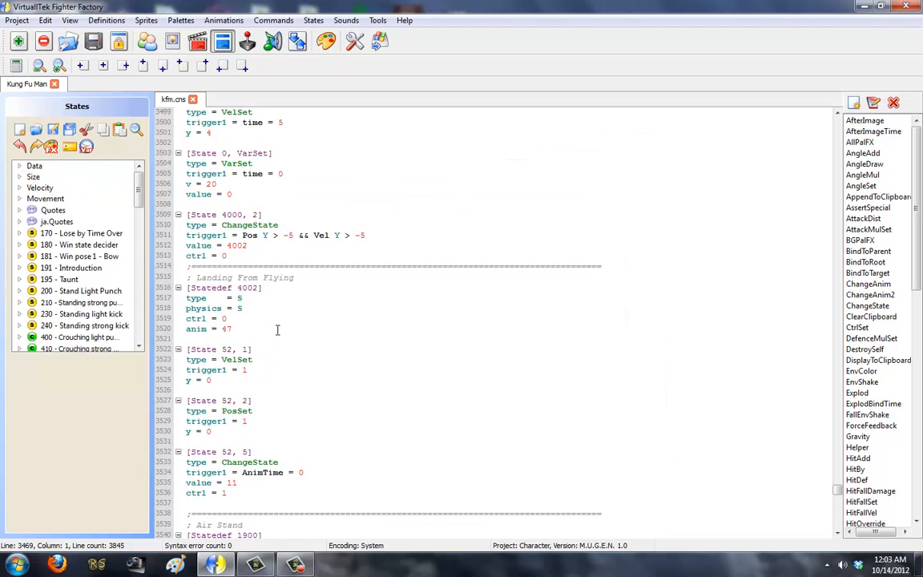
{"action": "scroll", "scroll_direction": "down", "scroll_amount": 3}
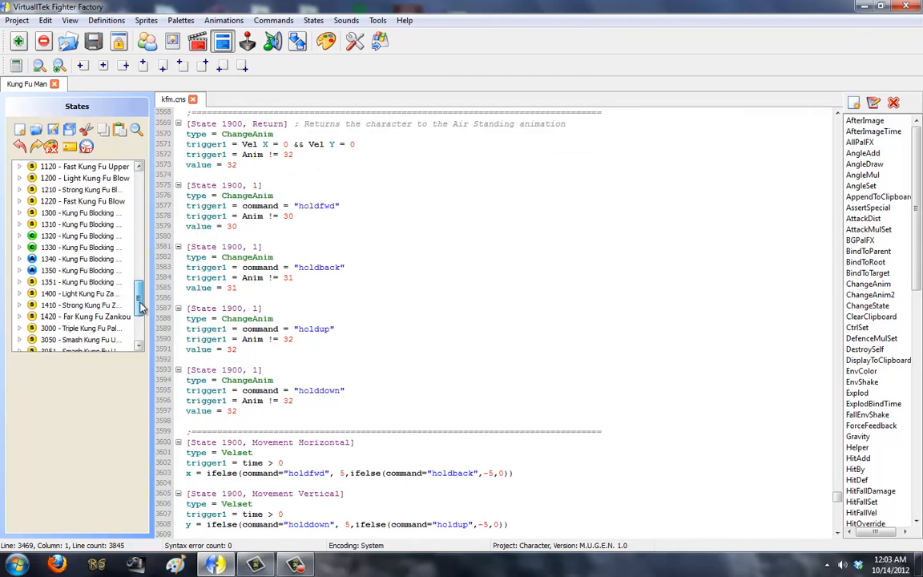
{"action": "scroll", "scroll_direction": "down", "scroll_amount": 3}
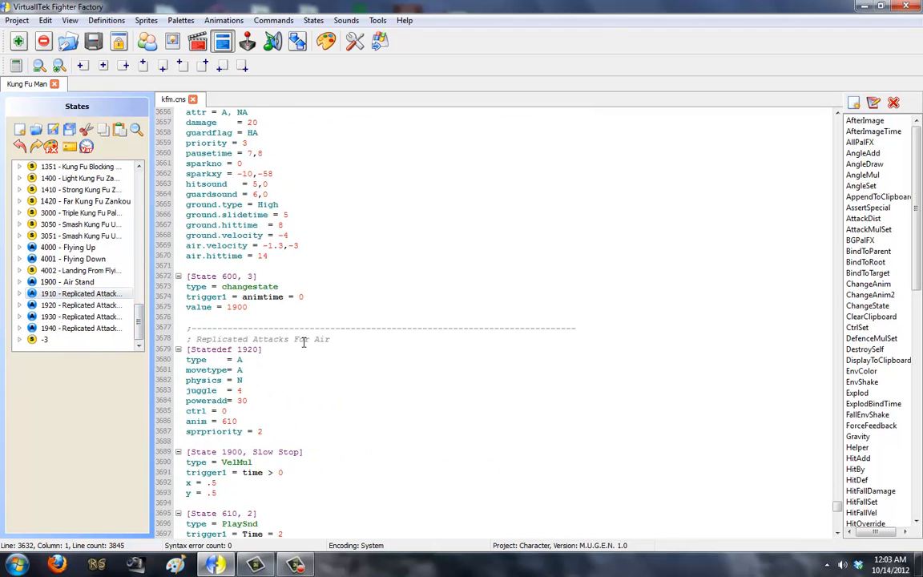
{"action": "scroll", "scroll_direction": "up", "scroll_amount": 3}
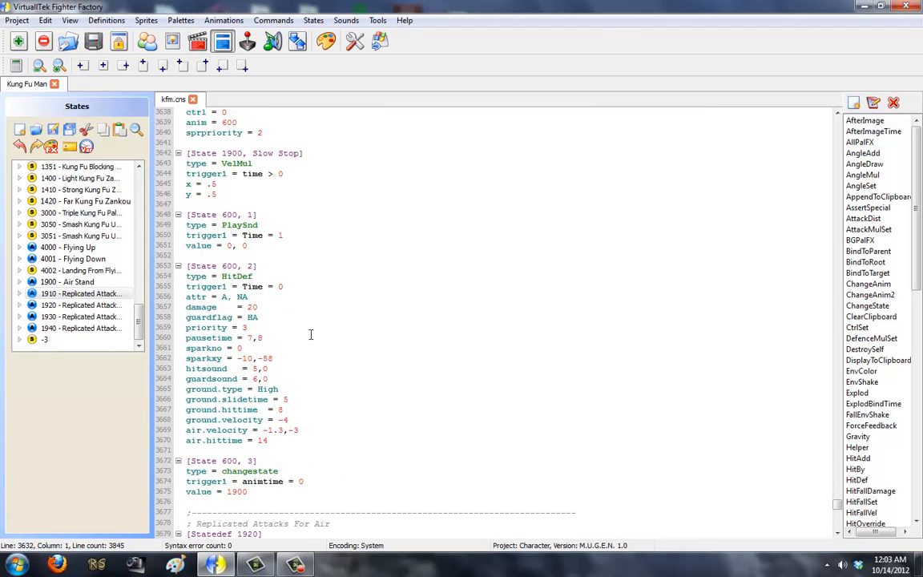
{"action": "scroll", "scroll_direction": "down", "scroll_amount": 3}
{"action": "type", "text": "1"}
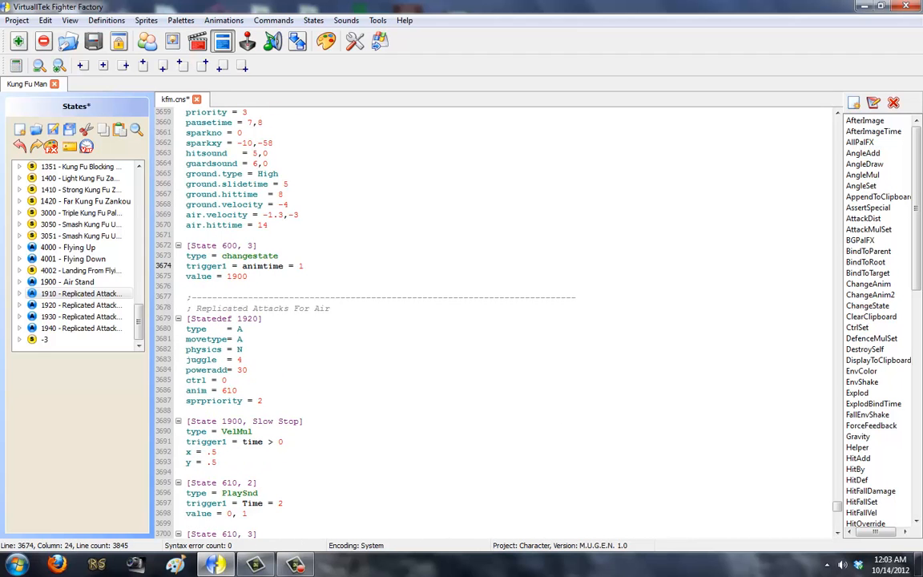
{"action": "scroll", "scroll_direction": "down", "scroll_amount": 3}
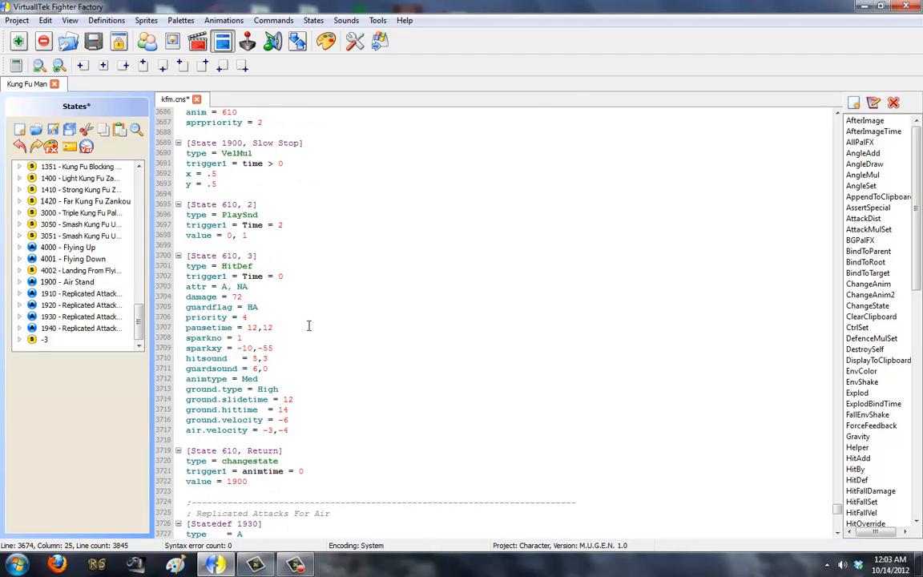
{"action": "scroll", "scroll_direction": "down", "scroll_amount": 3}
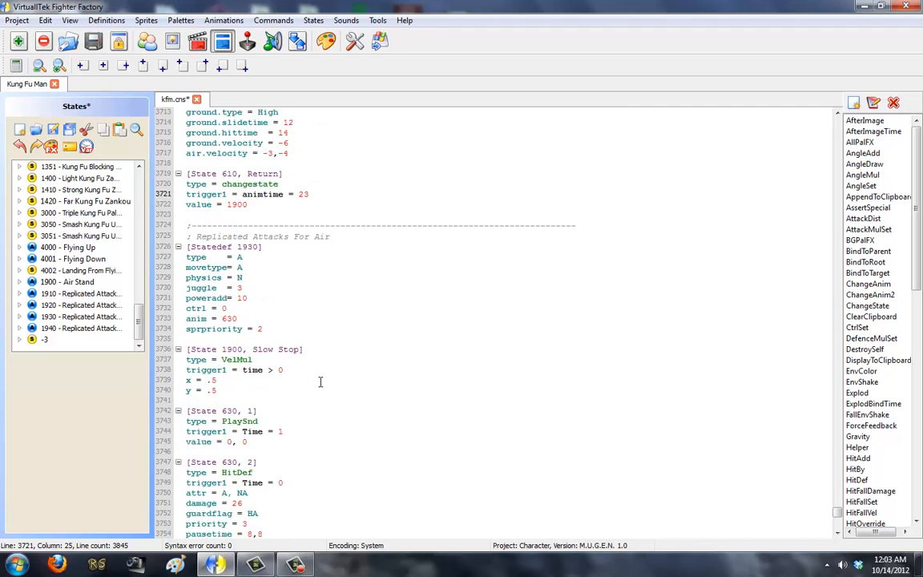
{"action": "scroll", "scroll_direction": "down", "scroll_amount": 3}
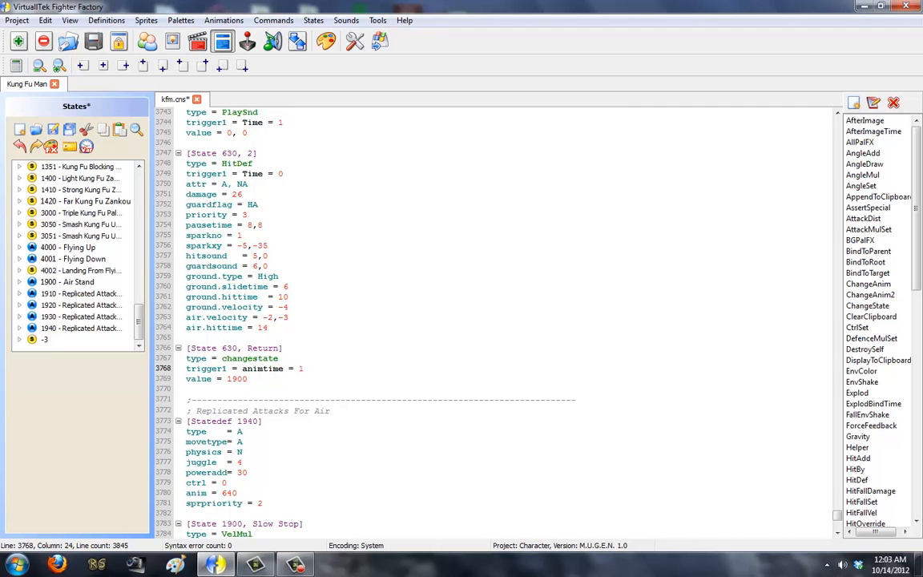
{"action": "scroll", "scroll_direction": "down", "scroll_amount": 3}
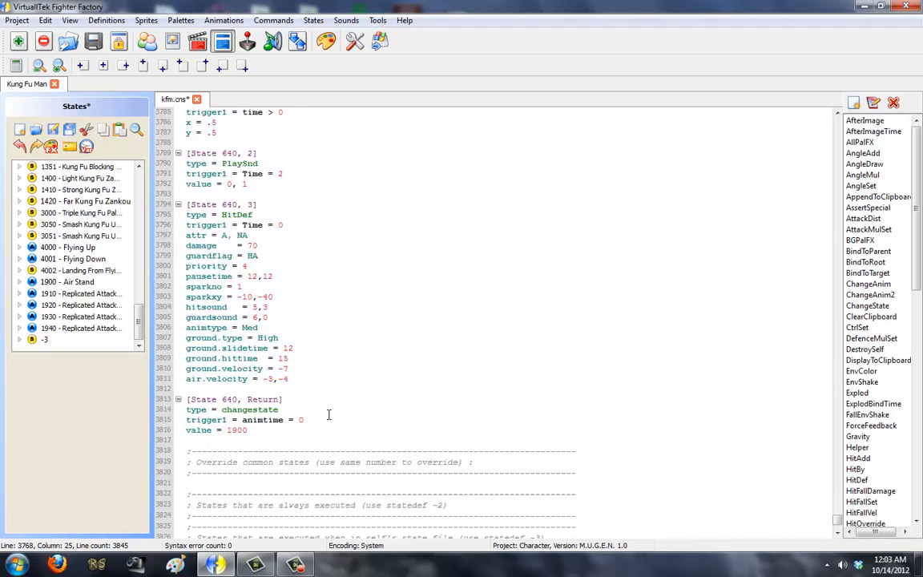